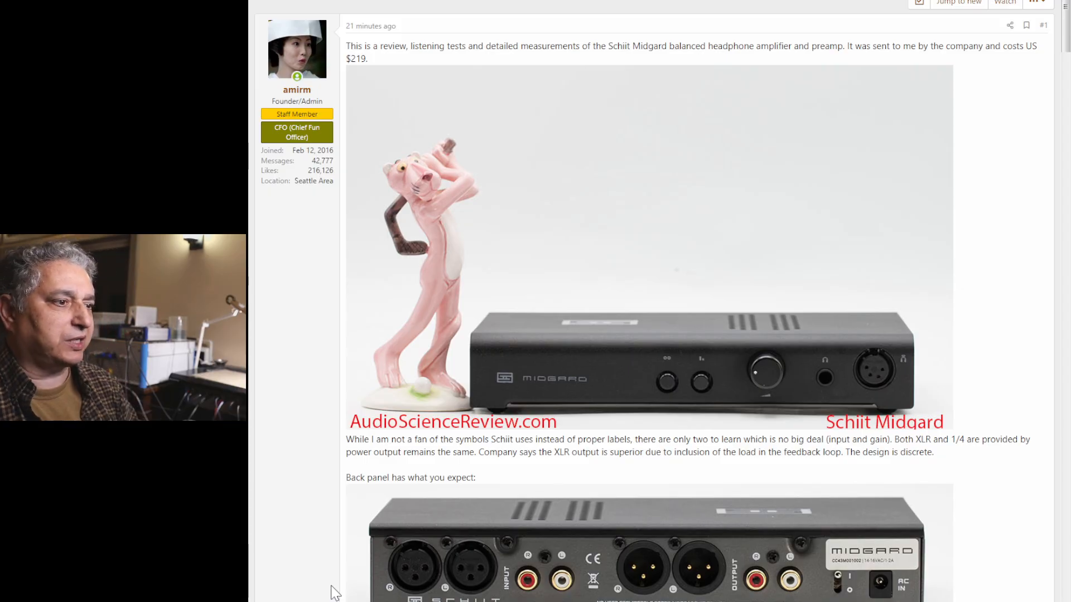
scroll(down, 3)
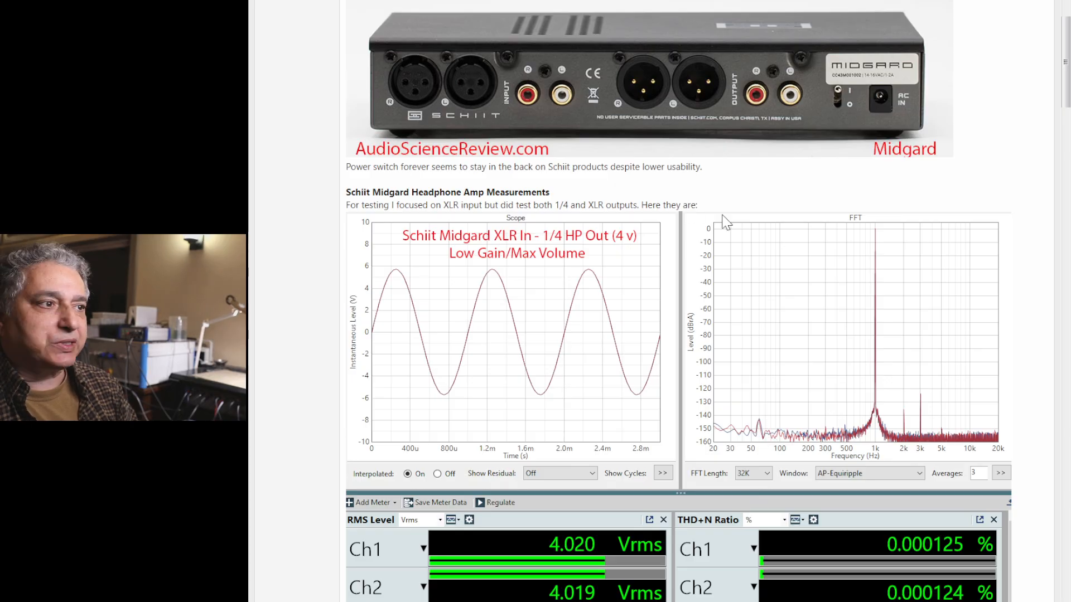
mouse_move(468, 114)
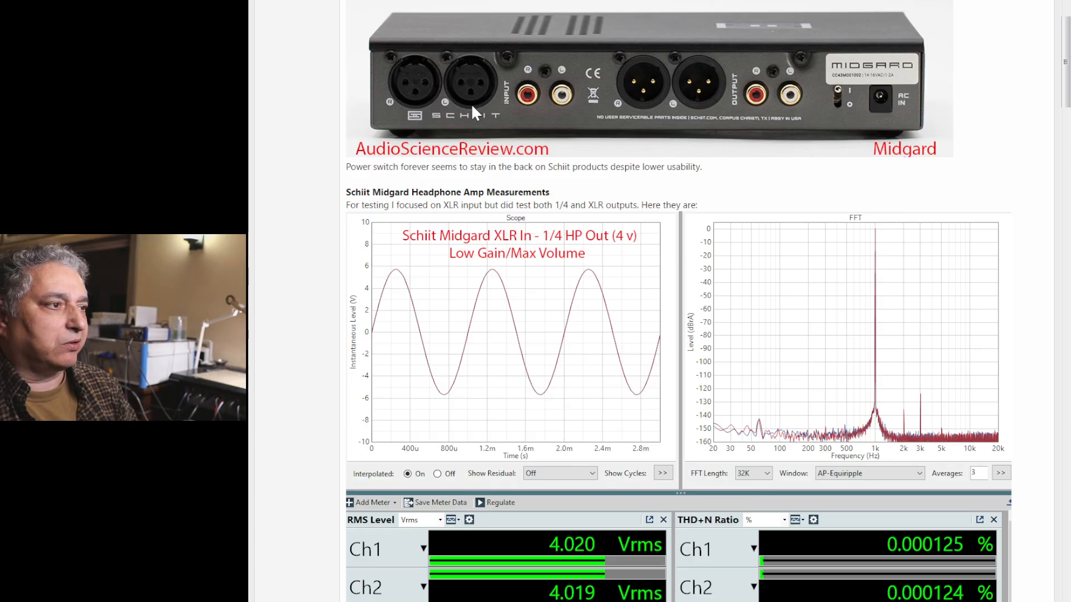
mouse_move(688, 92)
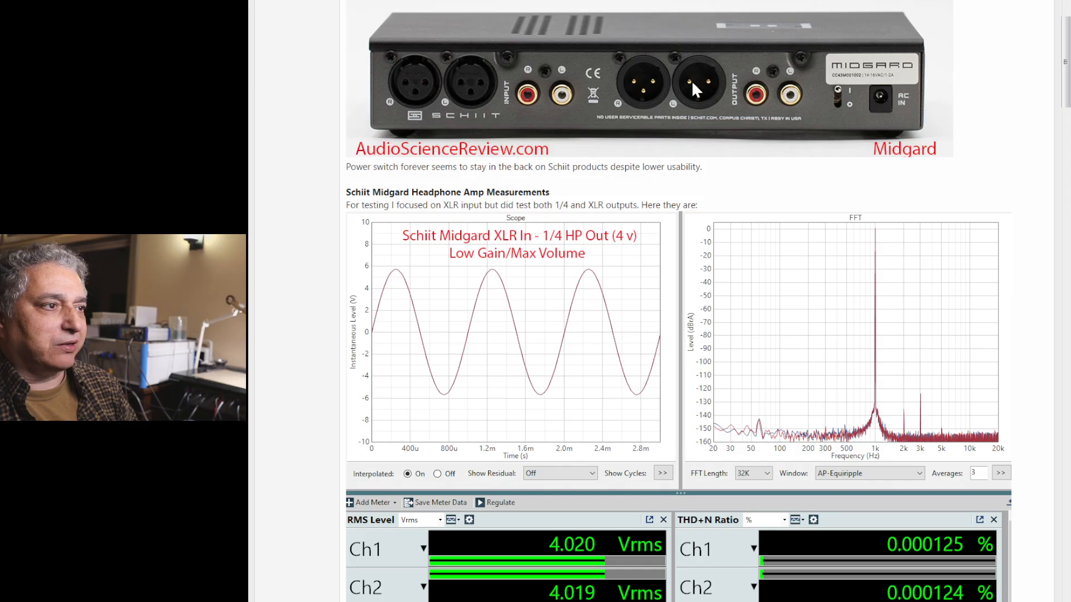
mouse_move(721, 59)
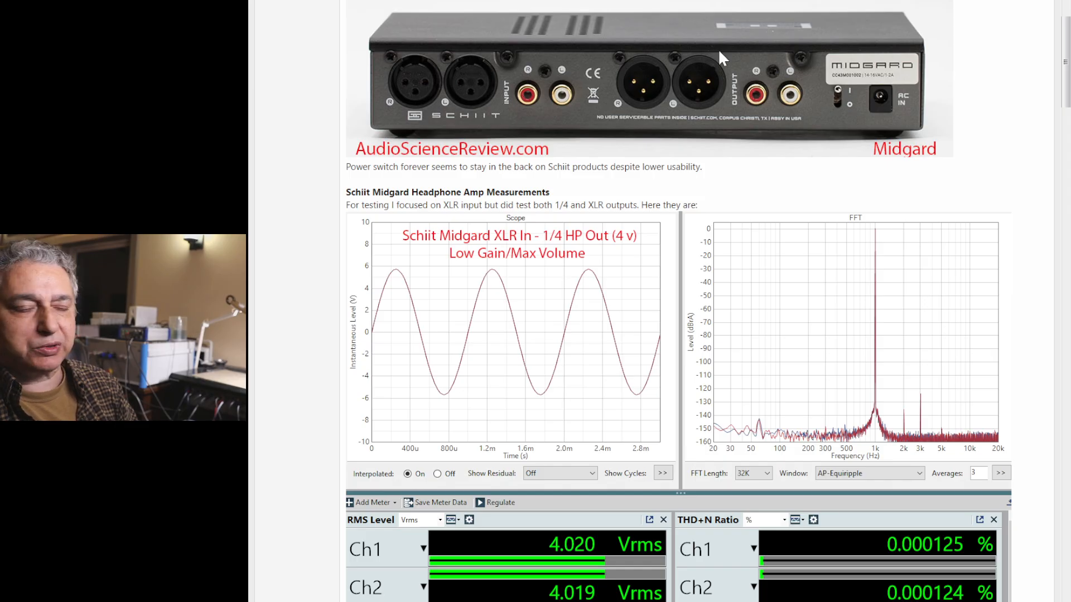
mouse_move(632, 113)
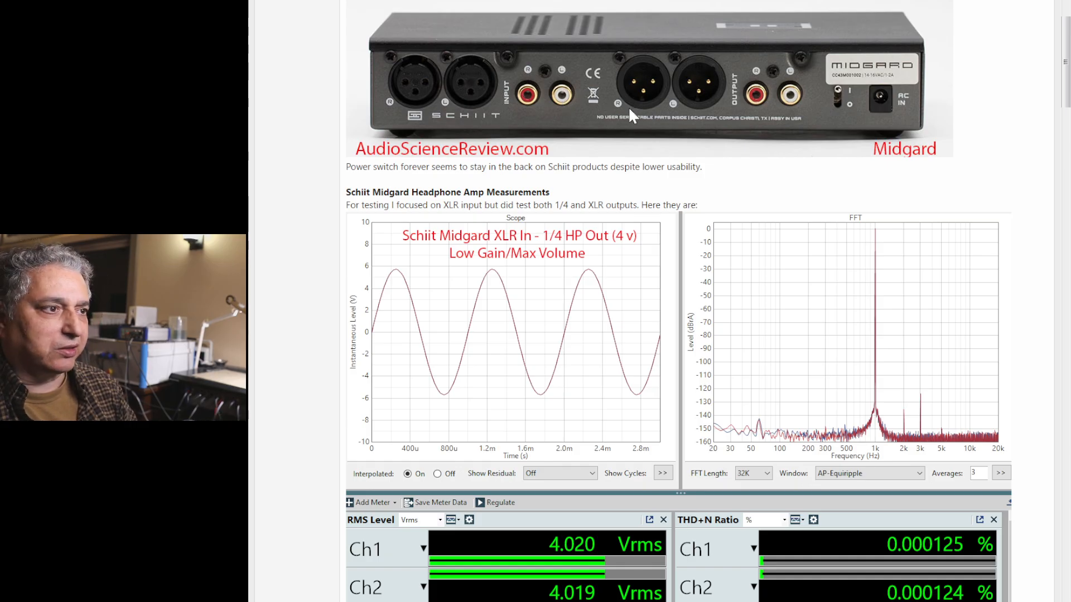
mouse_move(696, 153)
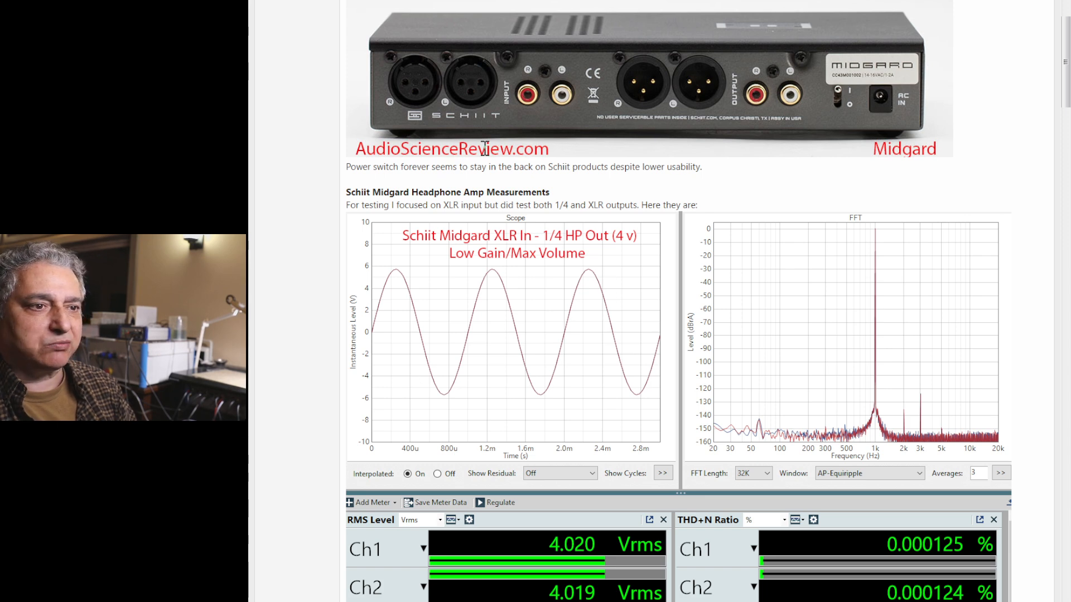
mouse_move(543, 238)
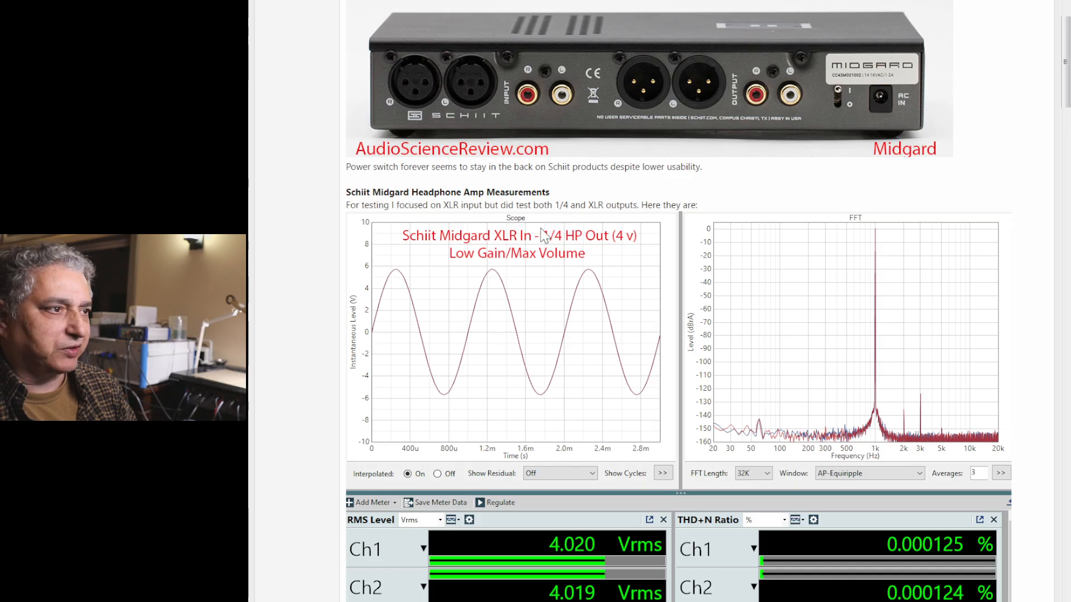
scroll(down, 3)
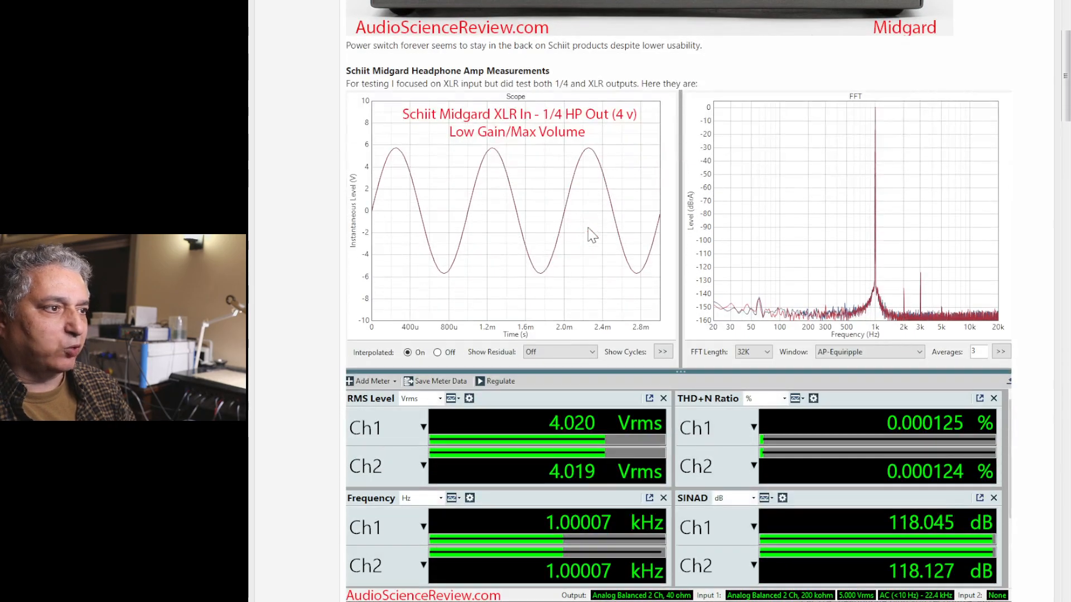
mouse_move(609, 135)
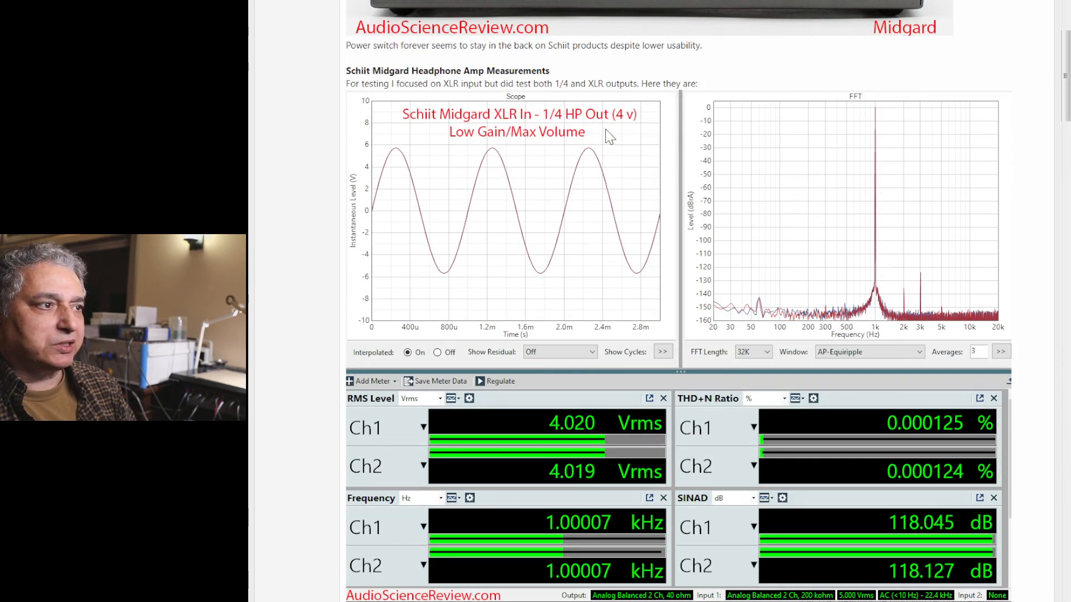
mouse_move(620, 132)
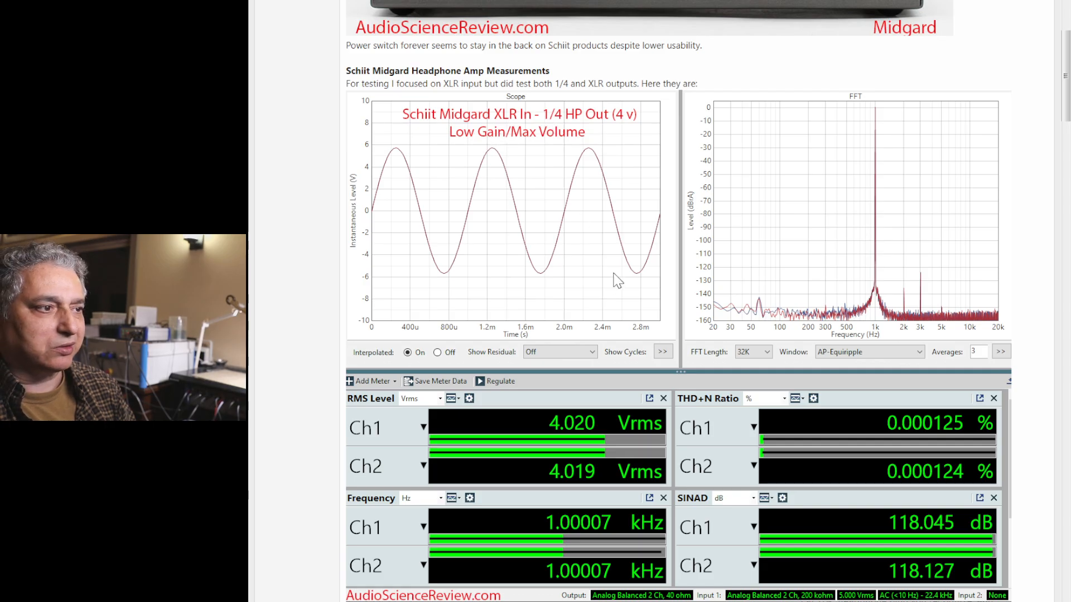
mouse_move(643, 355)
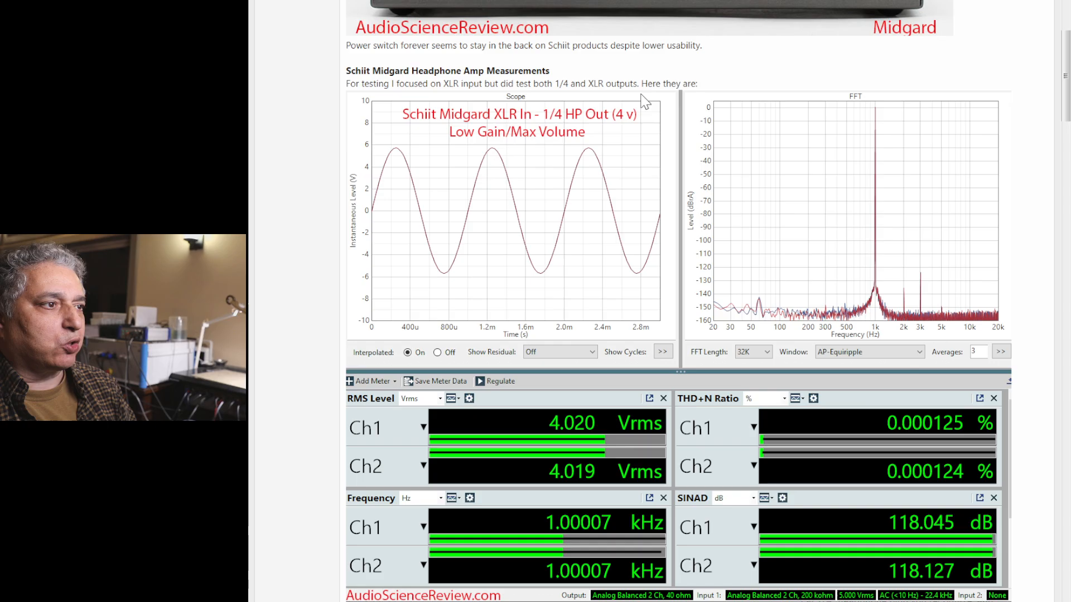
mouse_move(569, 450)
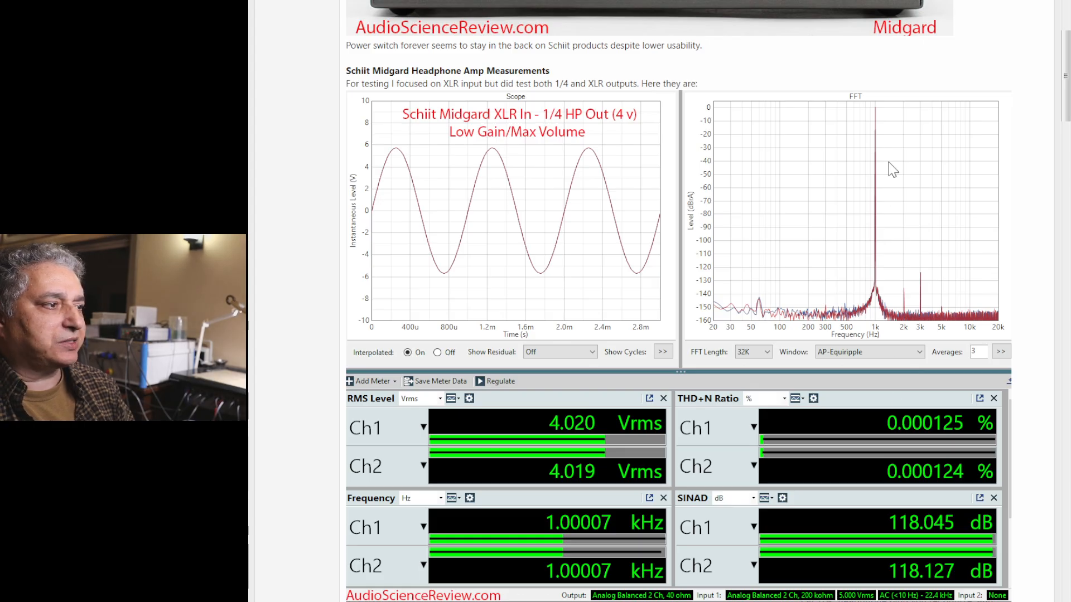
mouse_move(918, 291)
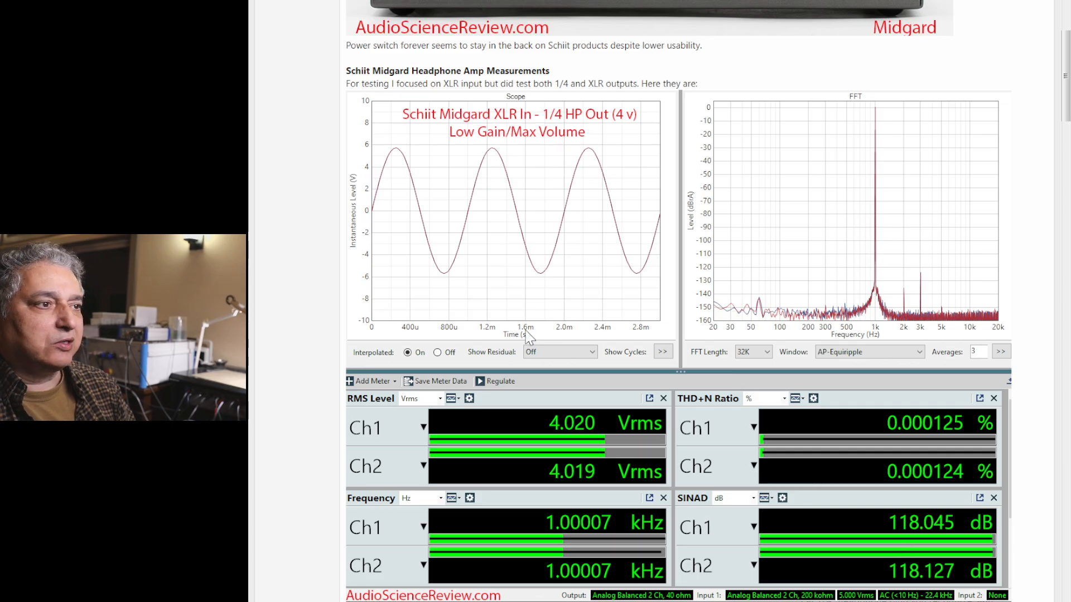
scroll(down, 3)
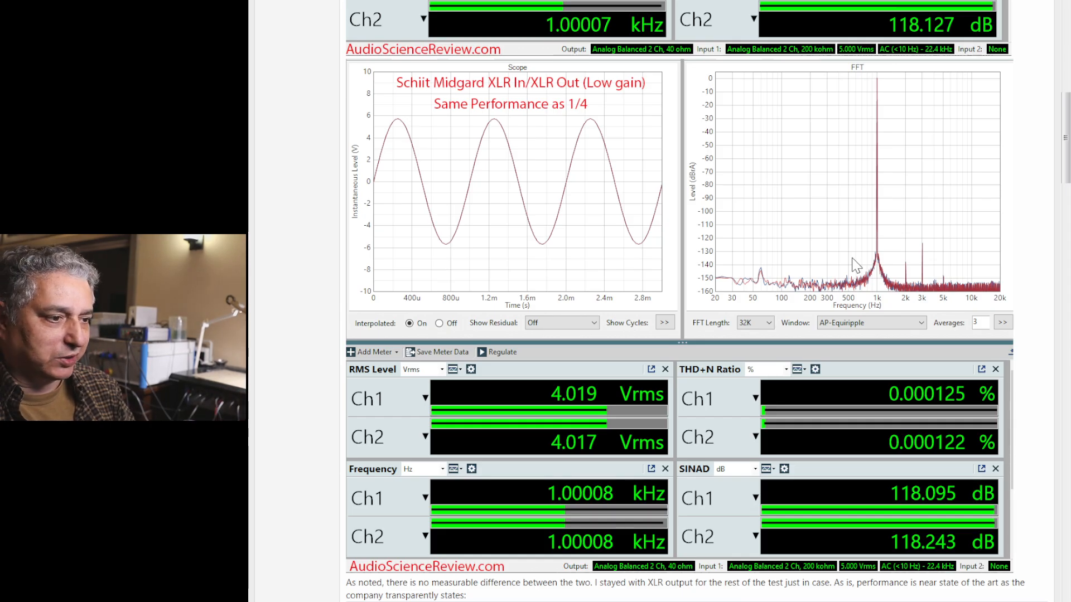
mouse_move(978, 413)
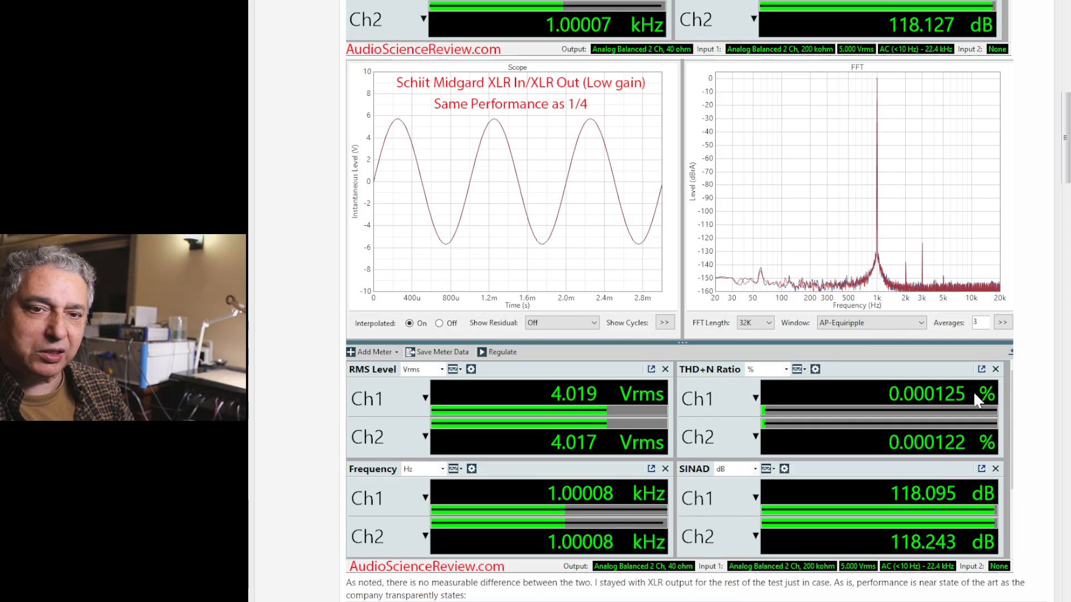
mouse_move(940, 412)
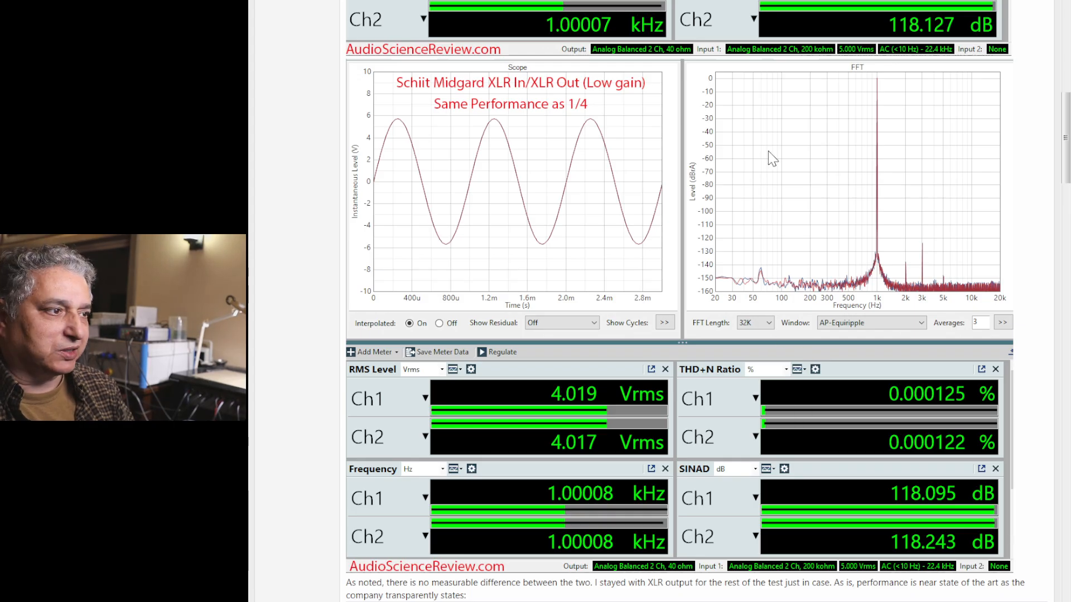
mouse_move(712, 498)
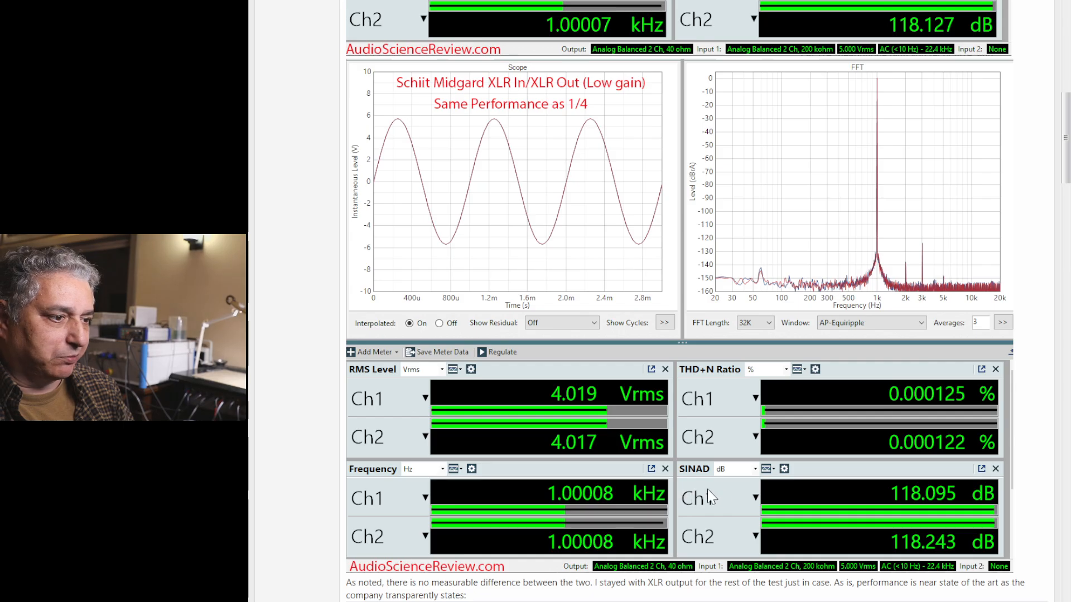
scroll(down, 3)
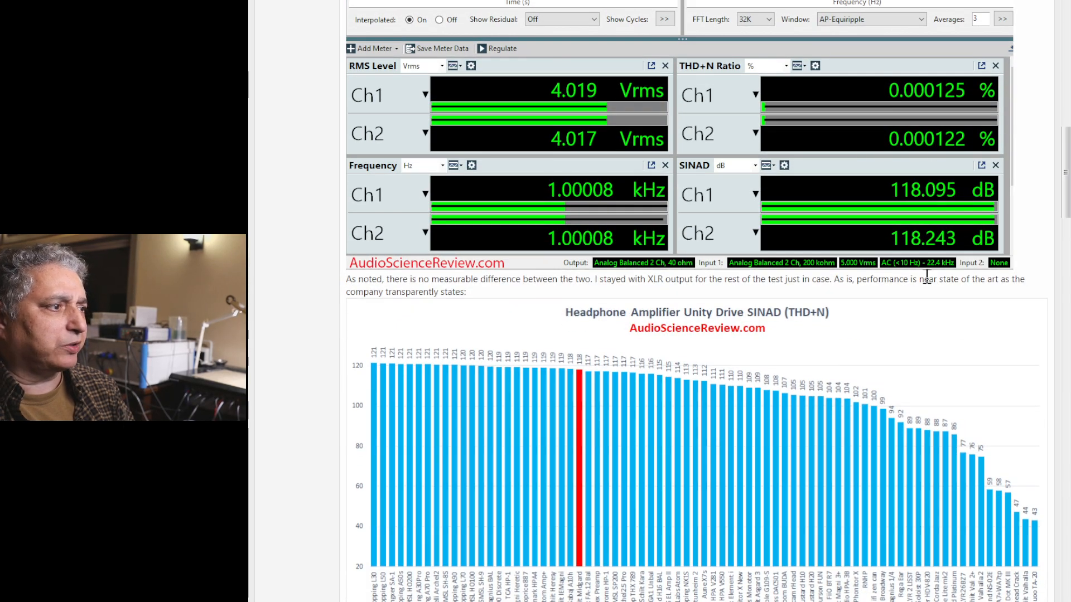
mouse_move(794, 208)
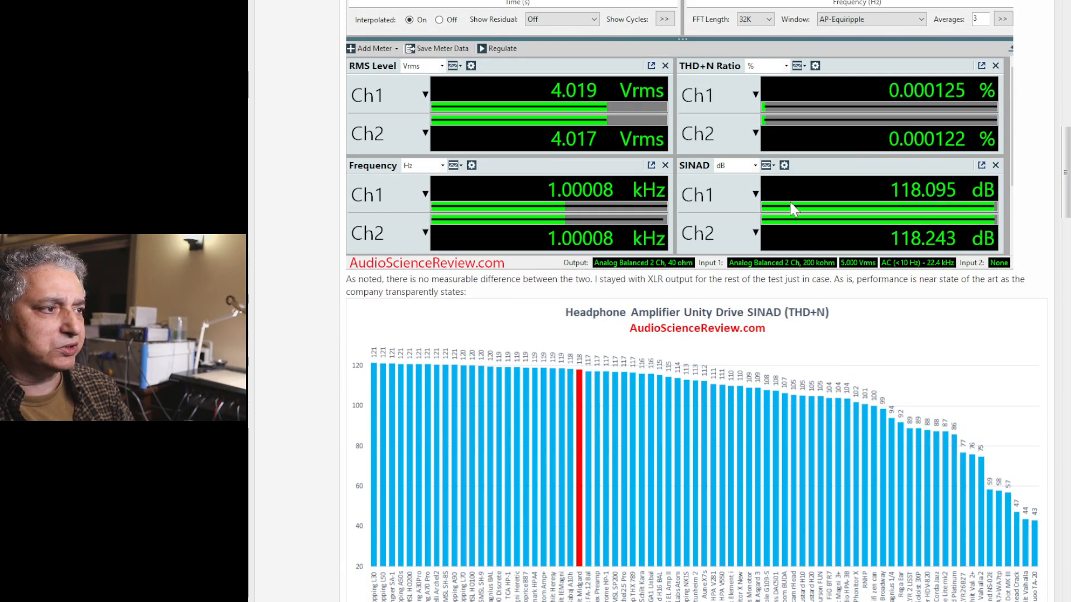
mouse_move(569, 487)
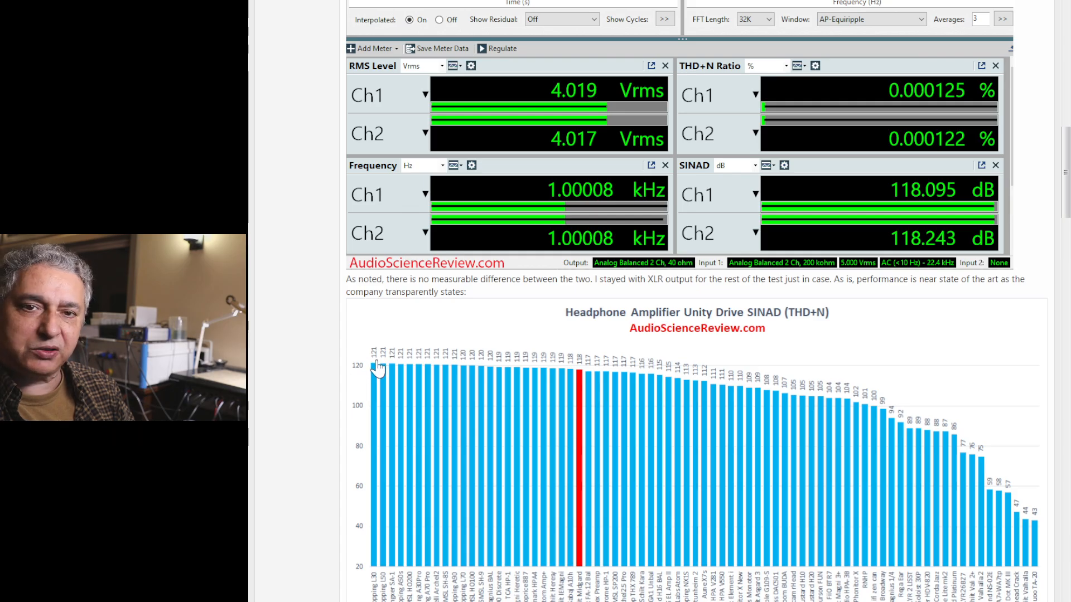
mouse_move(579, 383)
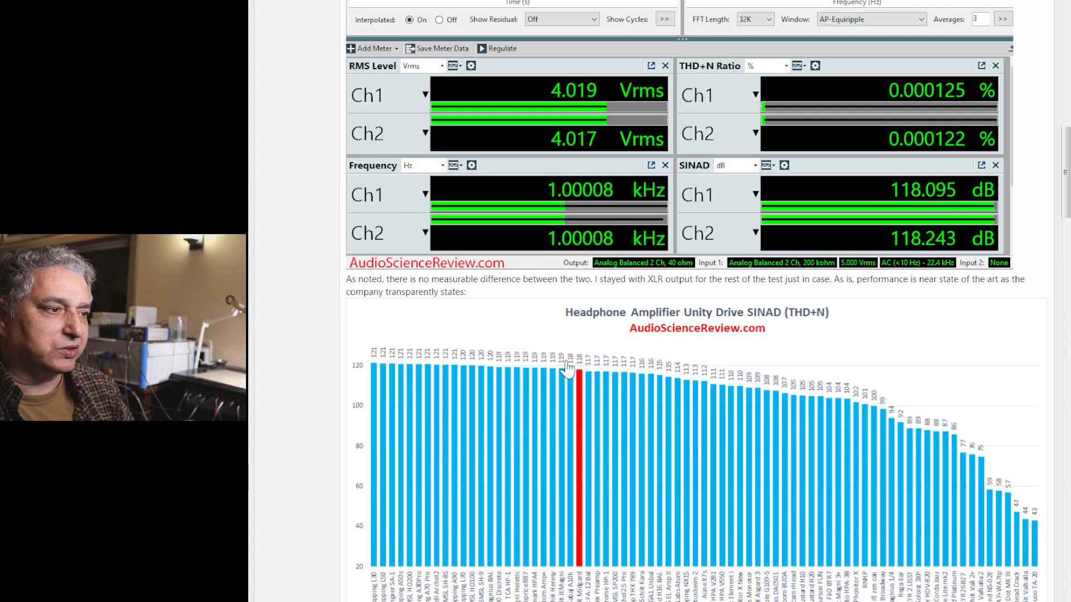
mouse_move(438, 402)
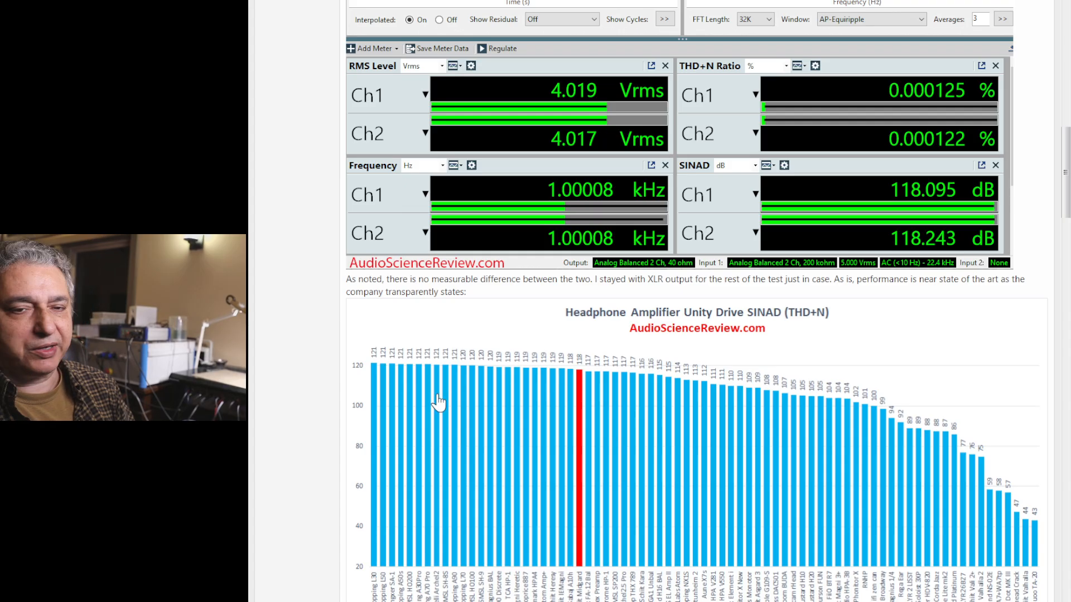
mouse_move(885, 498)
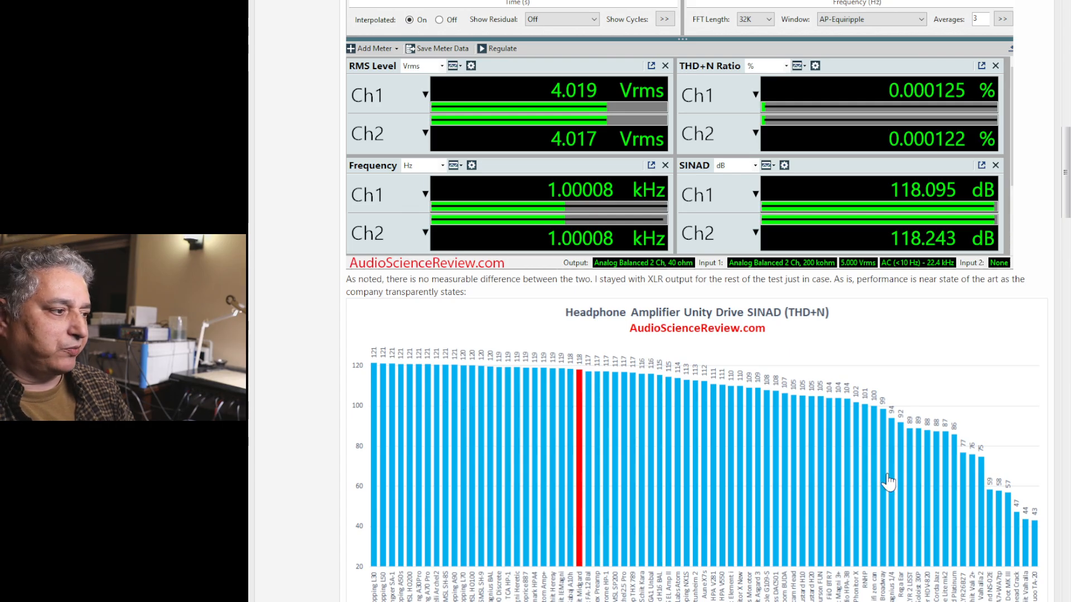
mouse_move(712, 506)
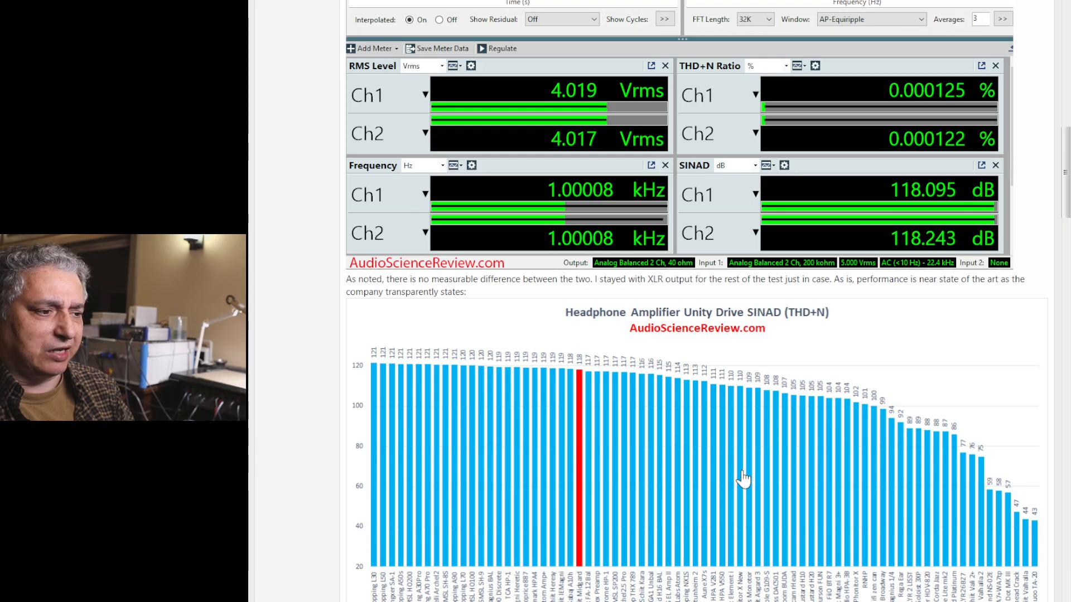
scroll(down, 3)
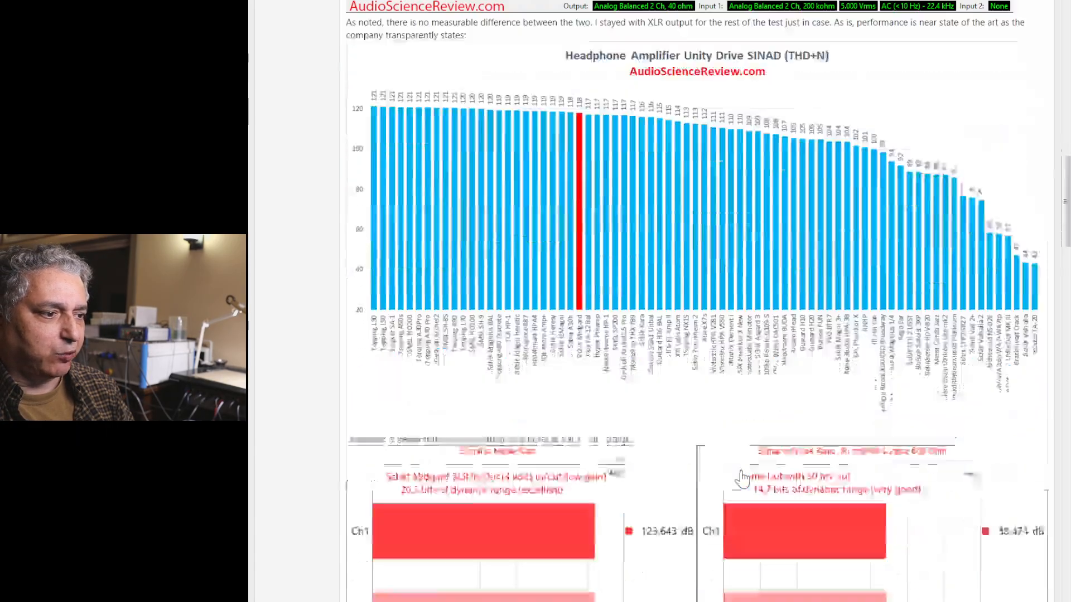
scroll(down, 3)
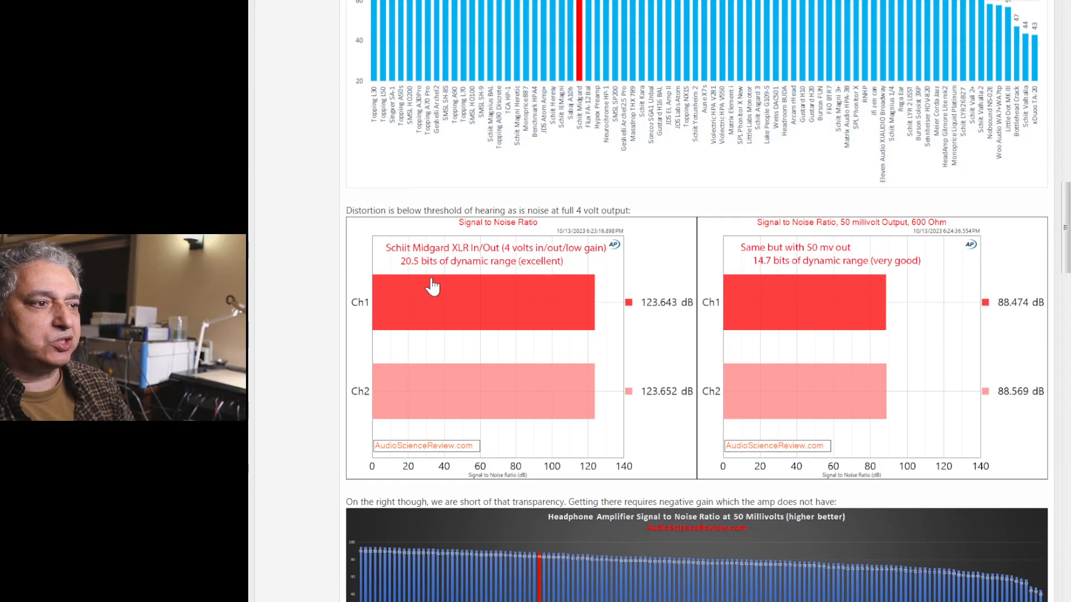
mouse_move(658, 80)
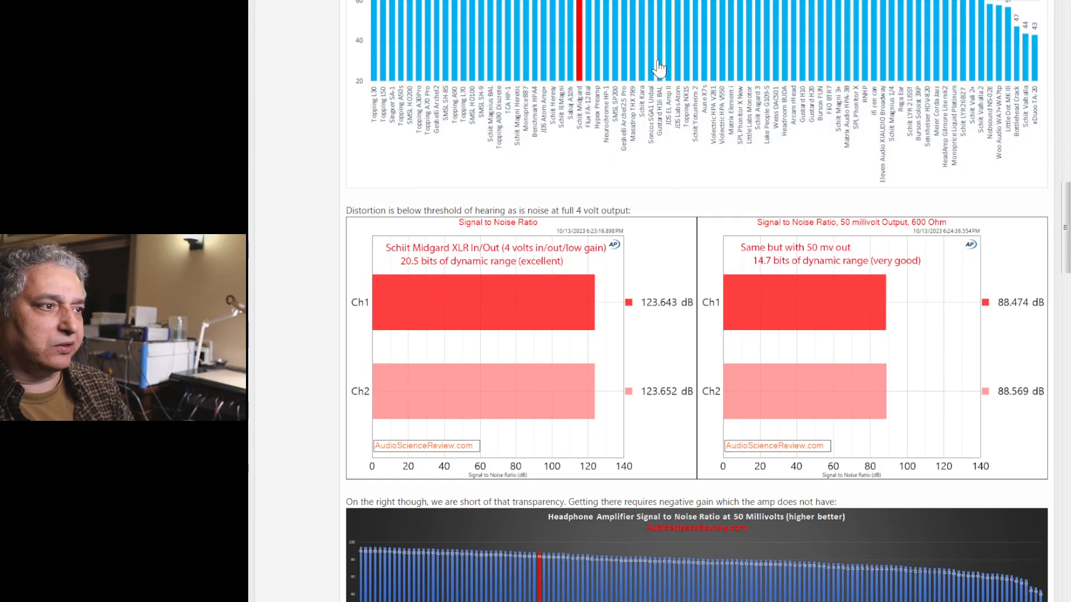
mouse_move(652, 347)
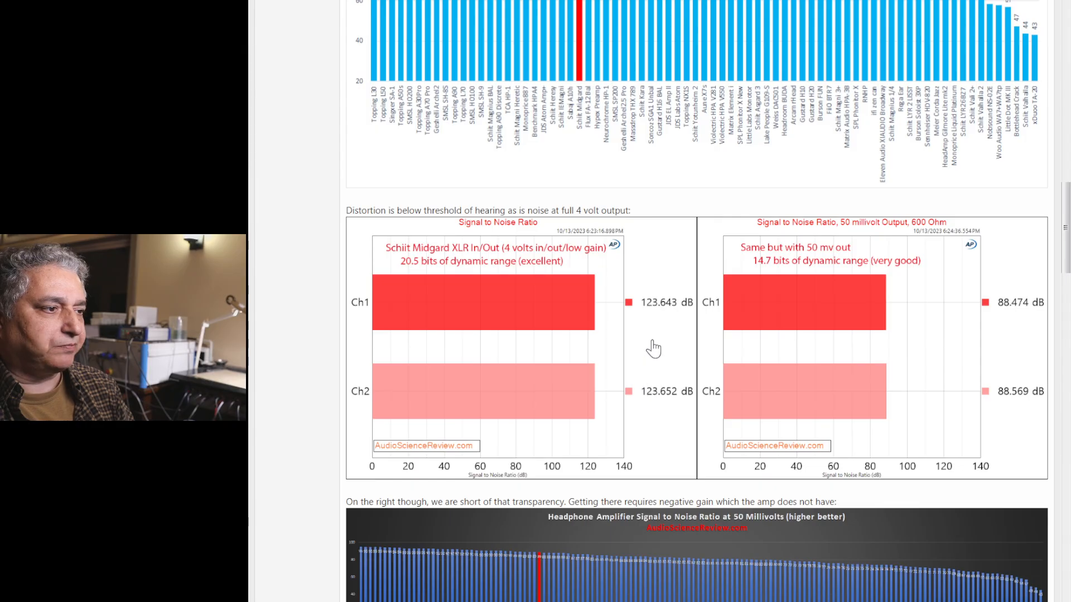
mouse_move(649, 322)
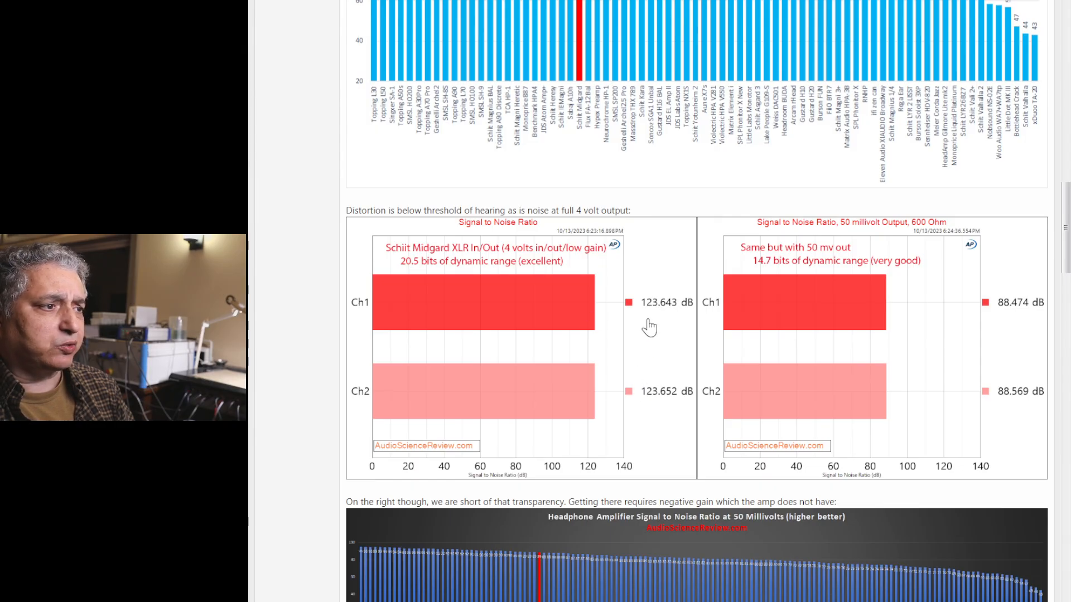
mouse_move(440, 287)
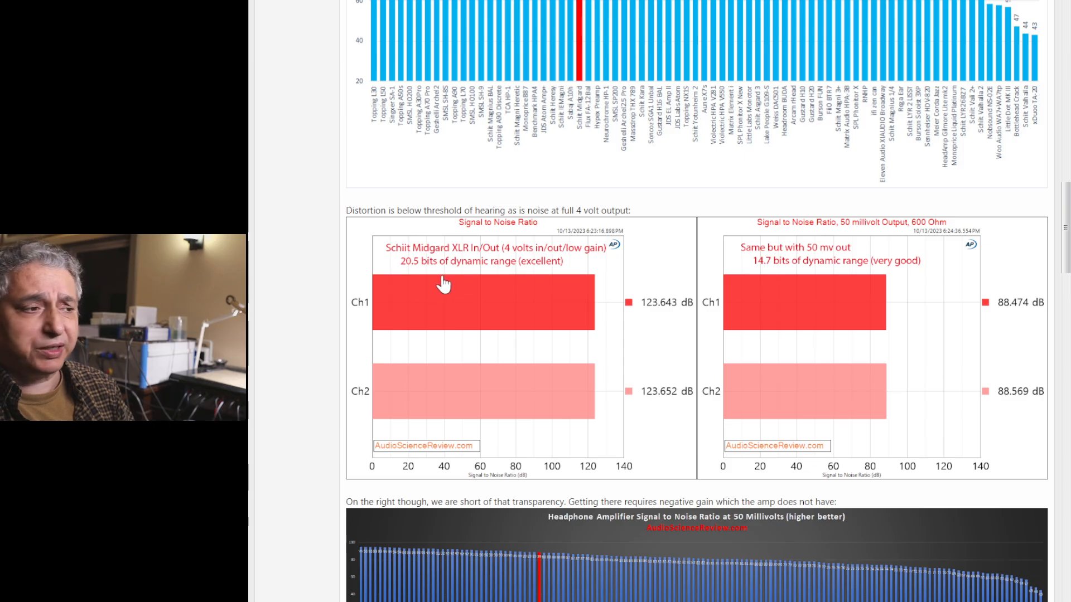
mouse_move(514, 361)
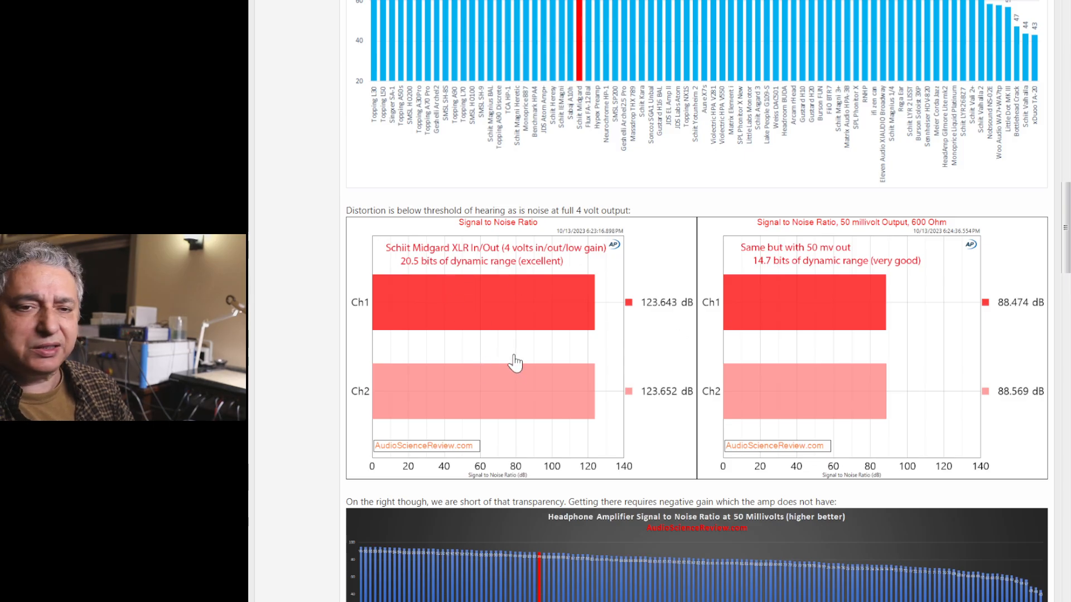
mouse_move(627, 300)
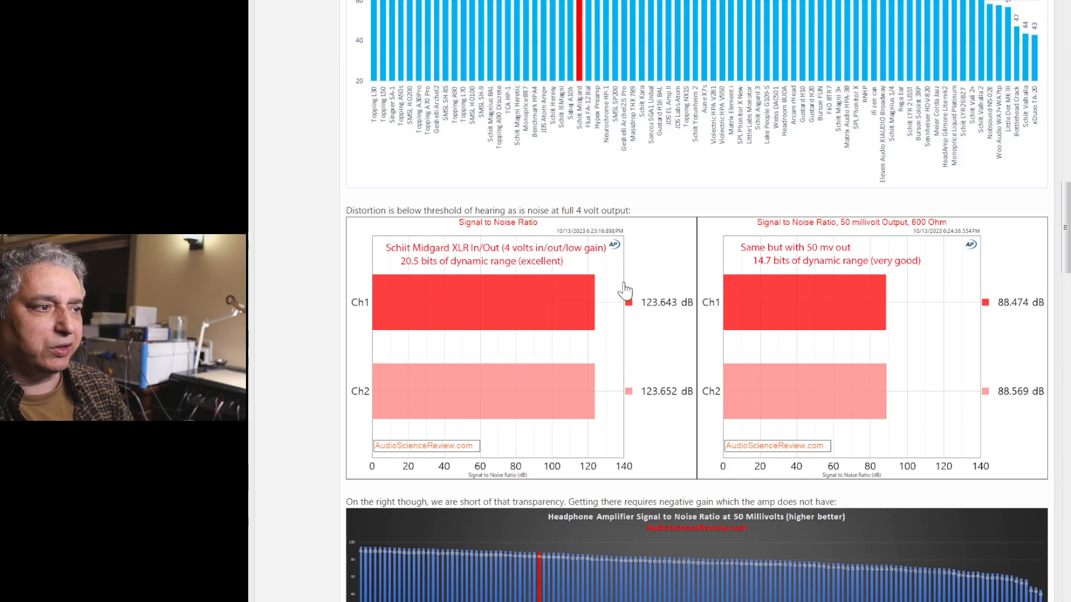
mouse_move(548, 336)
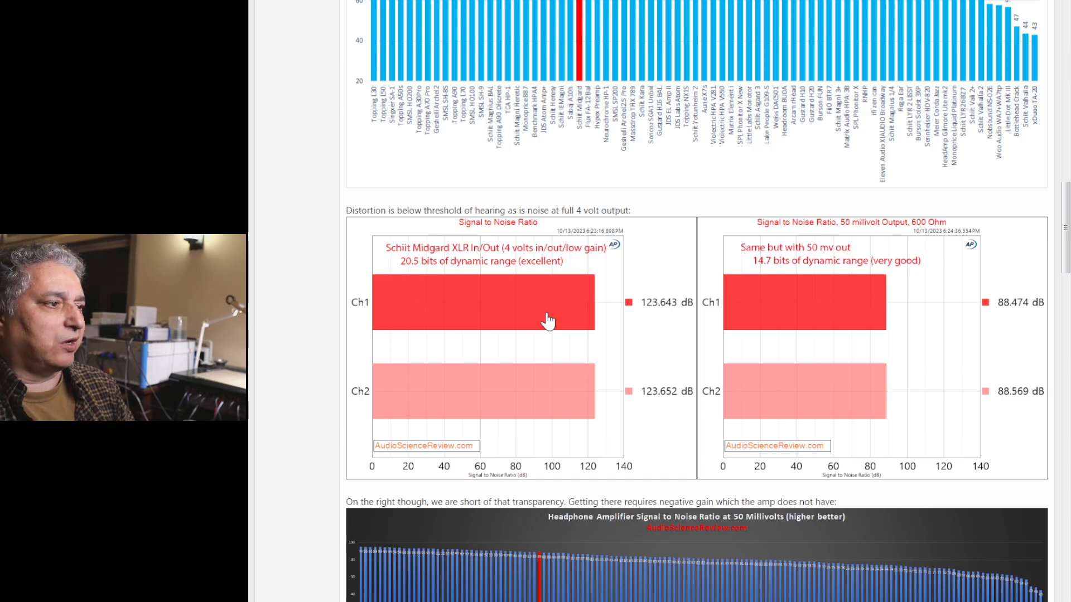
mouse_move(806, 192)
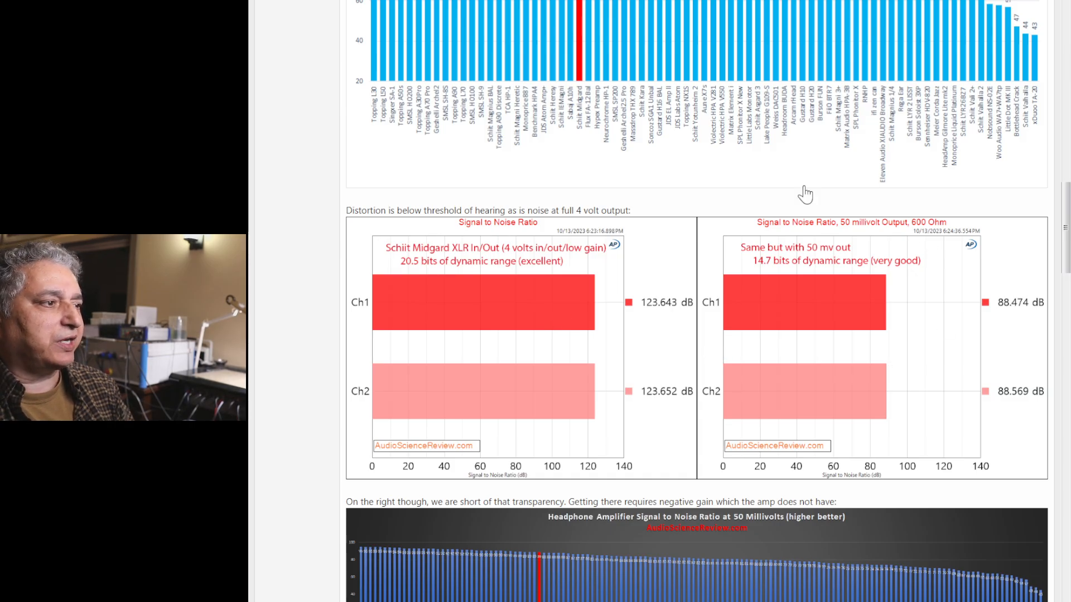
mouse_move(827, 263)
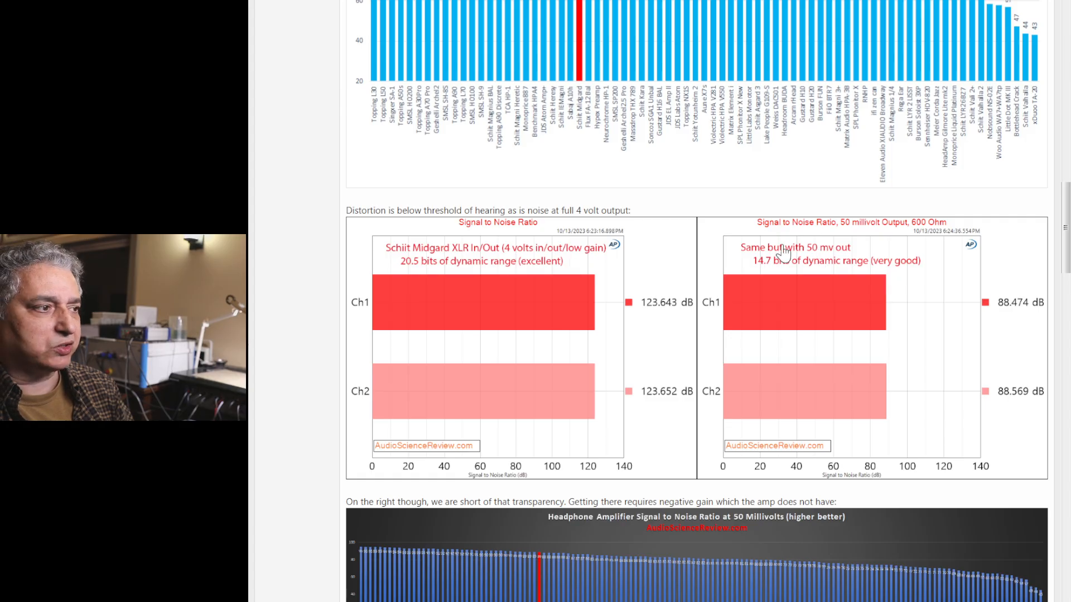
mouse_move(922, 287)
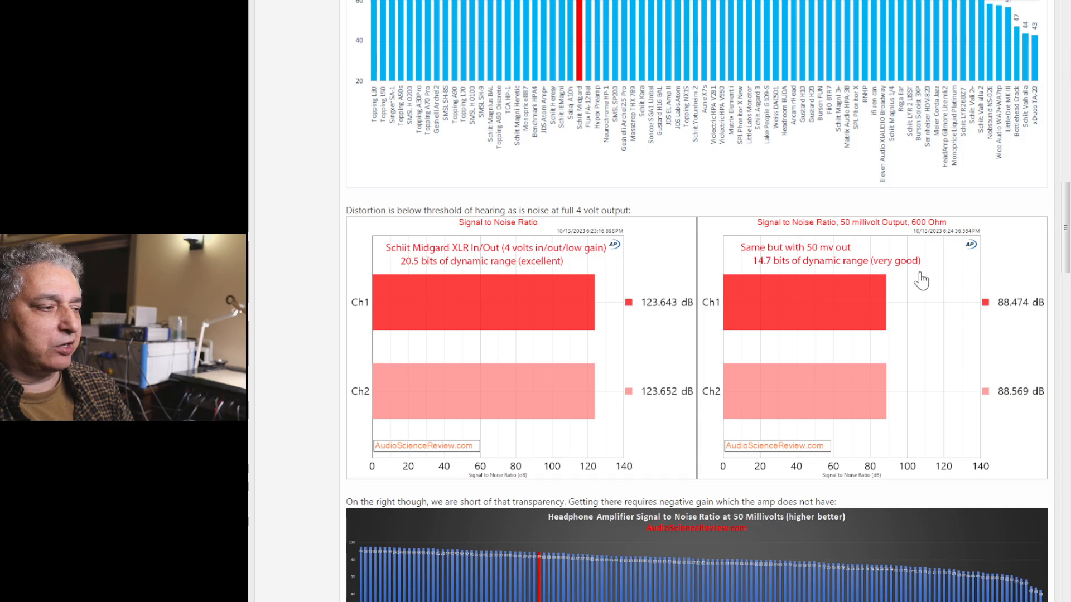
mouse_move(941, 393)
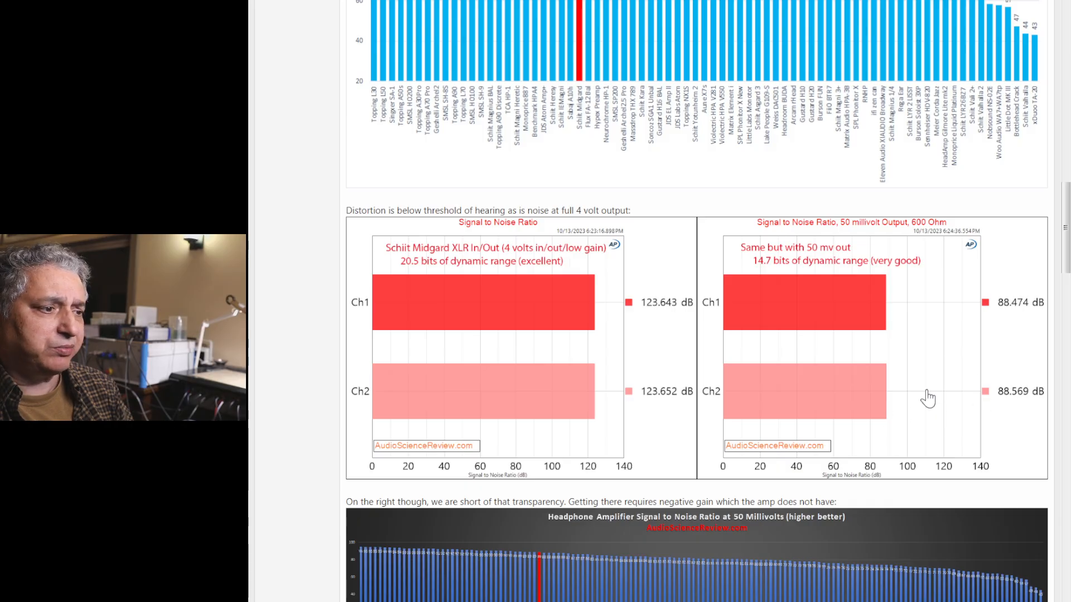
scroll(down, 3)
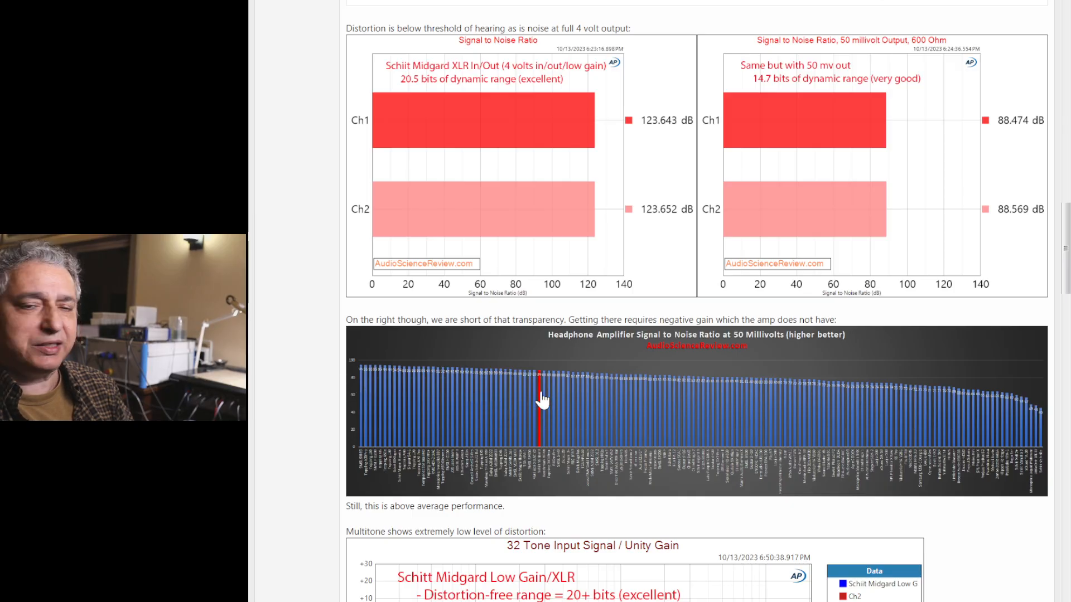
mouse_move(488, 397)
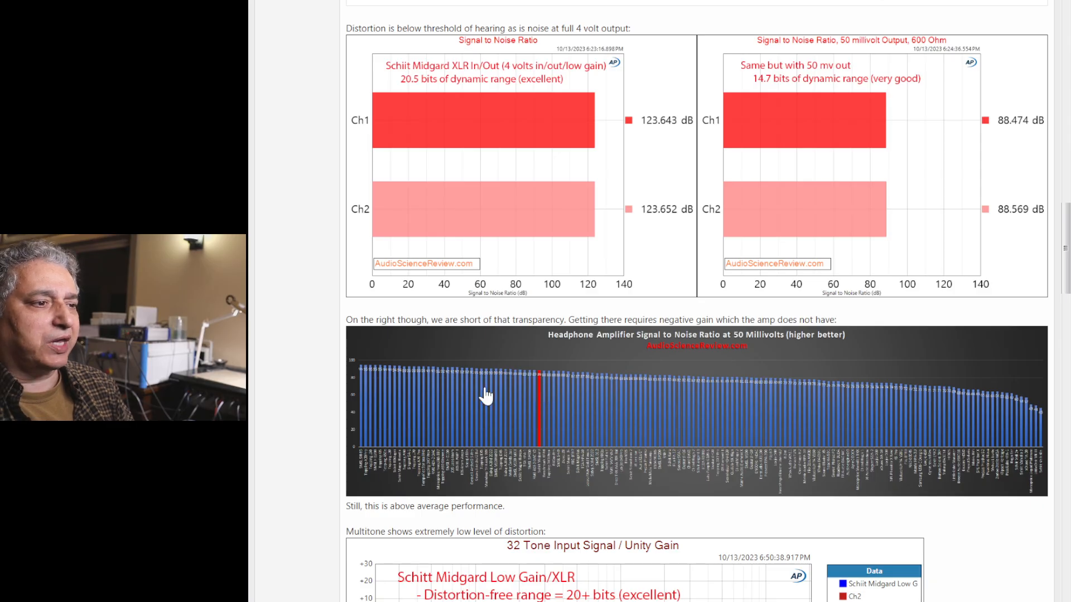
mouse_move(416, 400)
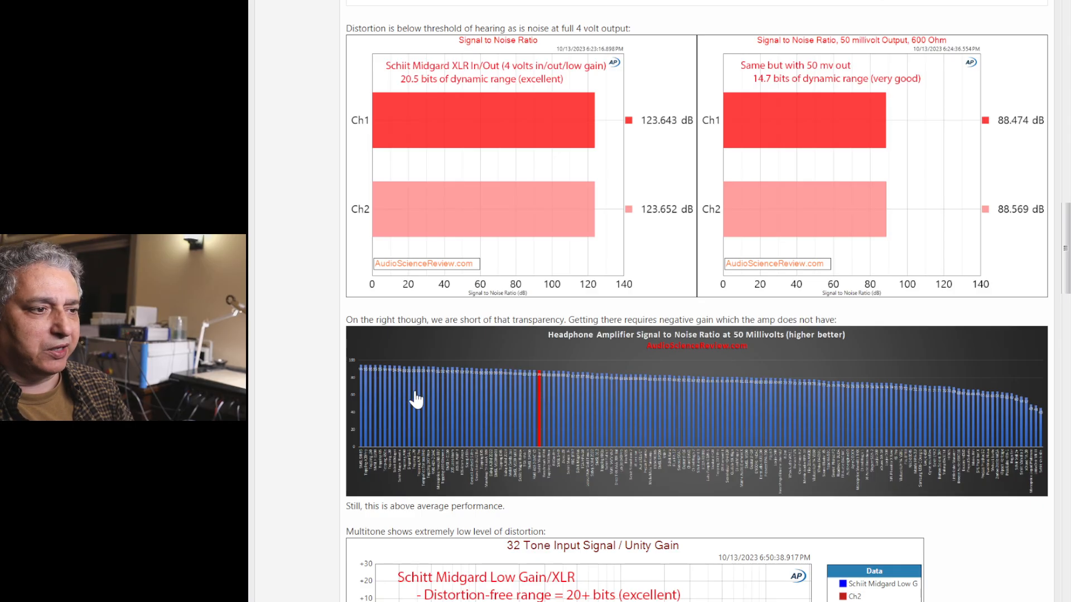
mouse_move(387, 411)
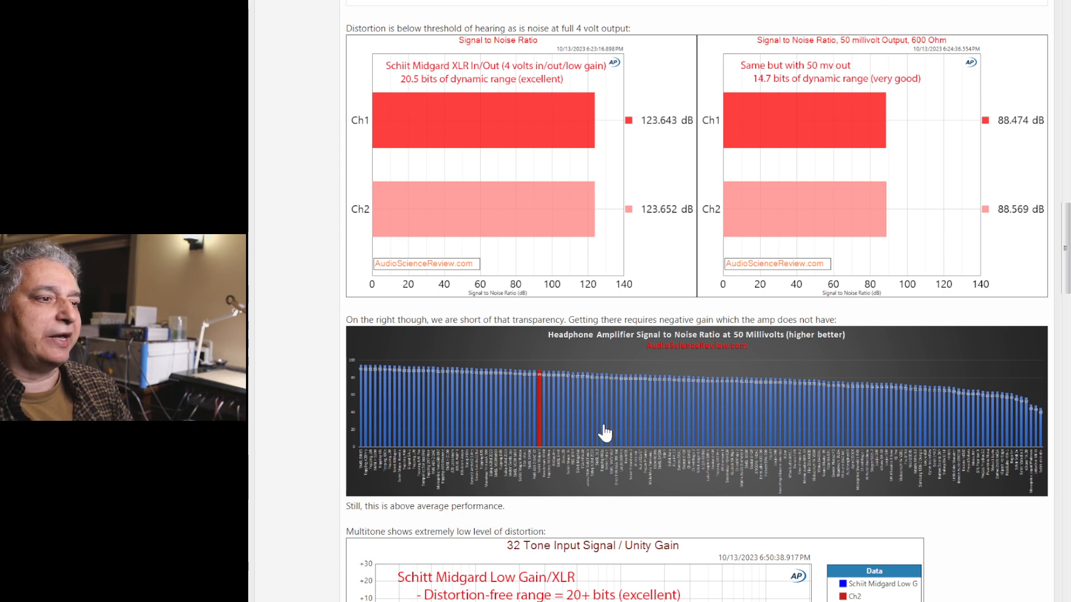
mouse_move(491, 420)
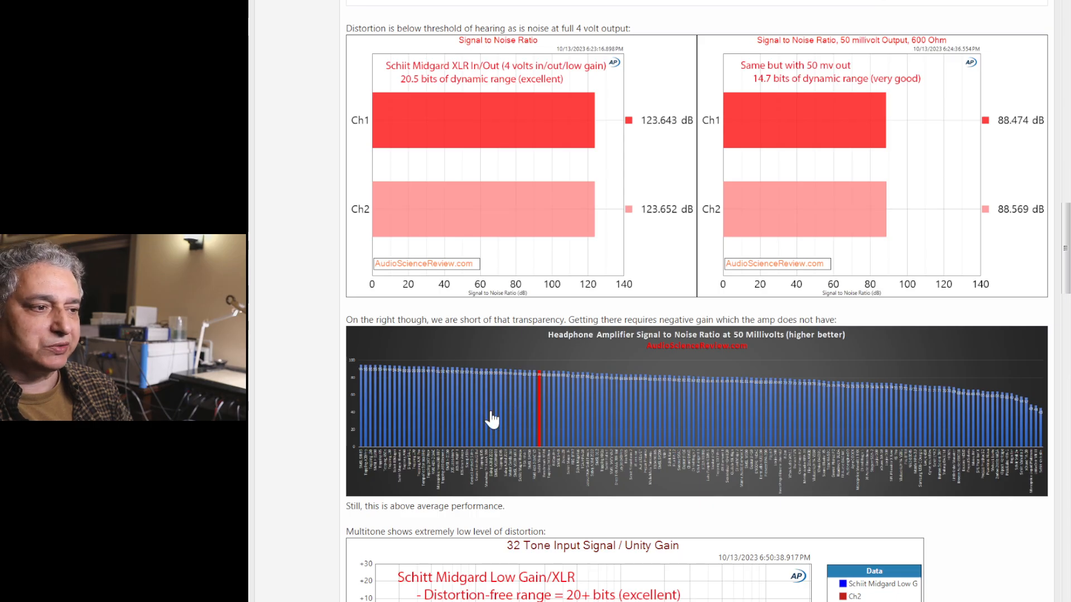
mouse_move(483, 422)
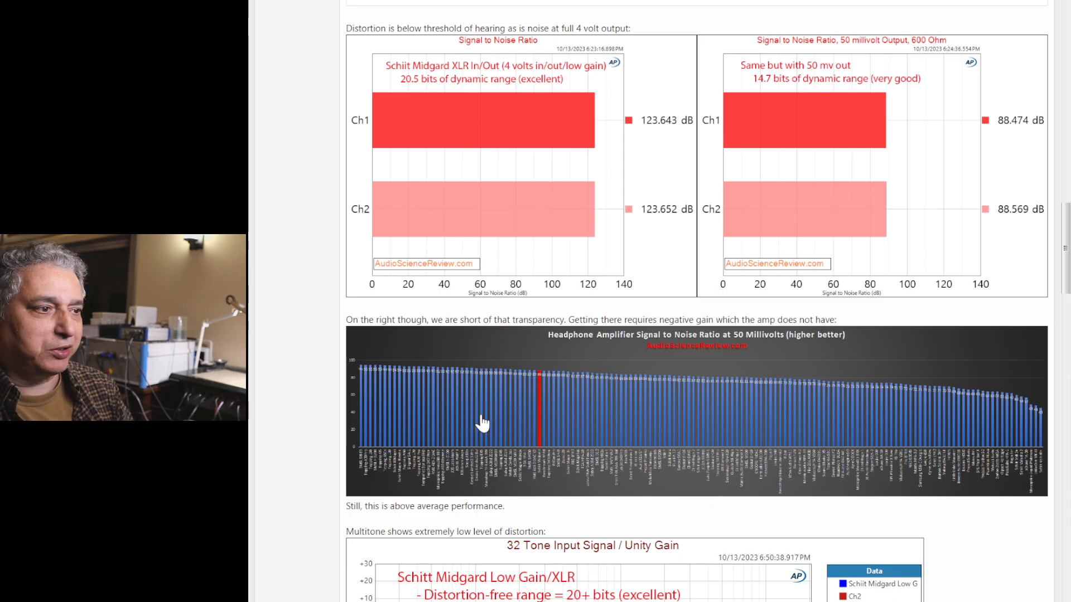
mouse_move(516, 415)
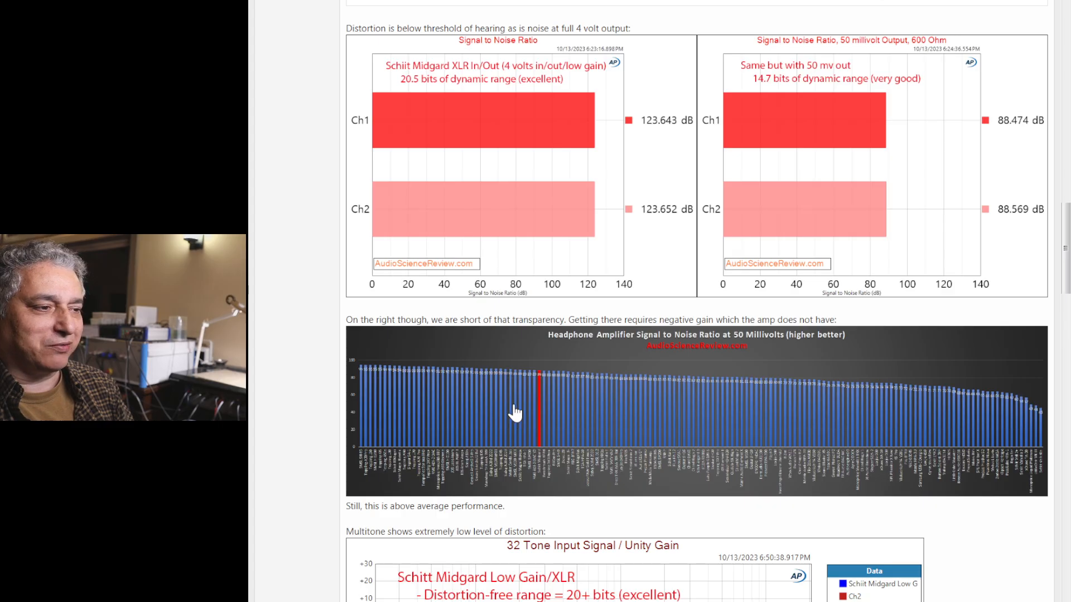
mouse_move(531, 389)
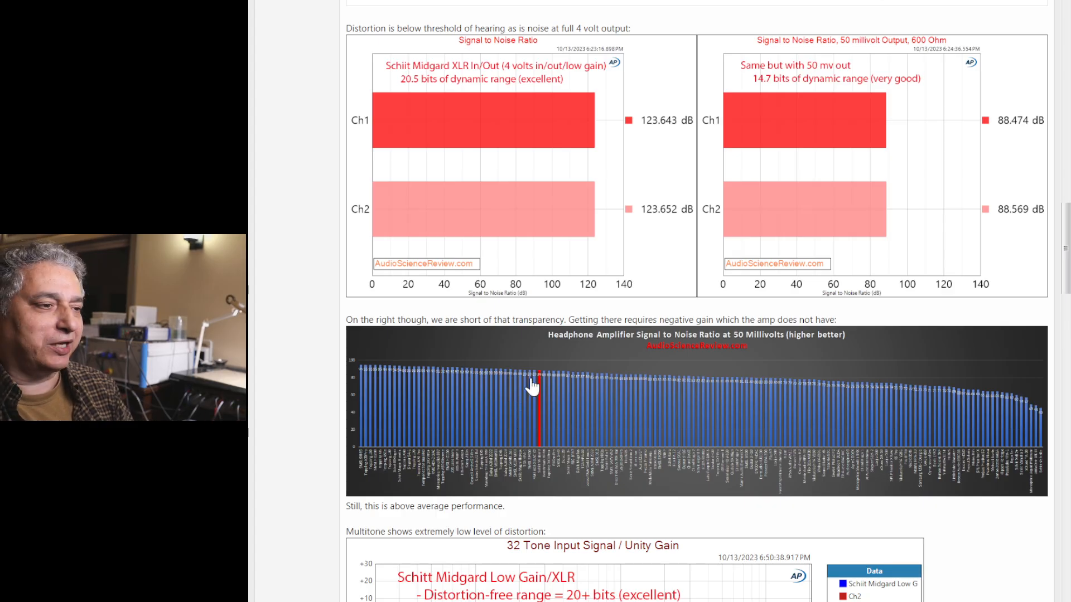
mouse_move(465, 425)
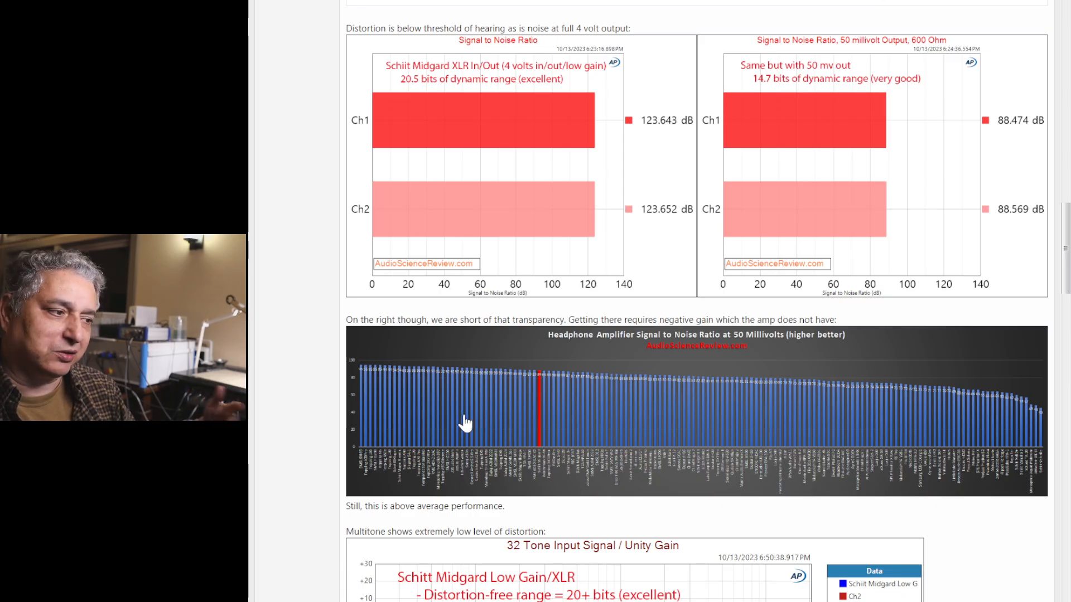
scroll(down, 3)
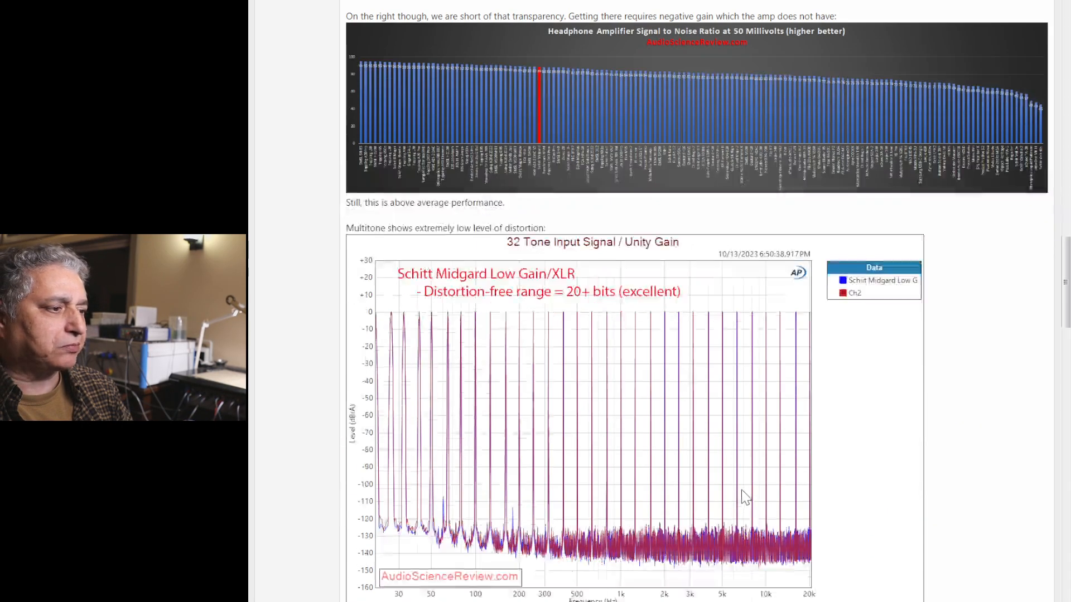
scroll(down, 3)
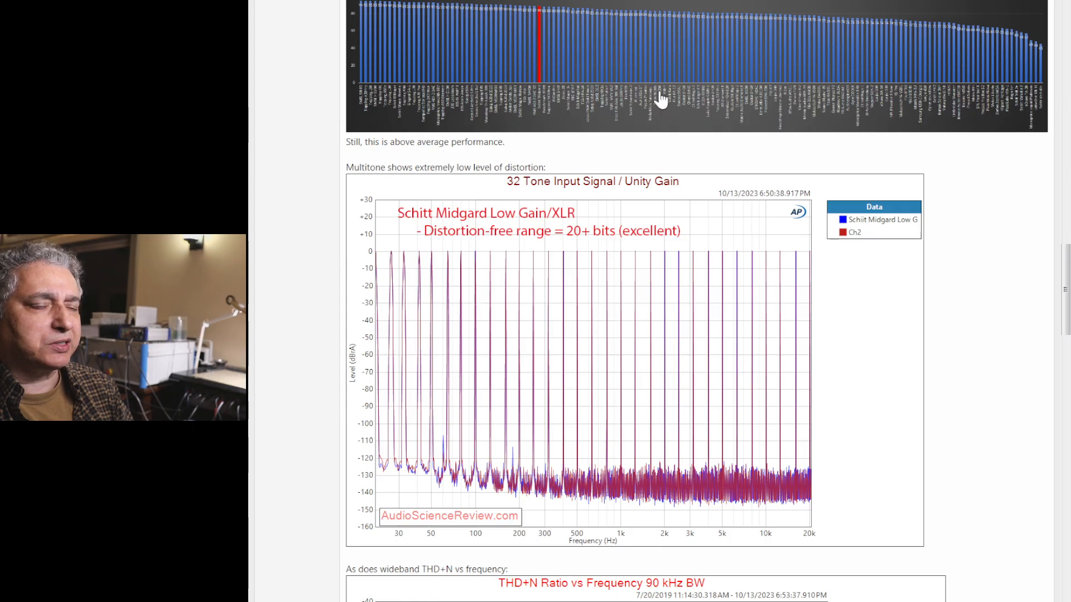
mouse_move(702, 330)
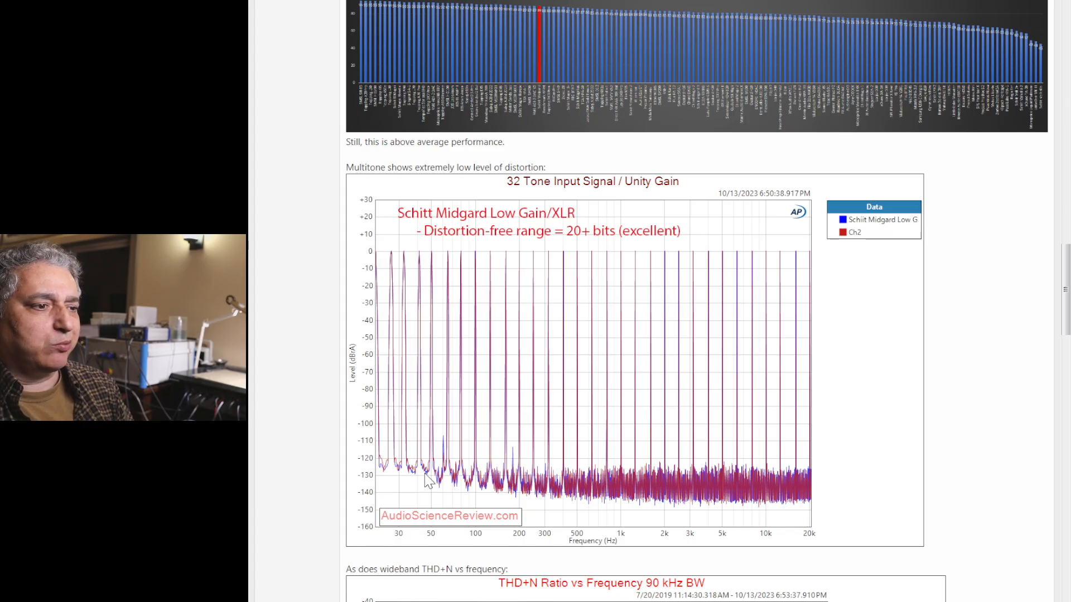
mouse_move(817, 496)
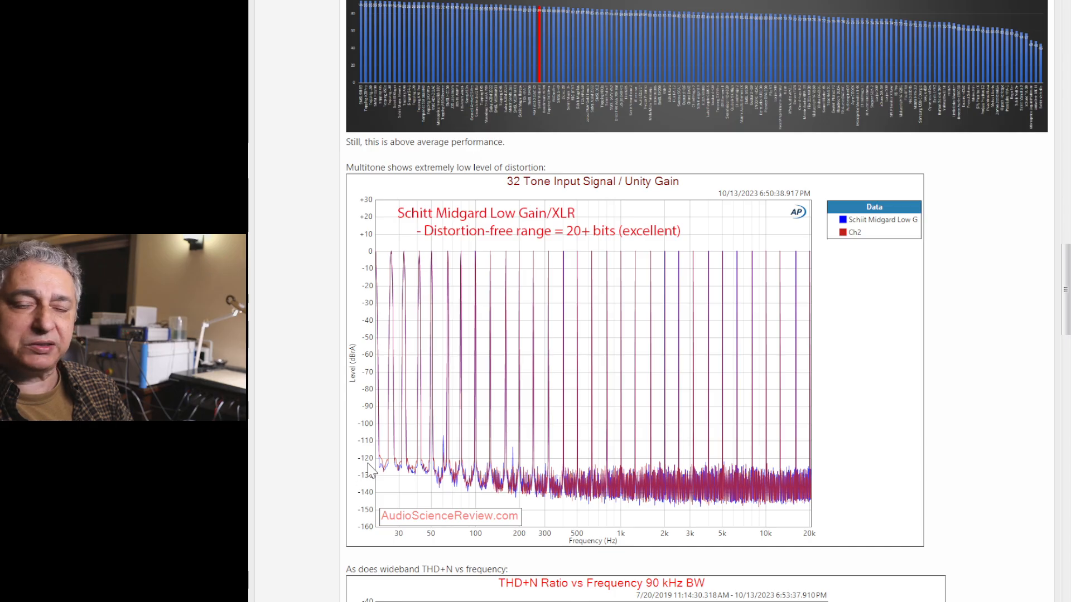
mouse_move(645, 270)
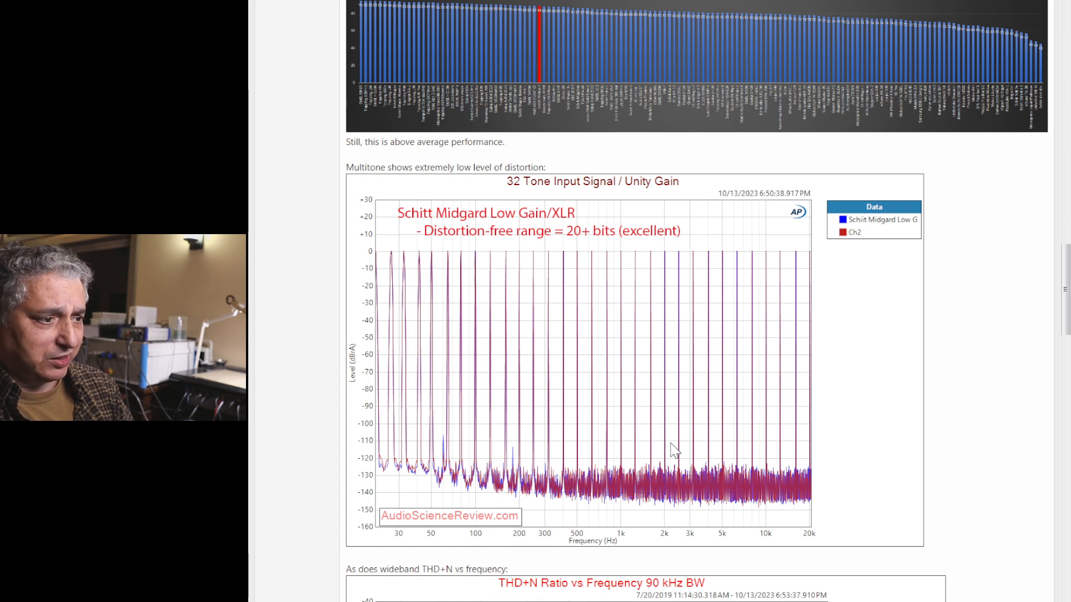
scroll(down, 3)
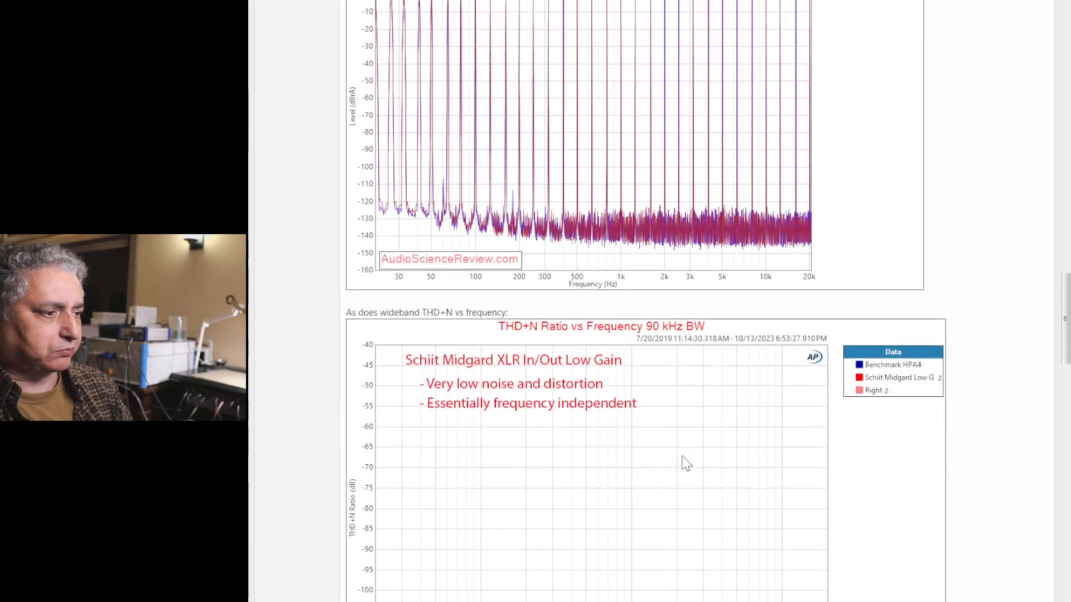
scroll(down, 3)
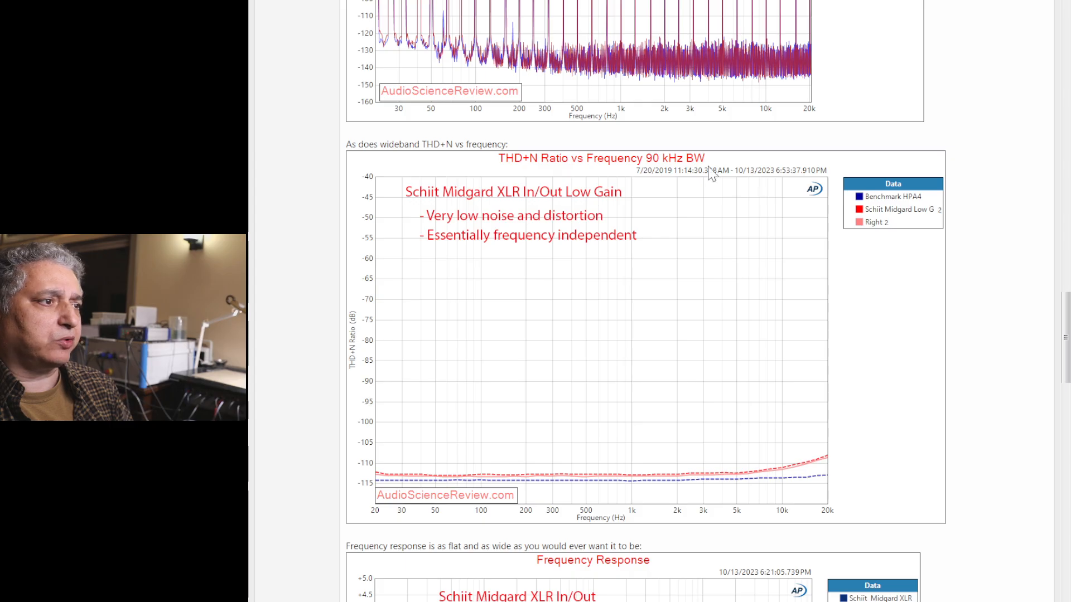
mouse_move(663, 184)
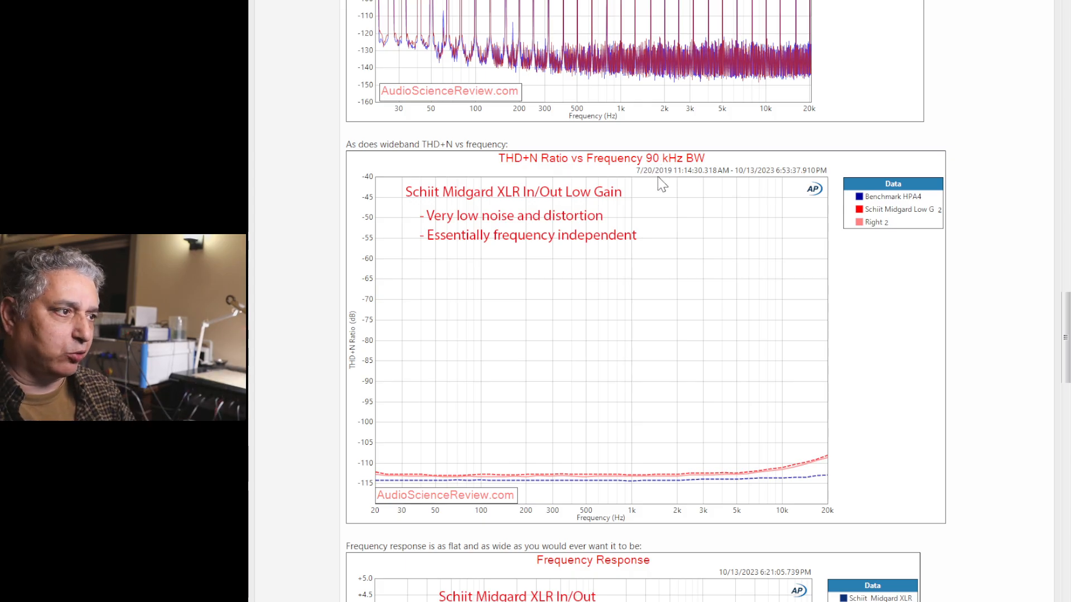
scroll(down, 3)
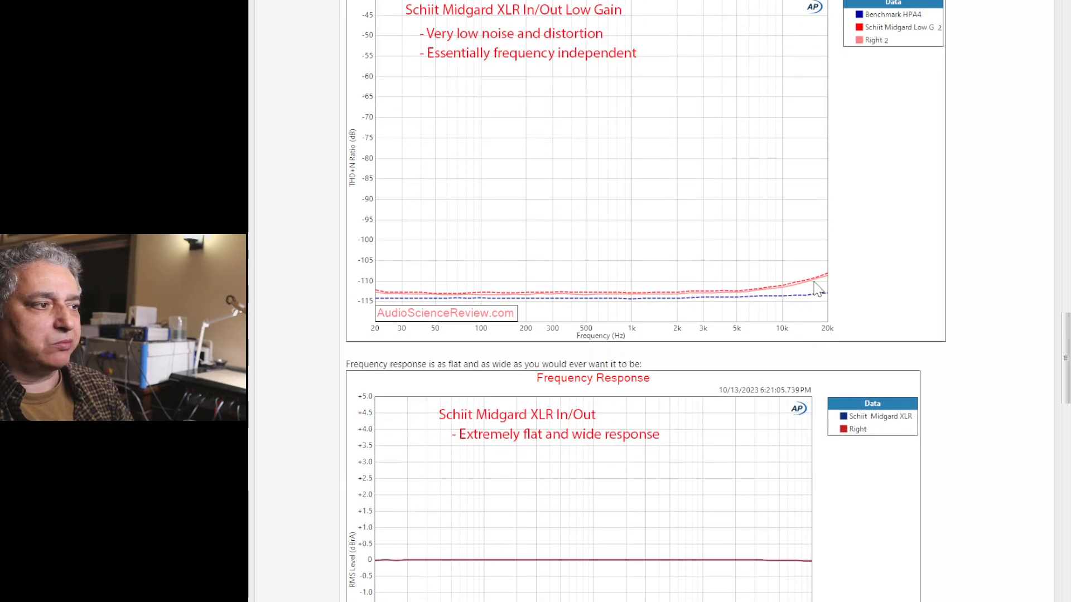
mouse_move(736, 308)
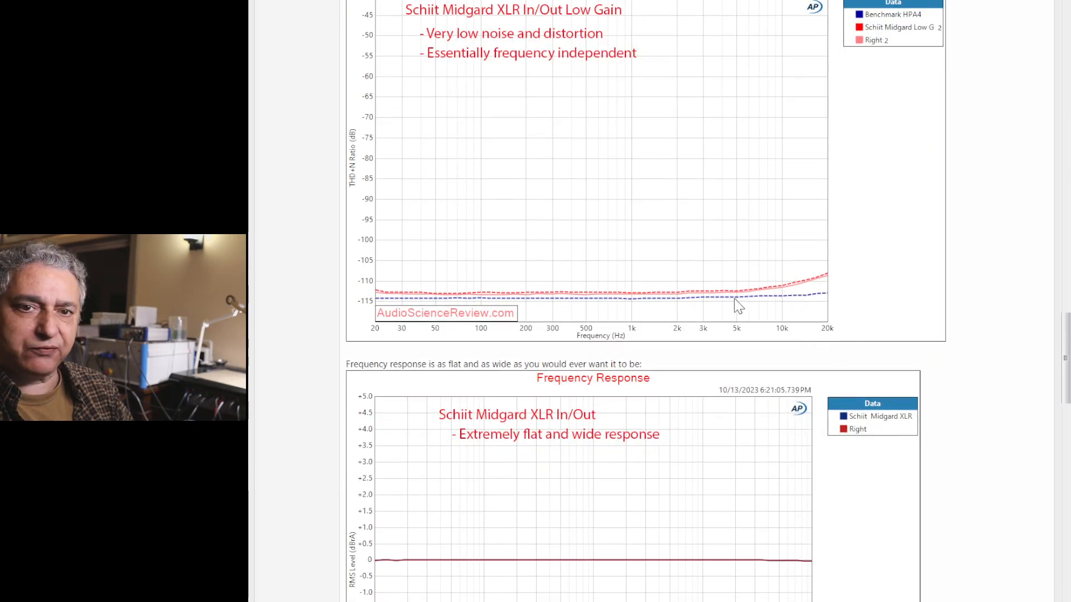
scroll(down, 3)
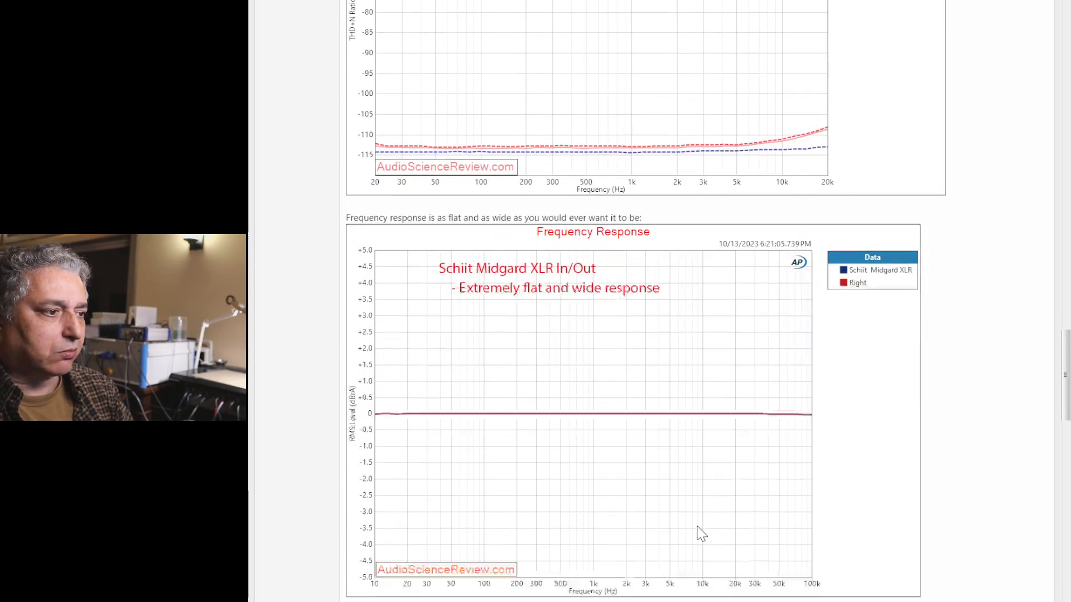
scroll(down, 3)
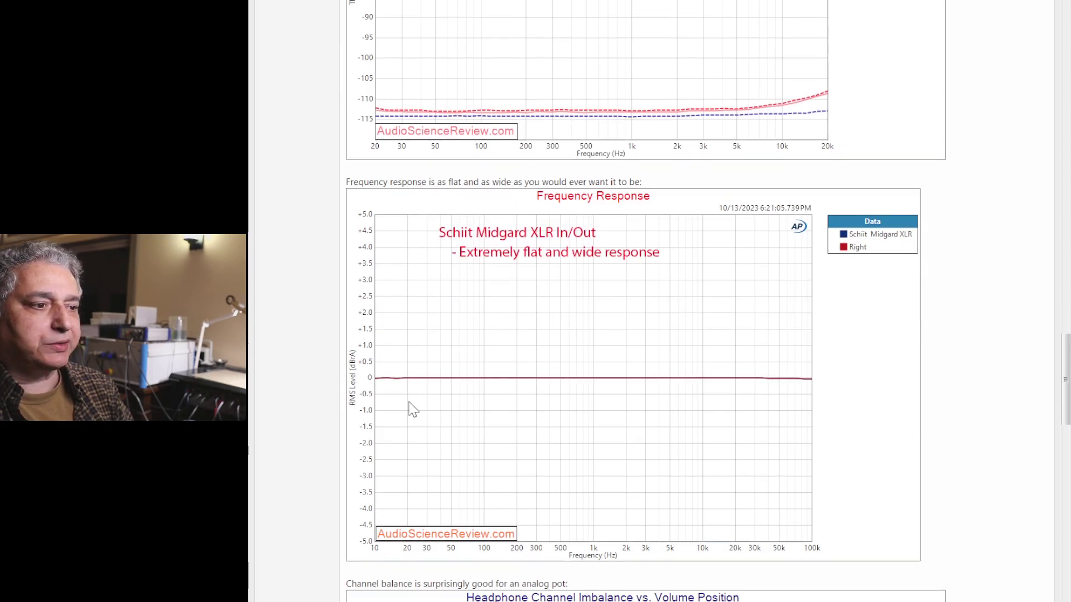
mouse_move(812, 414)
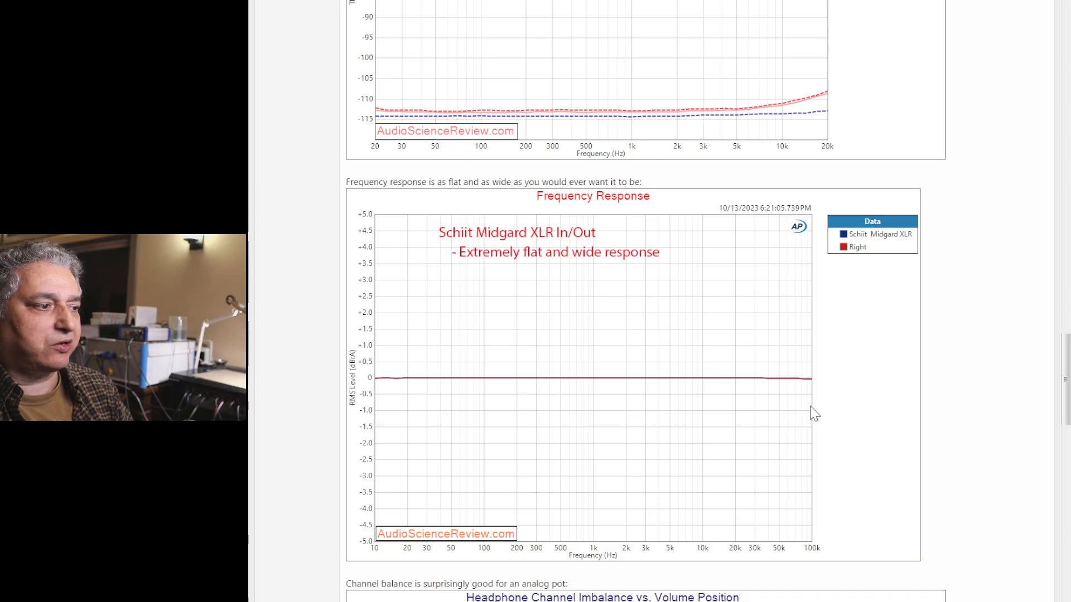
mouse_move(902, 404)
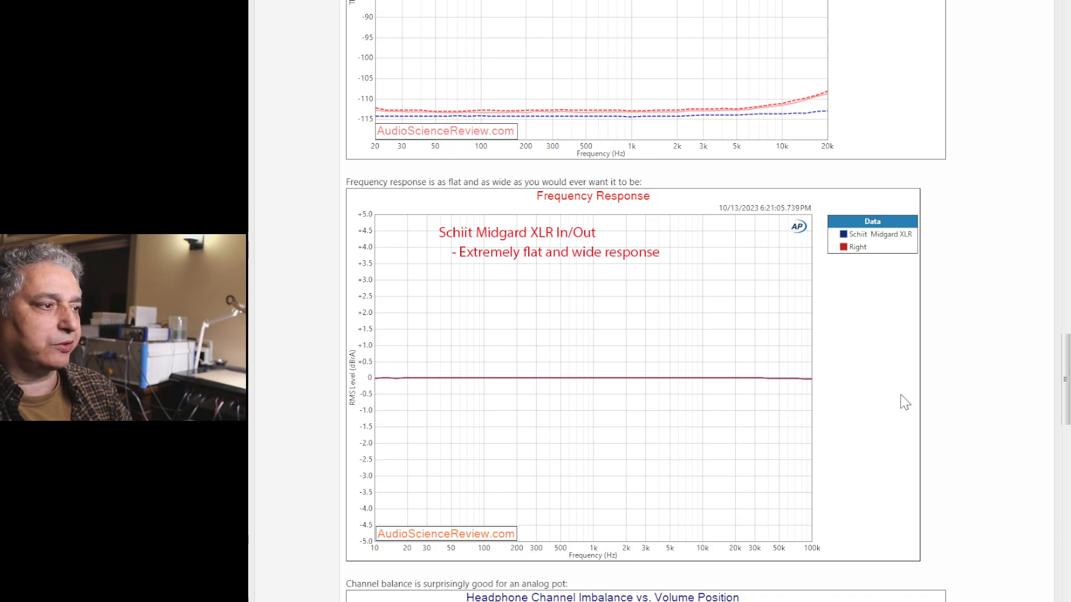
mouse_move(743, 398)
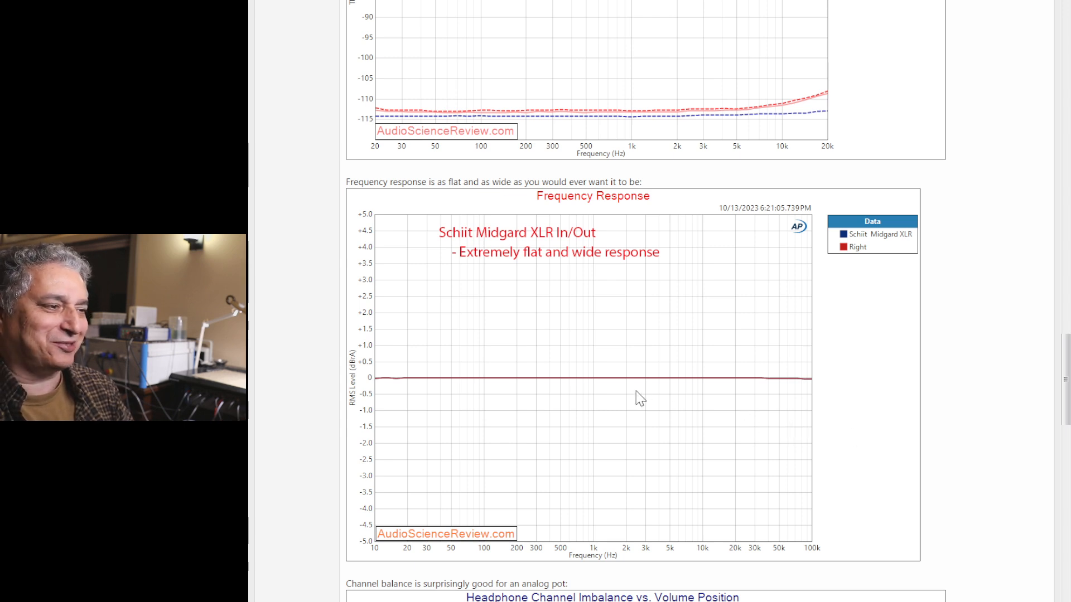
mouse_move(728, 419)
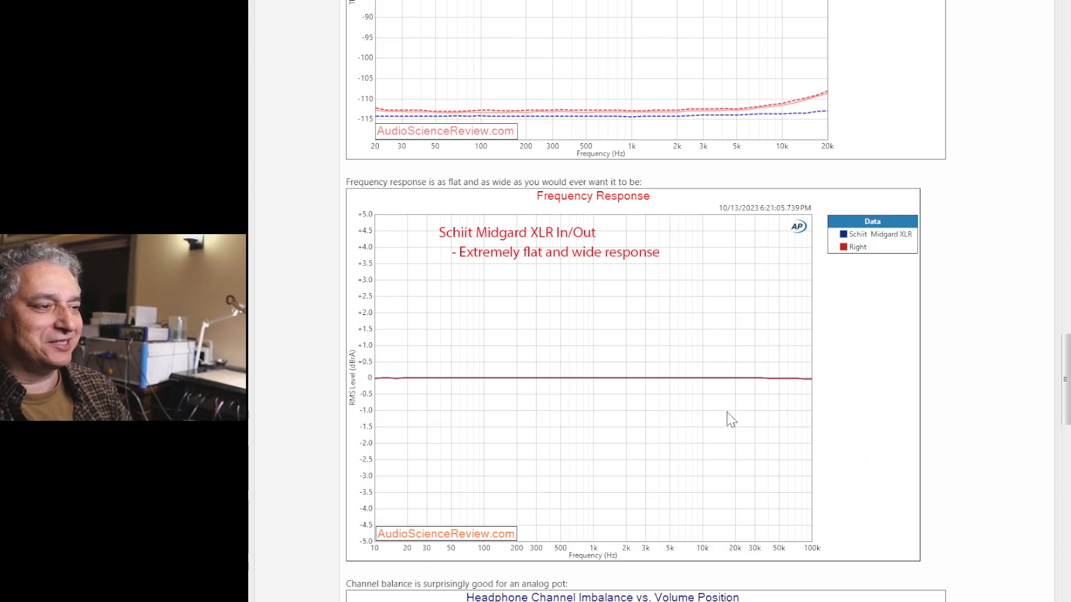
mouse_move(594, 407)
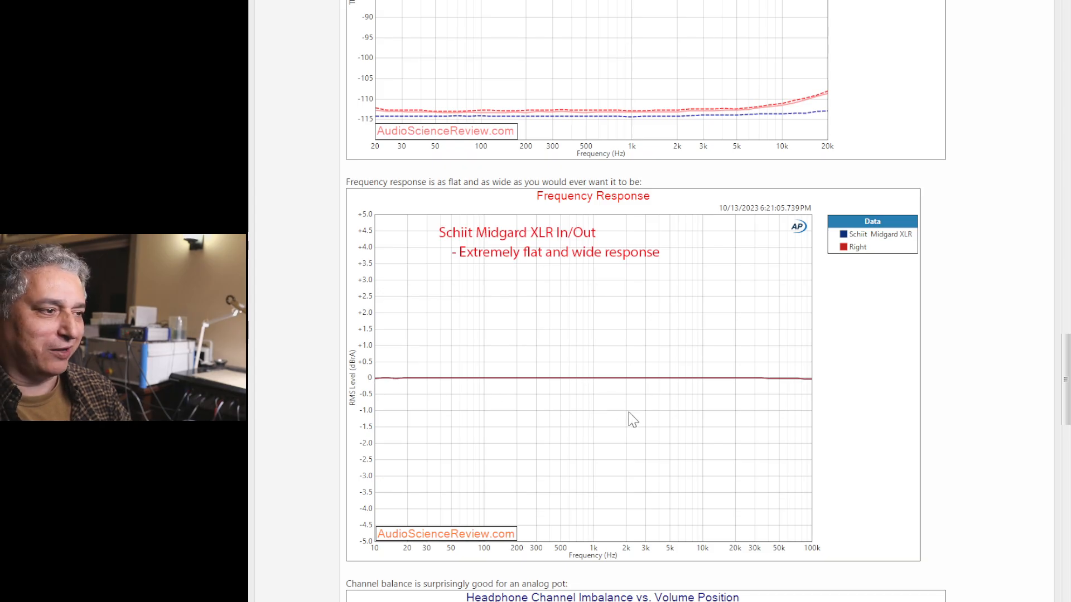
mouse_move(628, 403)
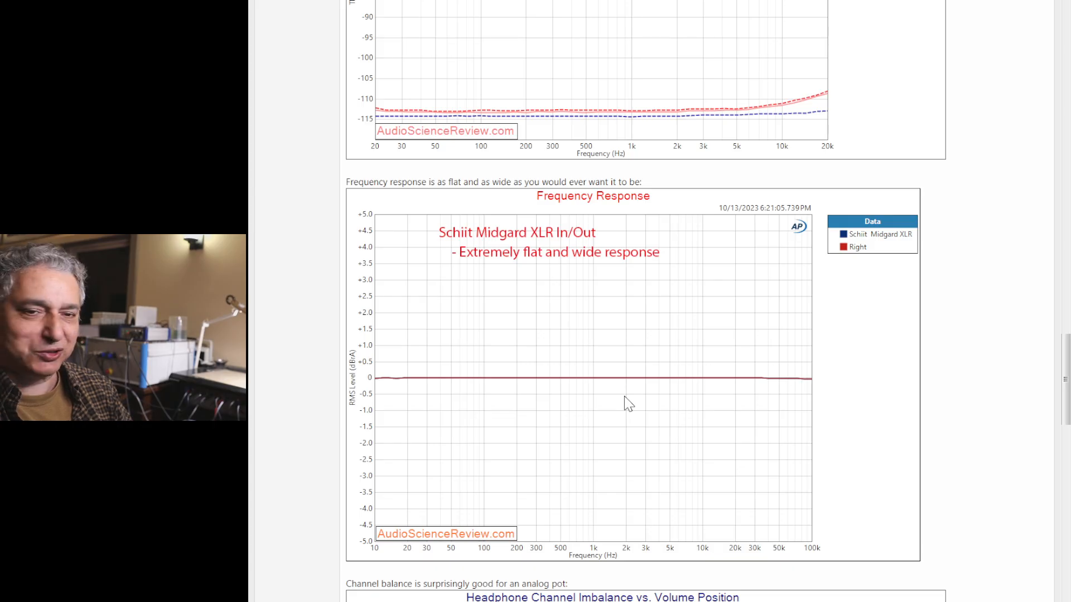
mouse_move(839, 428)
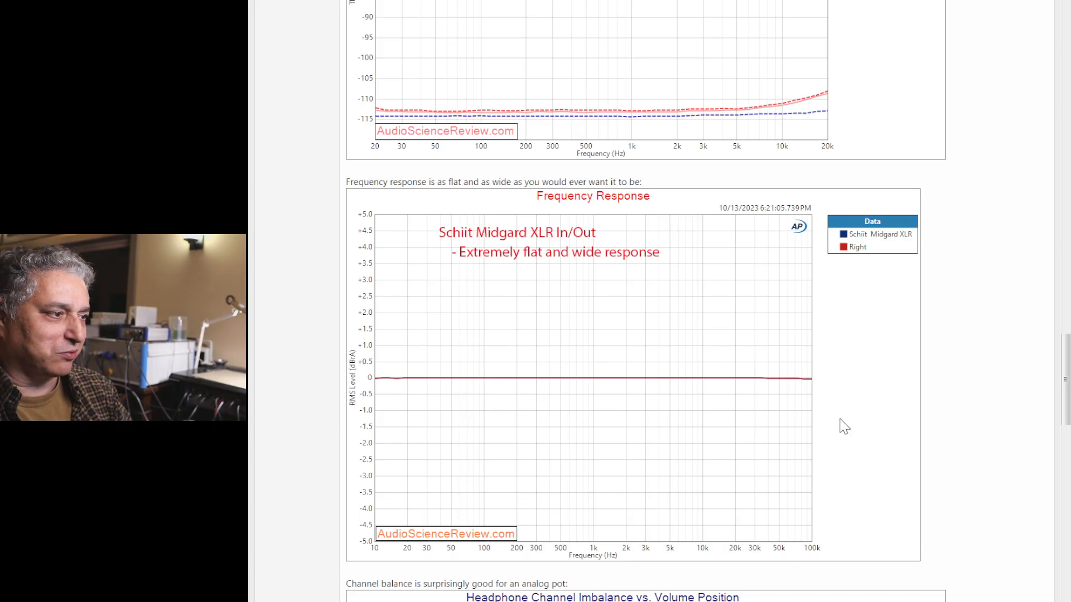
mouse_move(908, 436)
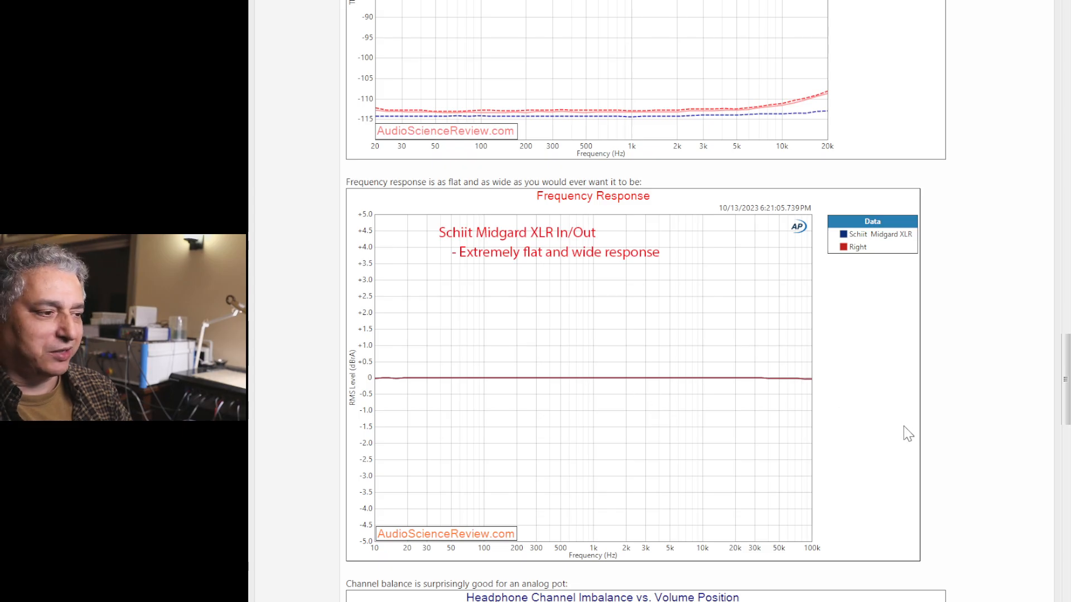
scroll(down, 3)
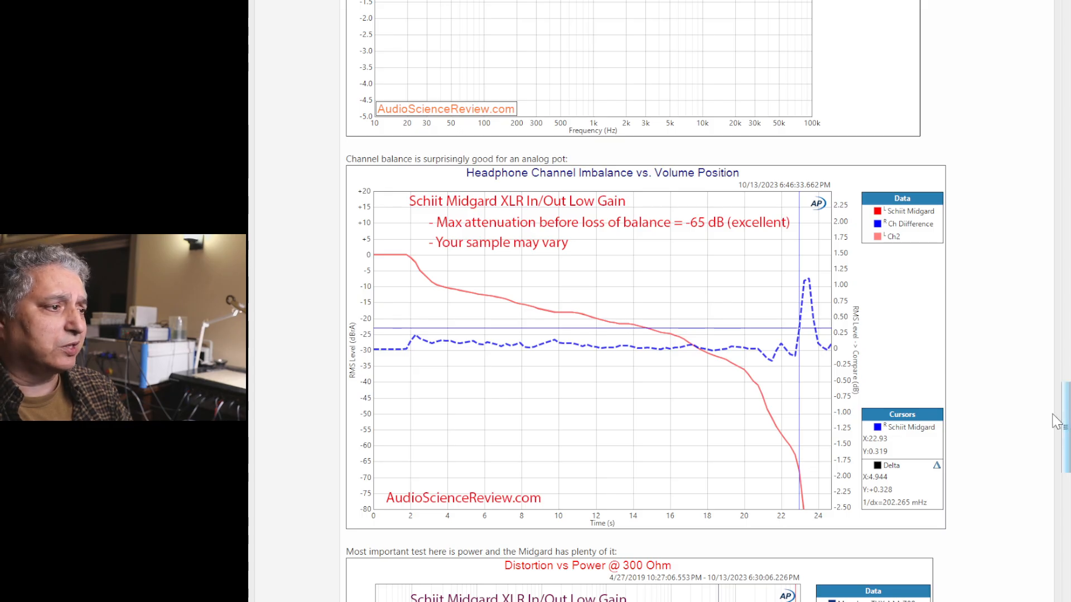
mouse_move(766, 370)
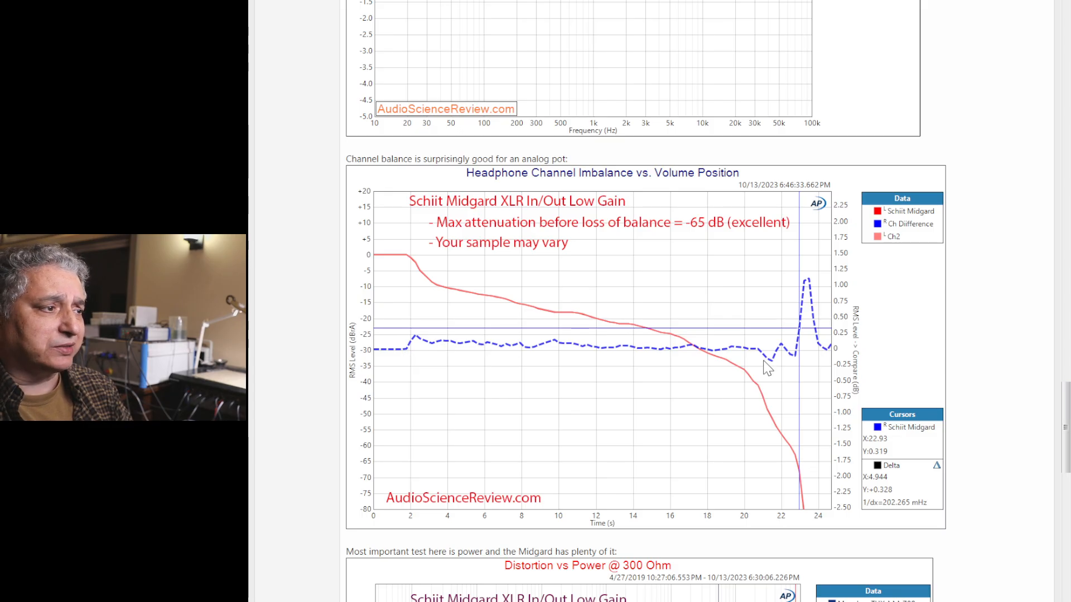
mouse_move(382, 350)
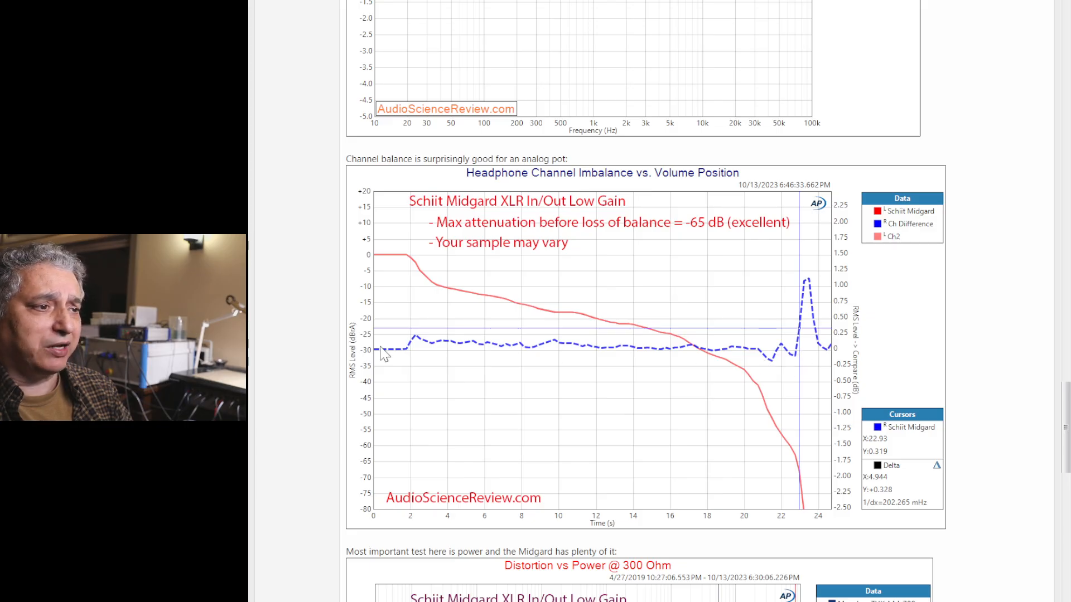
mouse_move(642, 351)
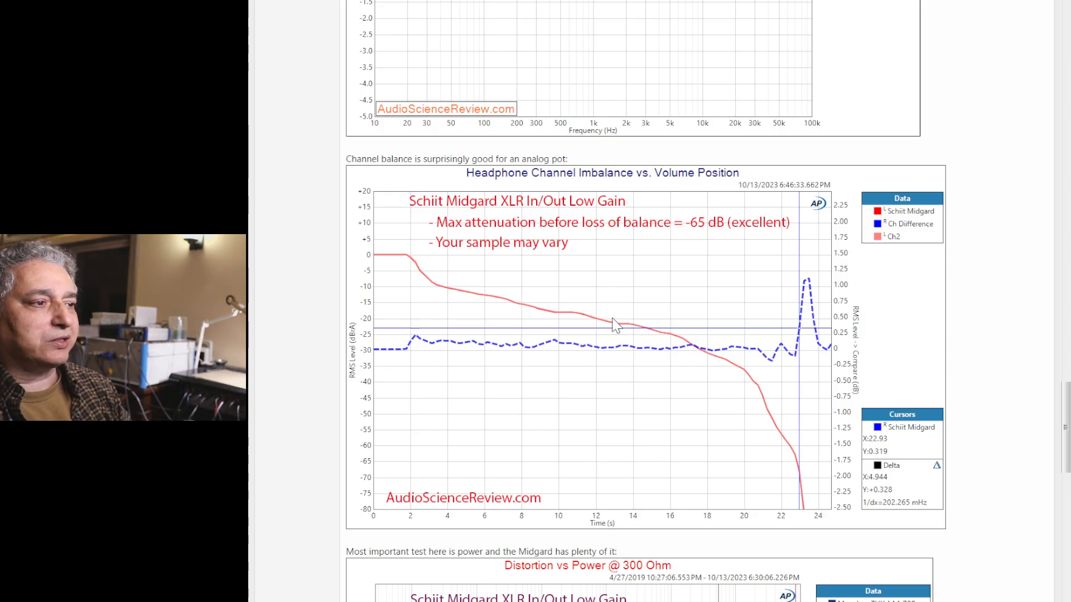
mouse_move(580, 328)
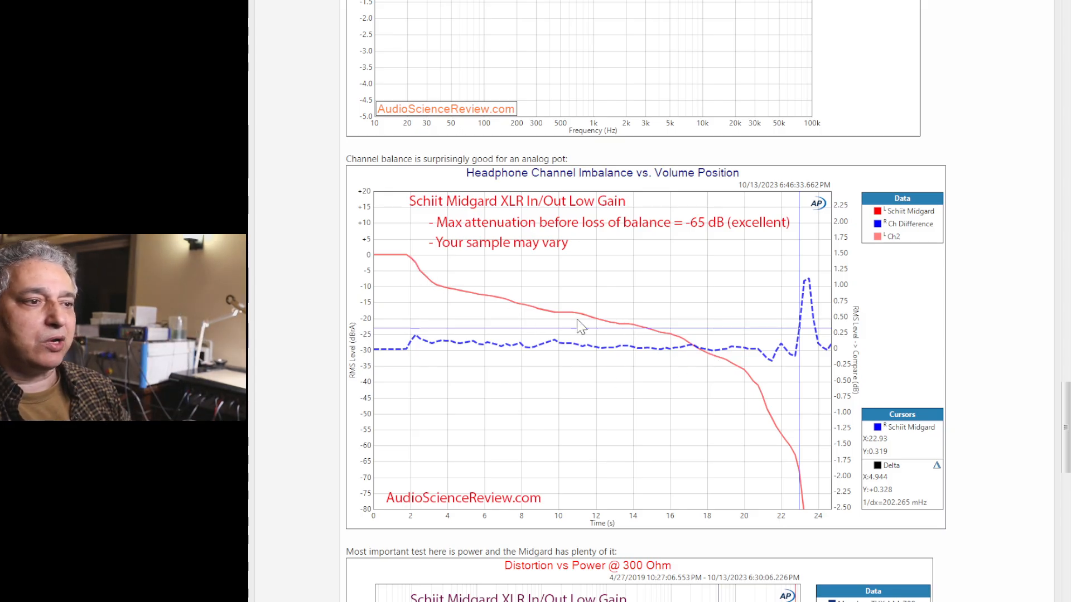
mouse_move(608, 329)
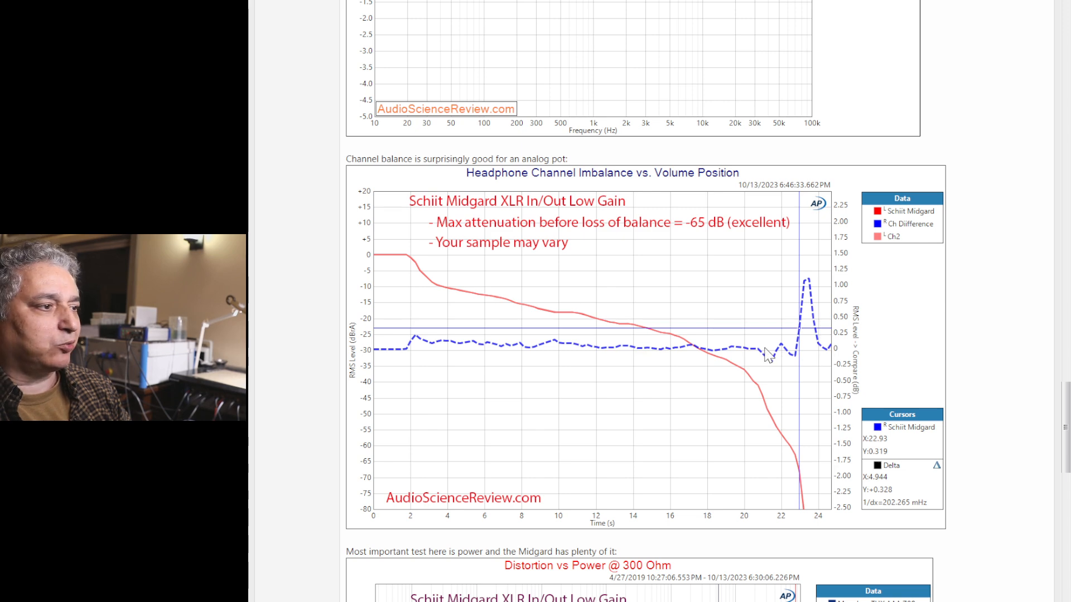
mouse_move(804, 344)
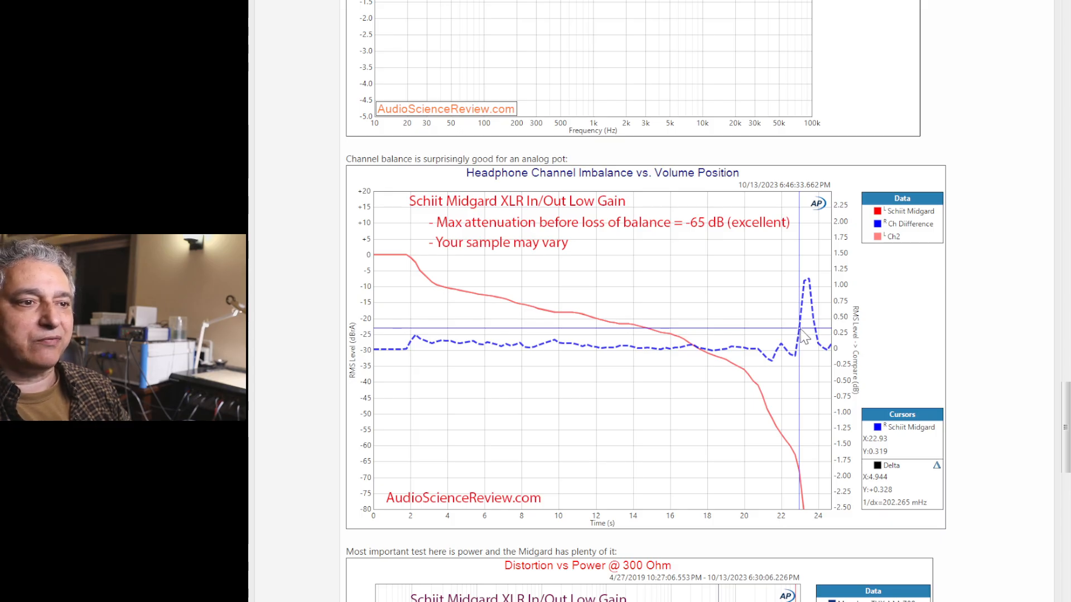
mouse_move(809, 286)
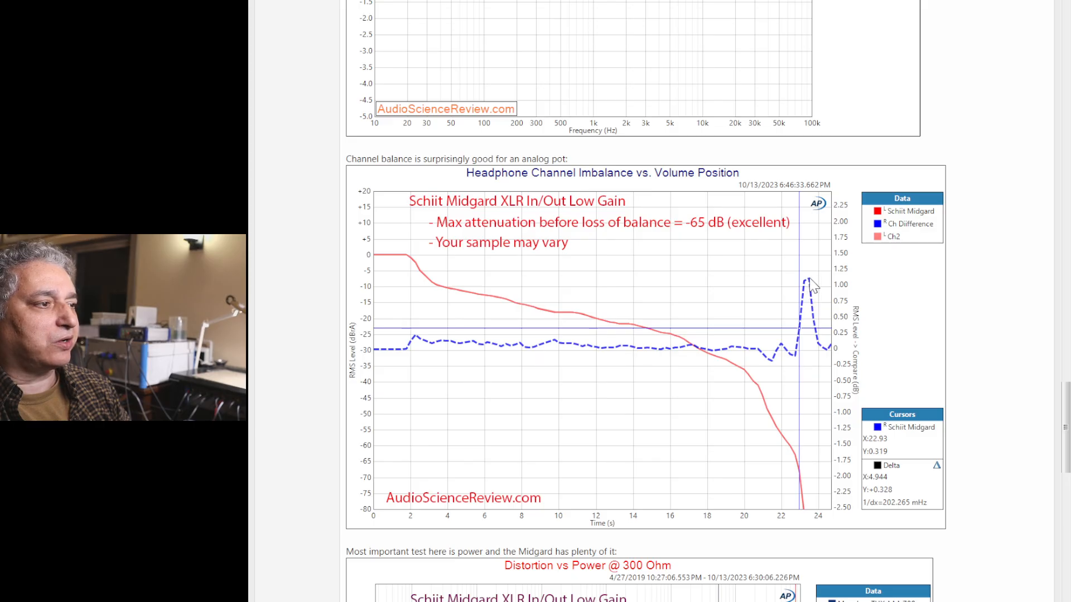
mouse_move(802, 483)
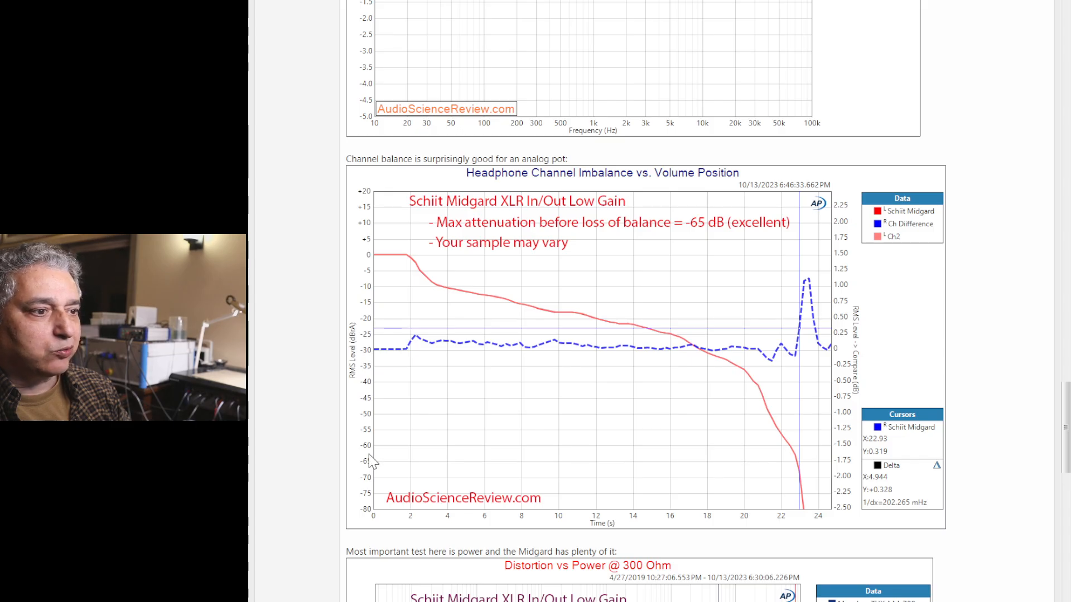
mouse_move(380, 473)
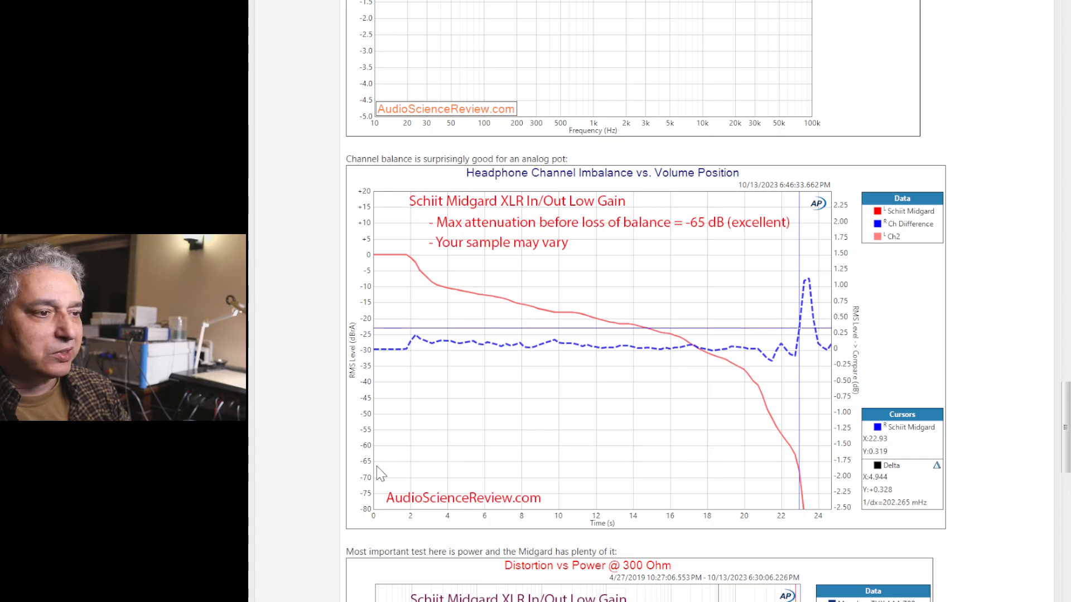
mouse_move(779, 490)
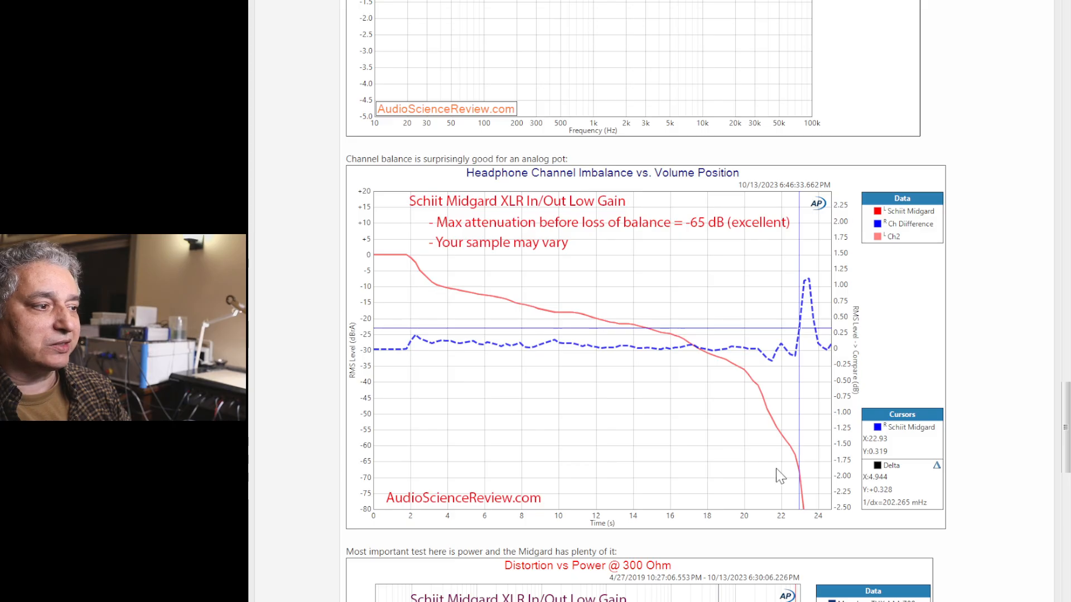
mouse_move(791, 470)
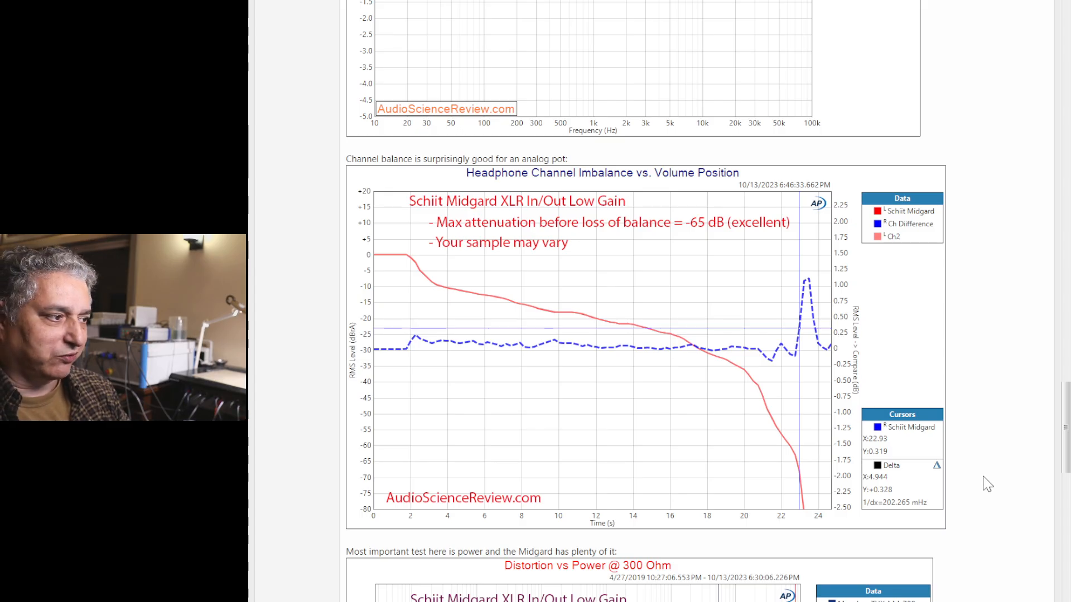
mouse_move(976, 477)
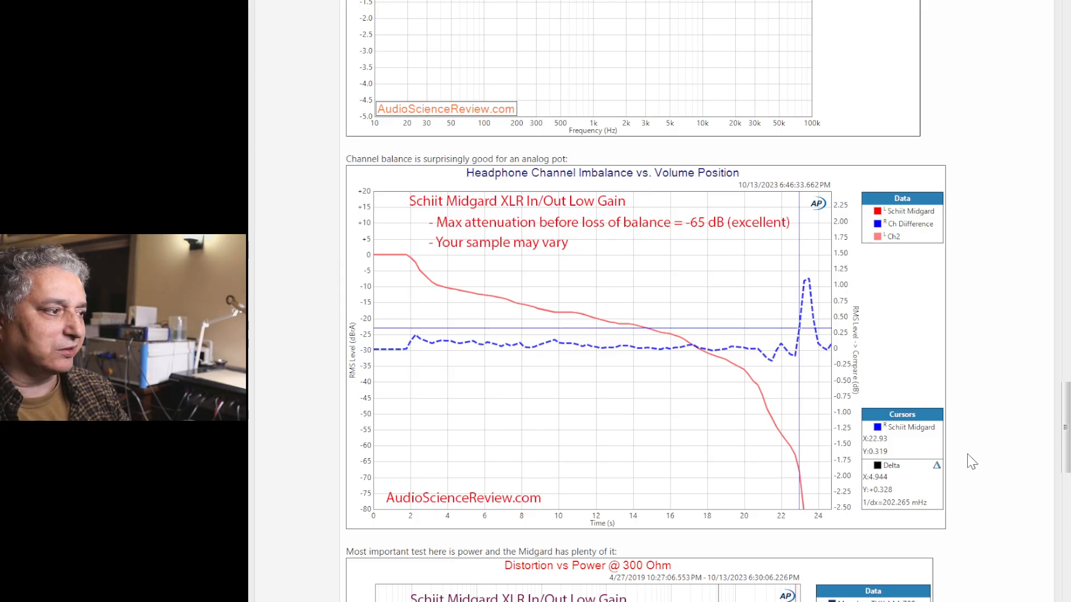
scroll(down, 3)
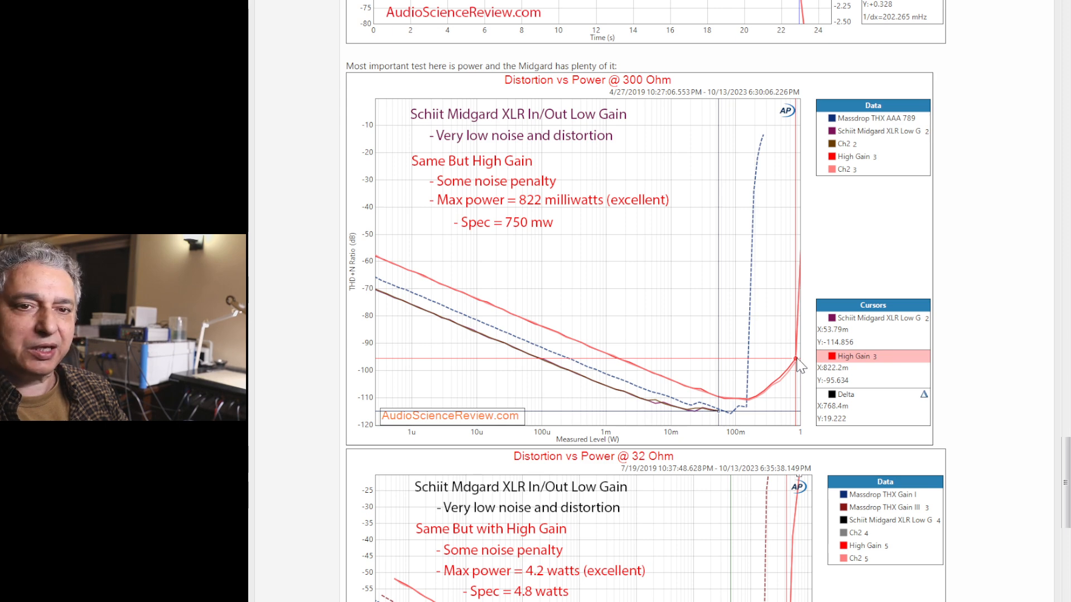
mouse_move(589, 262)
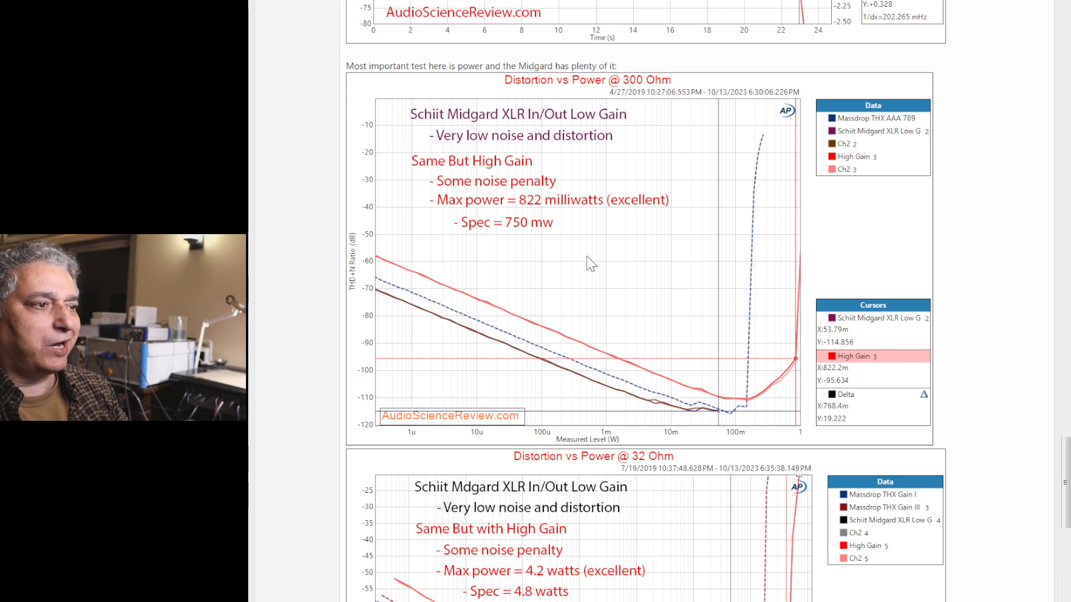
mouse_move(634, 96)
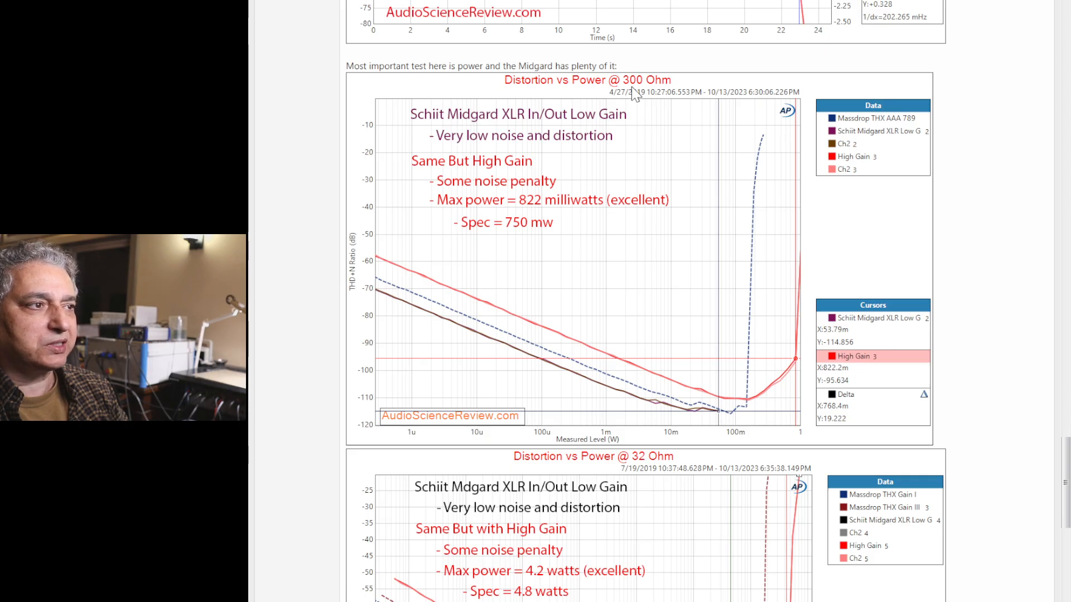
mouse_move(629, 191)
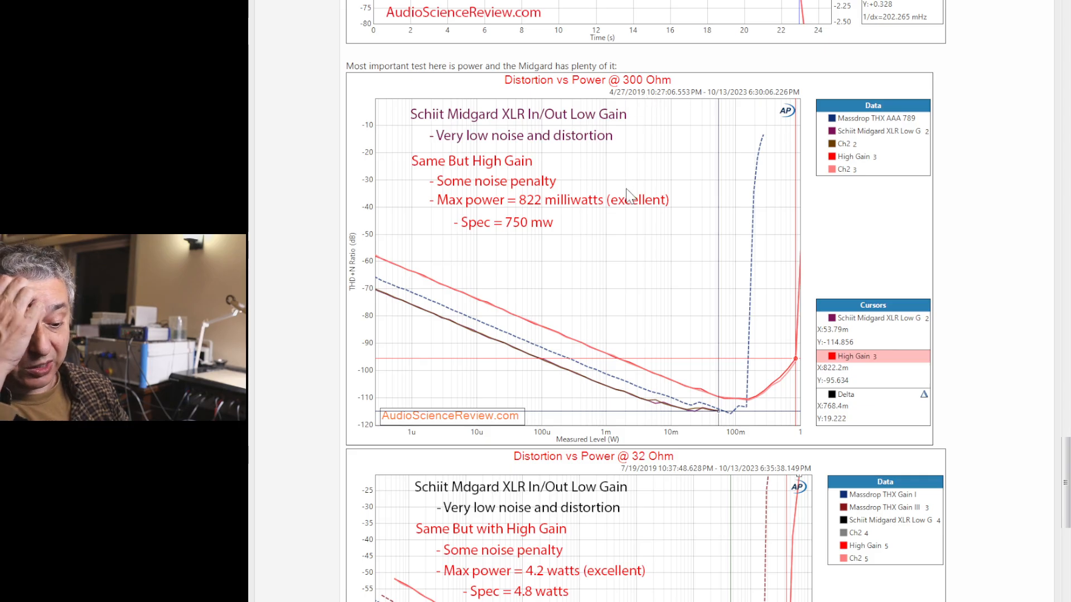
mouse_move(701, 291)
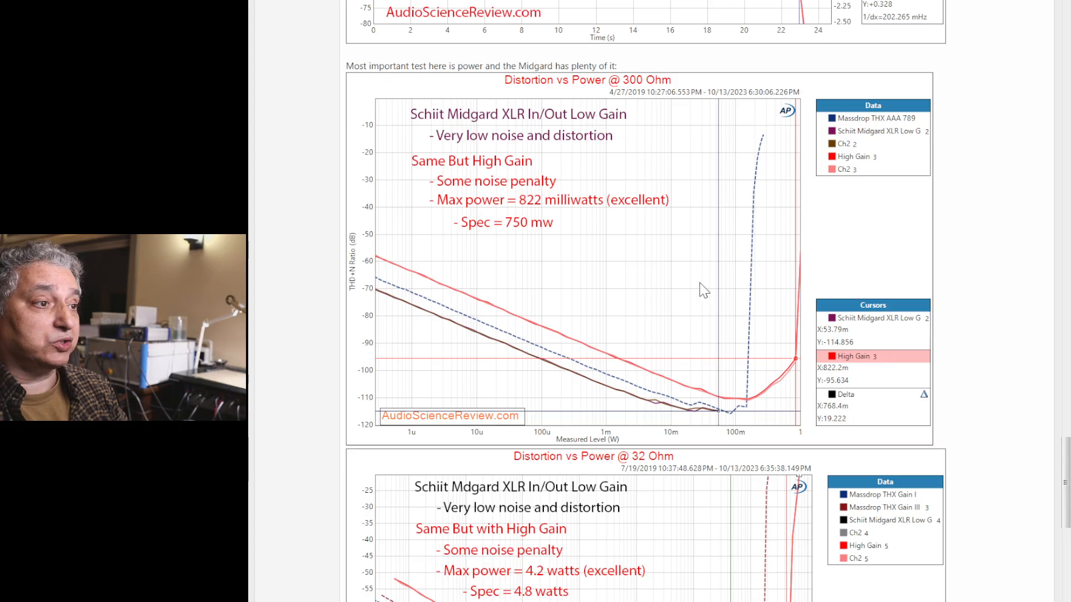
mouse_move(546, 214)
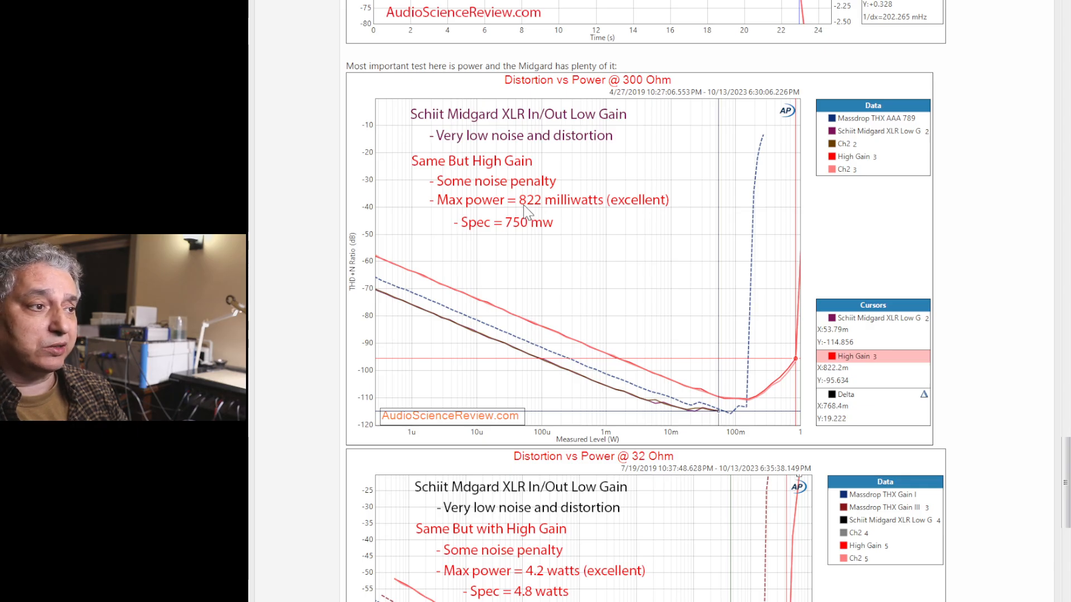
mouse_move(522, 238)
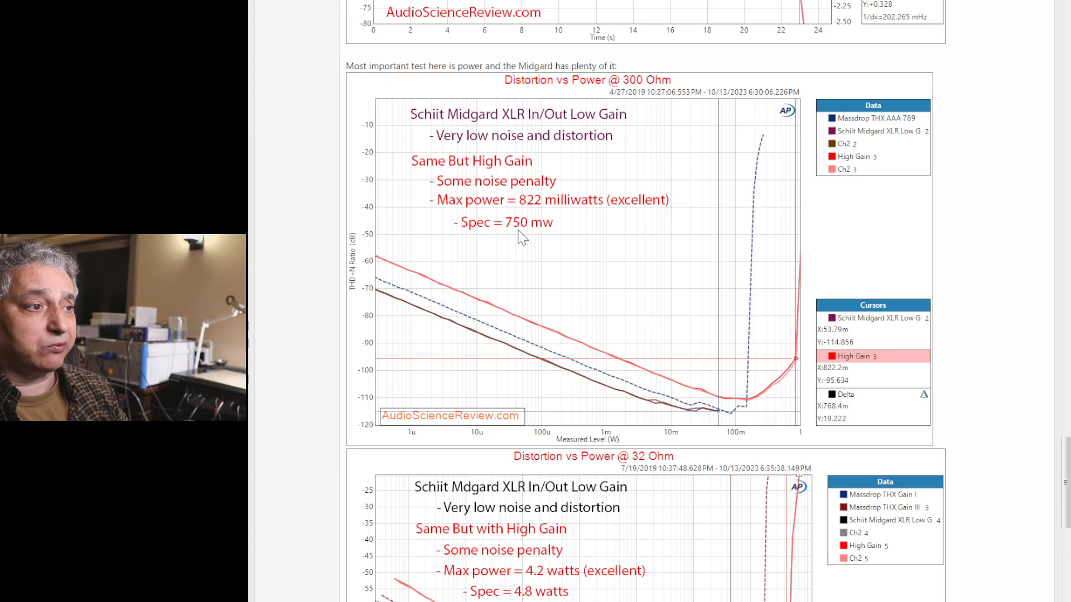
mouse_move(691, 327)
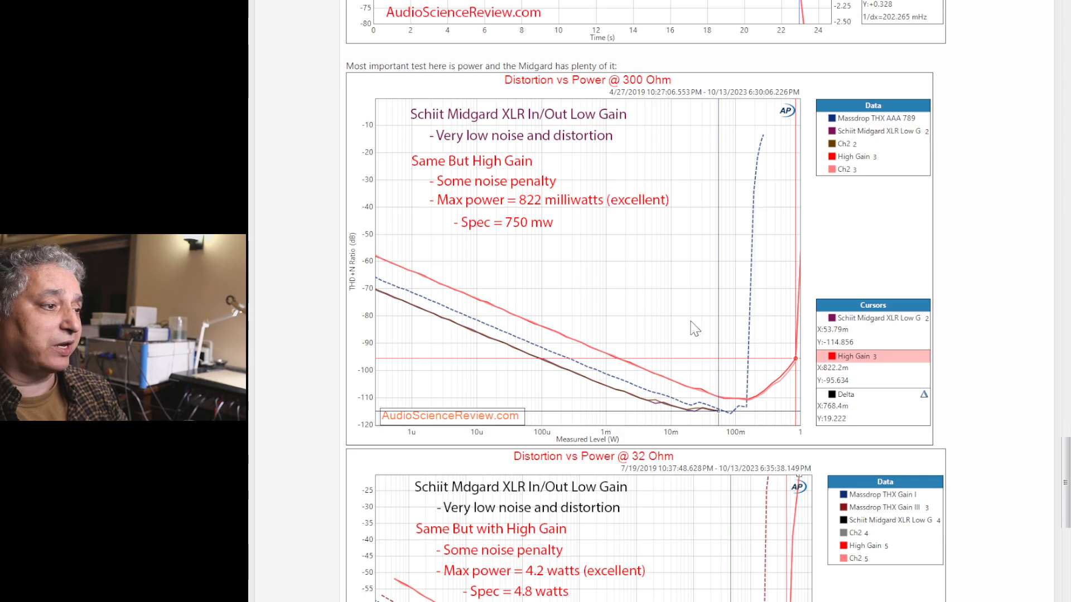
mouse_move(735, 409)
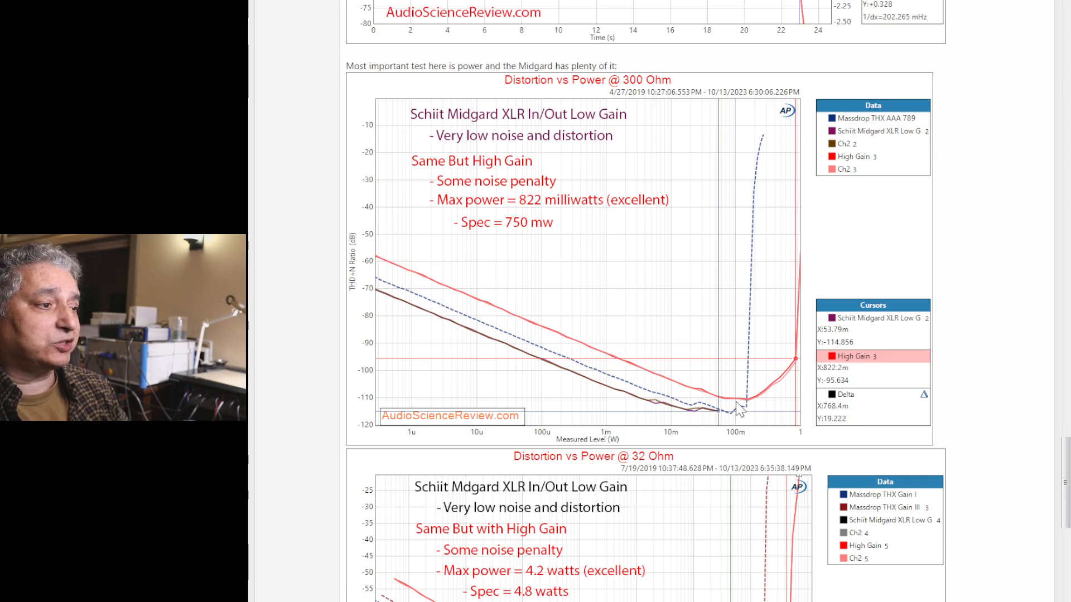
mouse_move(674, 267)
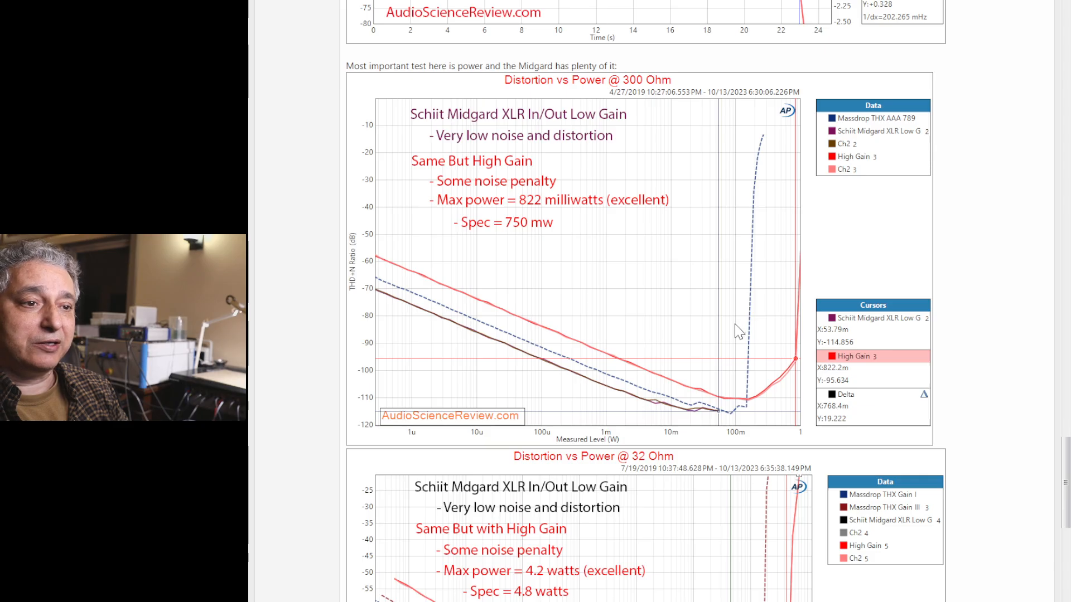
mouse_move(741, 388)
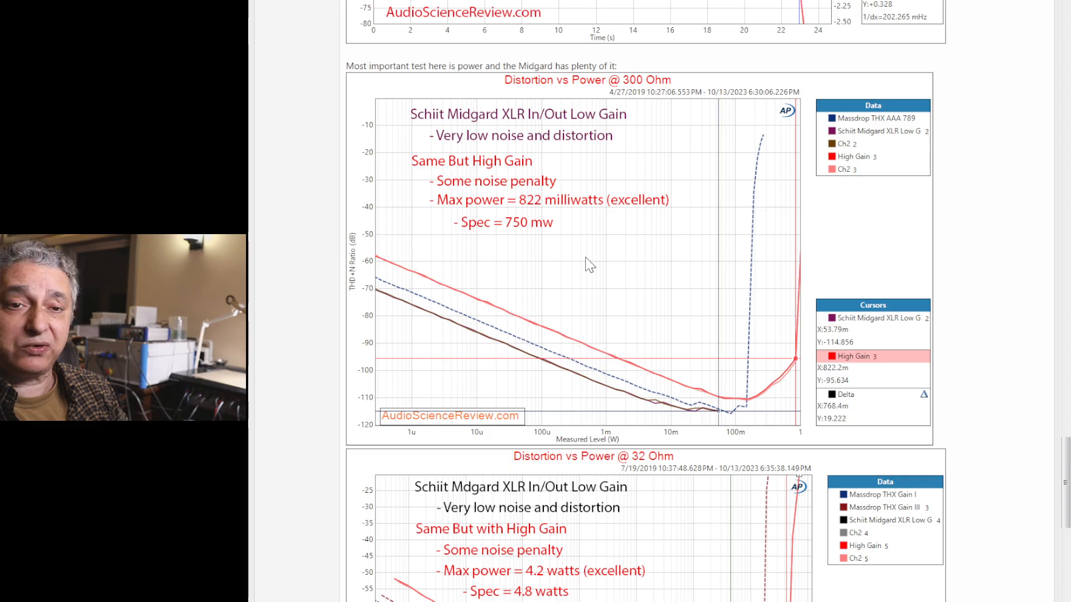
mouse_move(573, 216)
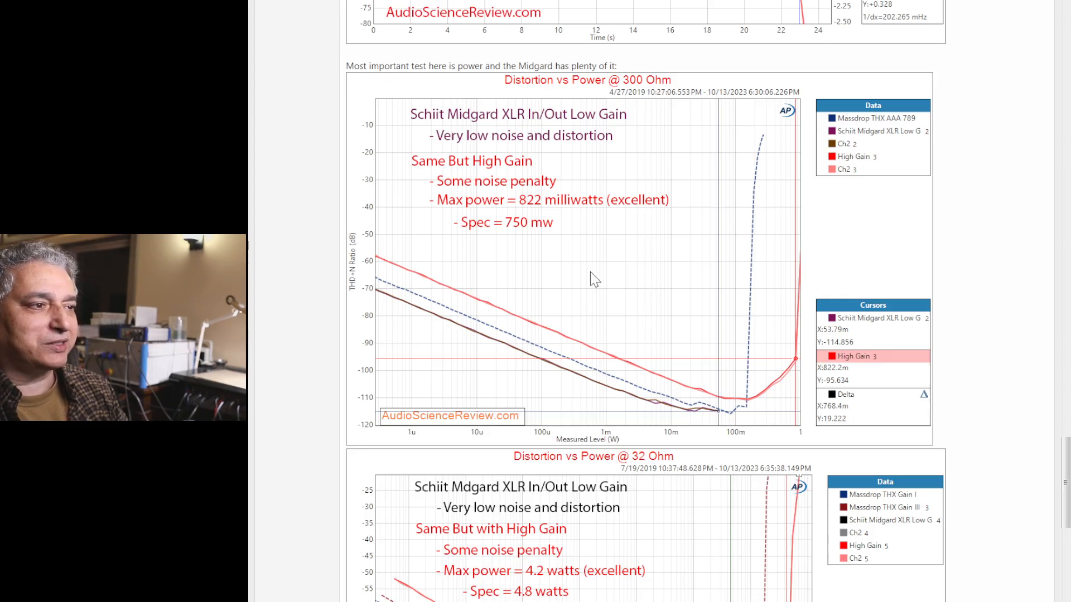
scroll(down, 3)
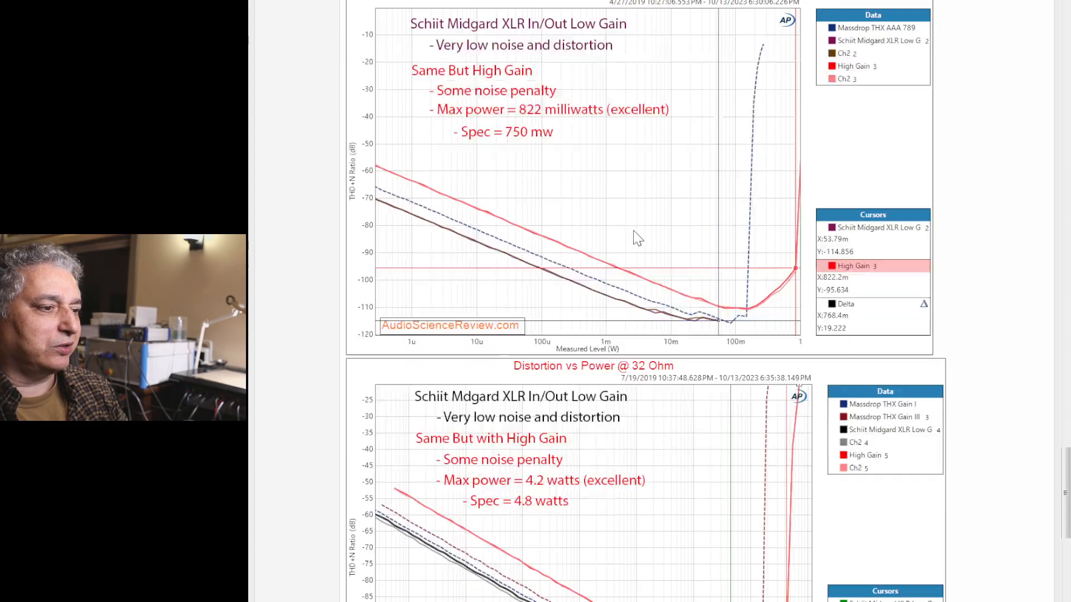
scroll(down, 3)
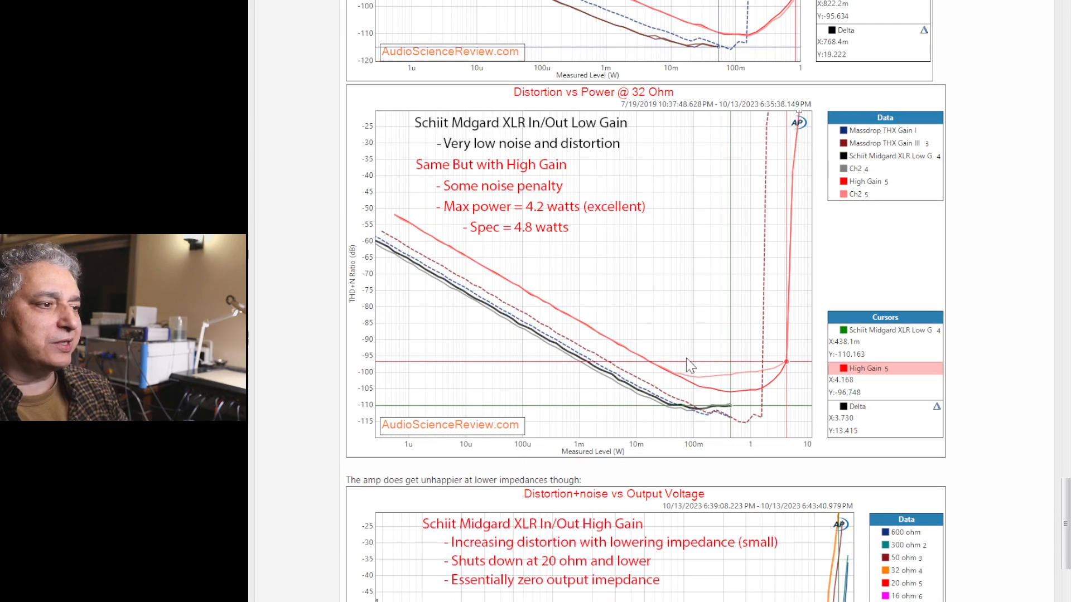
mouse_move(545, 234)
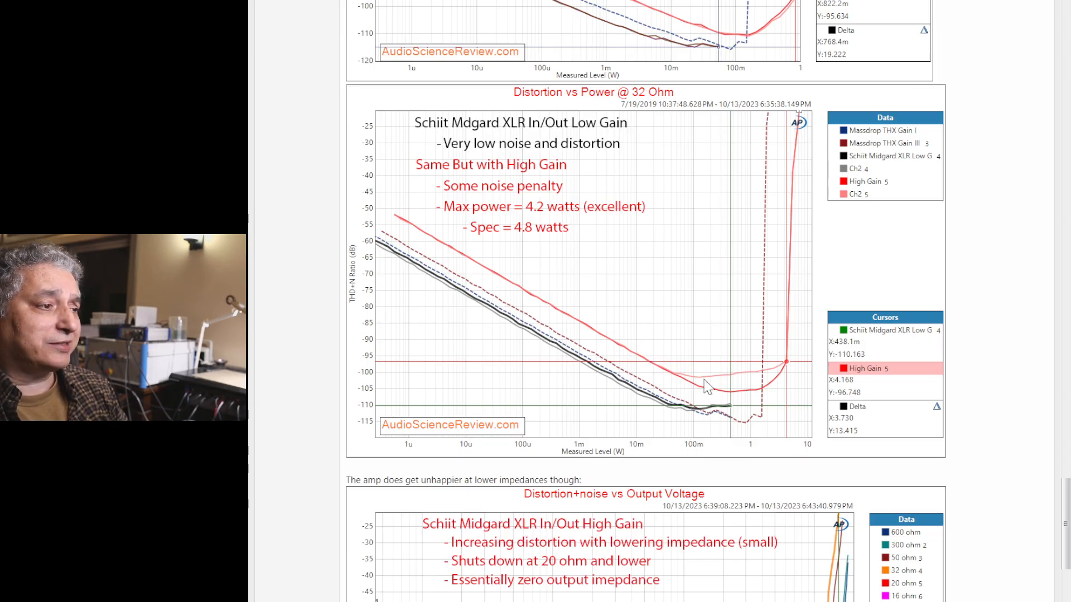
mouse_move(772, 371)
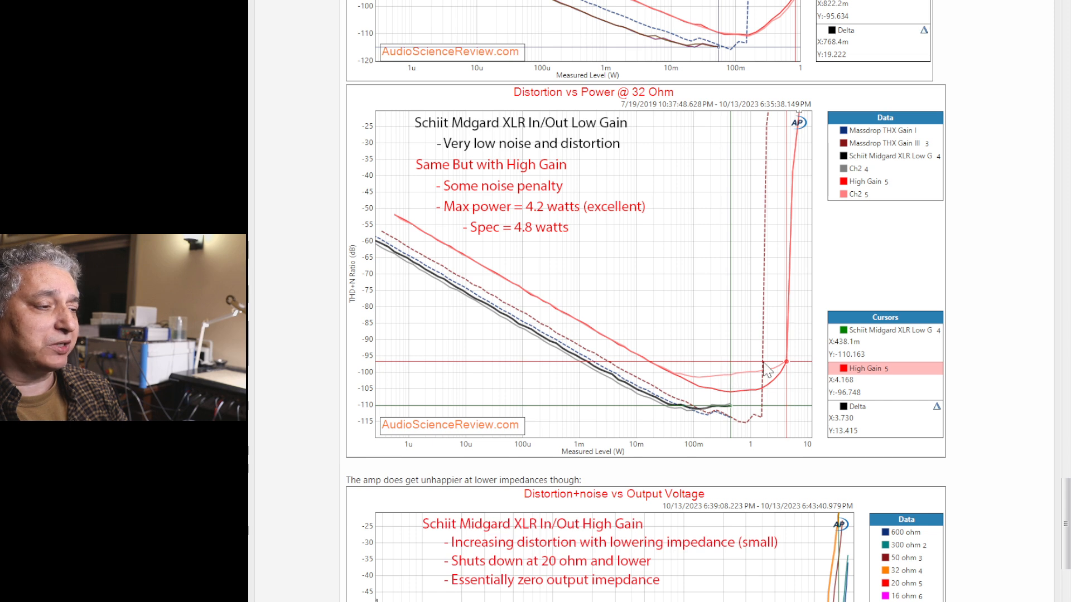
mouse_move(647, 294)
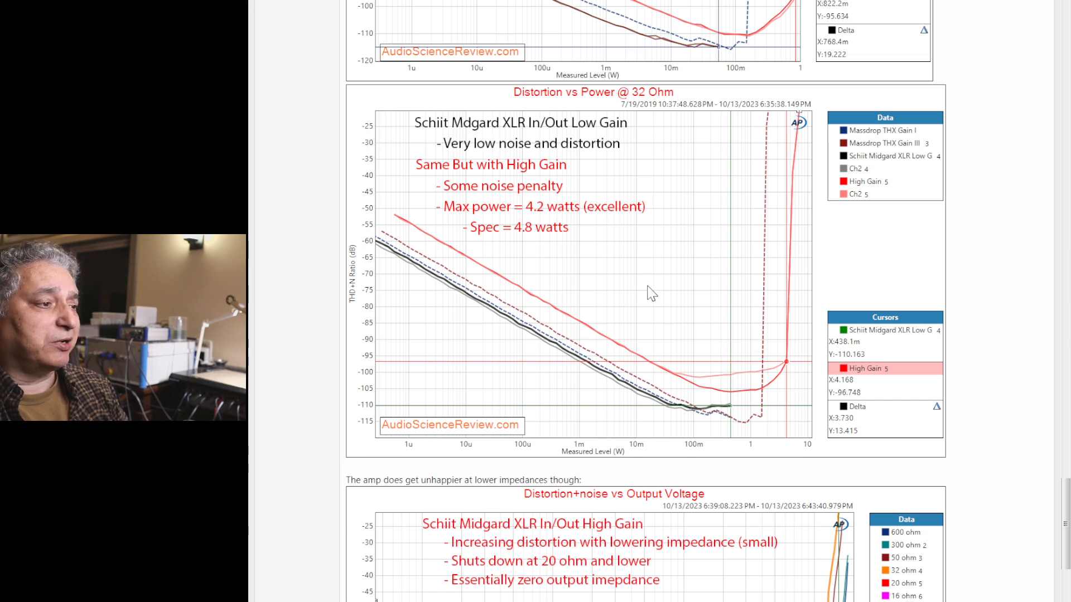
mouse_move(647, 256)
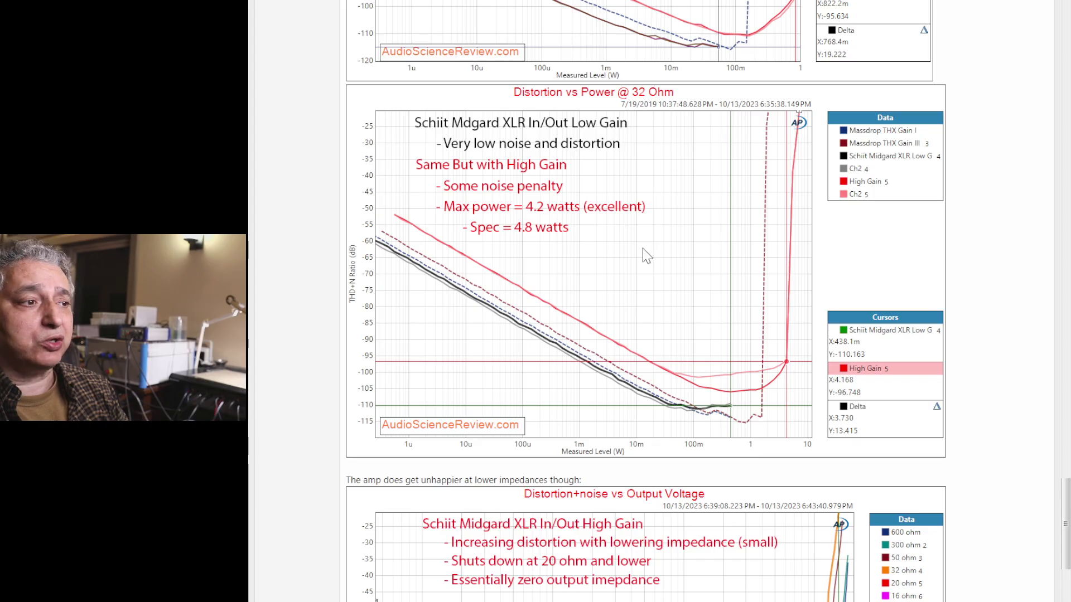
mouse_move(610, 265)
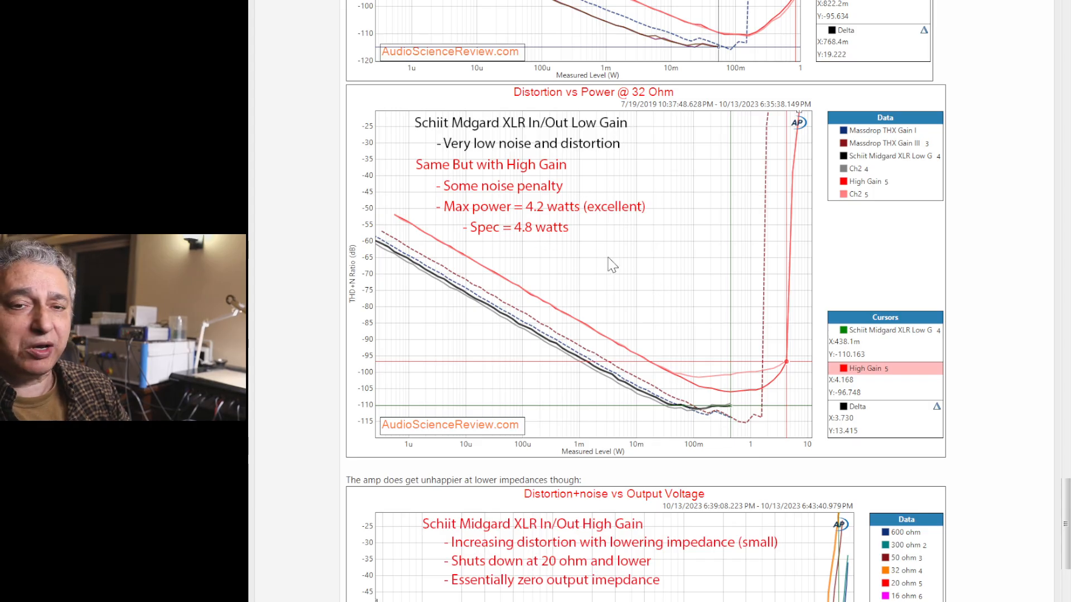
mouse_move(1038, 224)
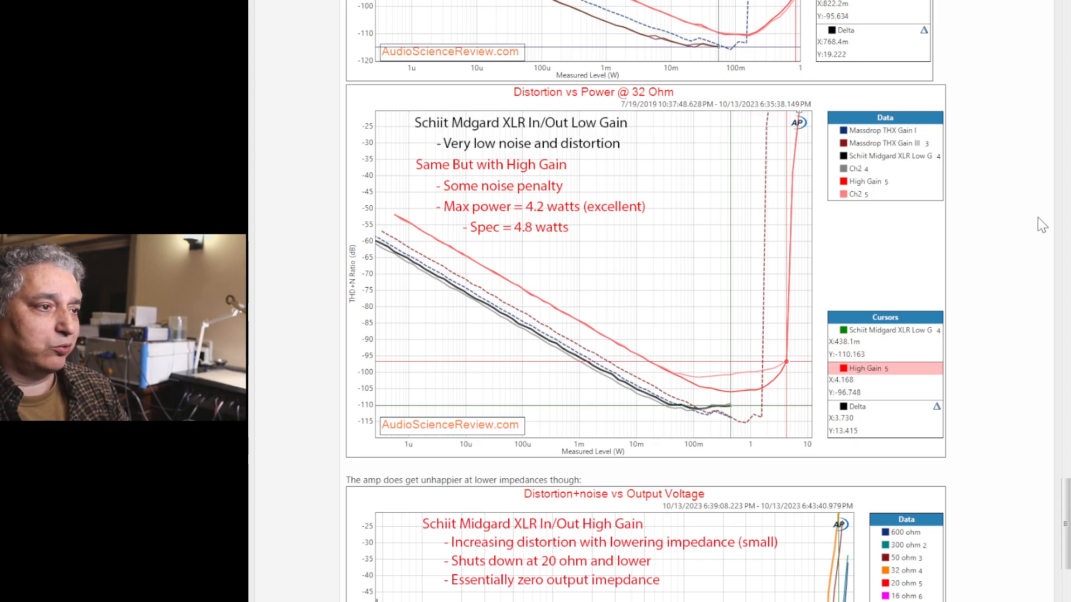
scroll(down, 3)
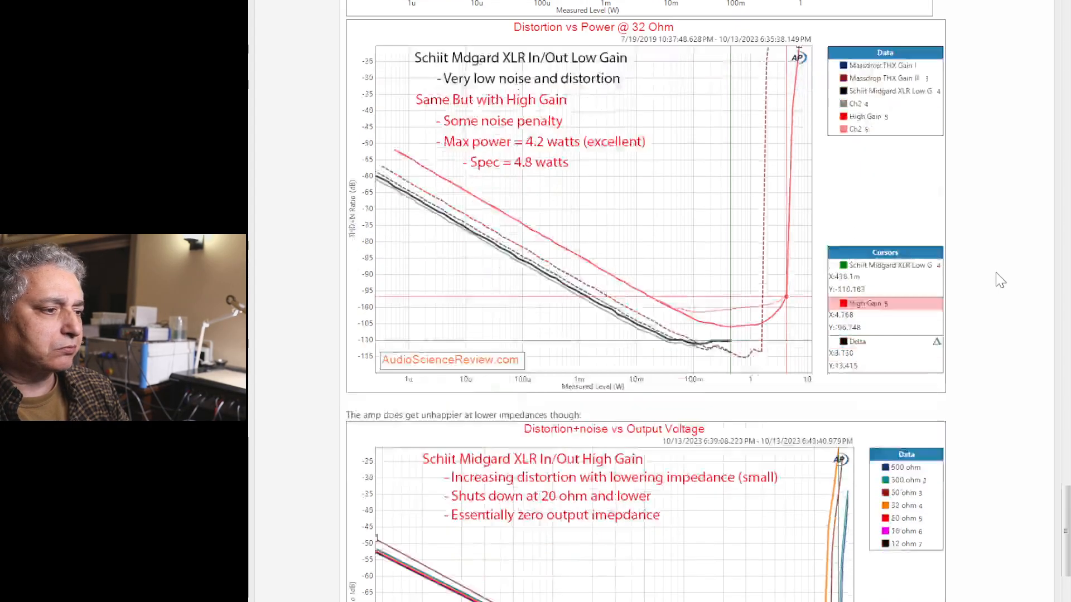
scroll(down, 3)
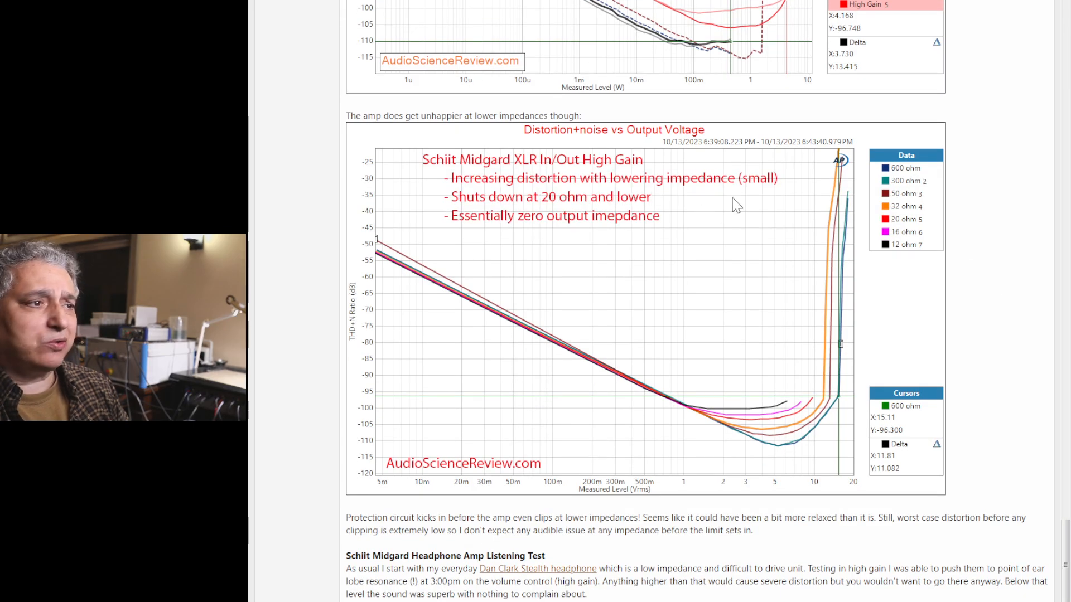
mouse_move(746, 212)
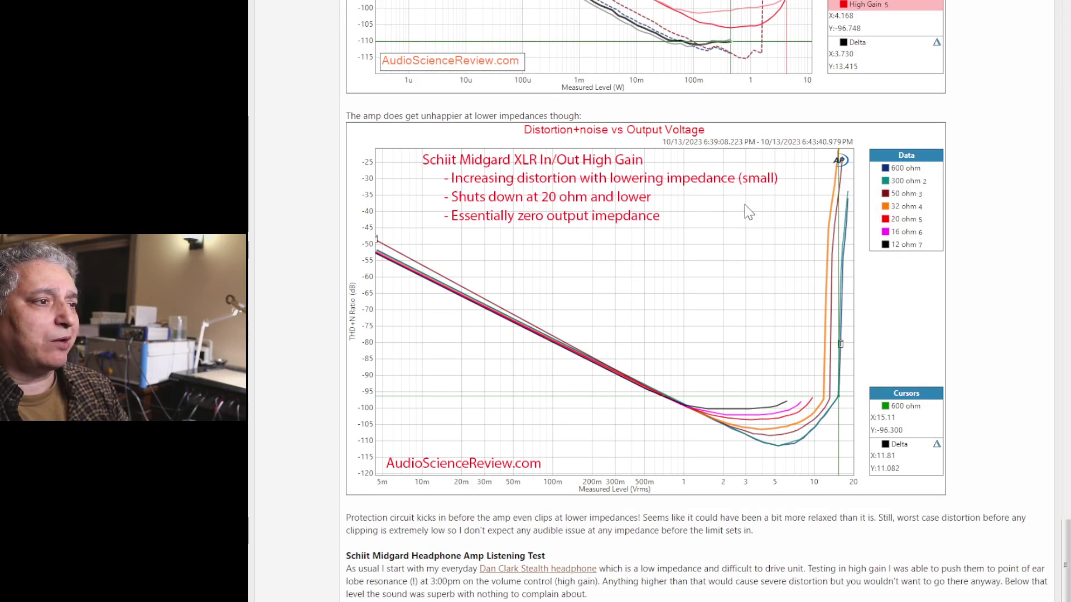
mouse_move(705, 225)
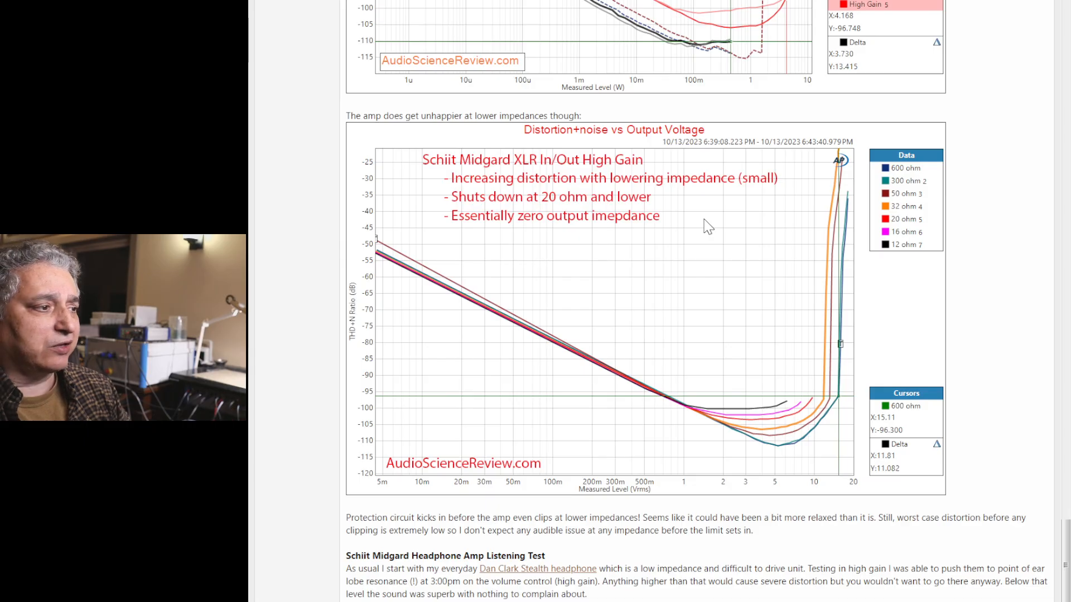
mouse_move(951, 315)
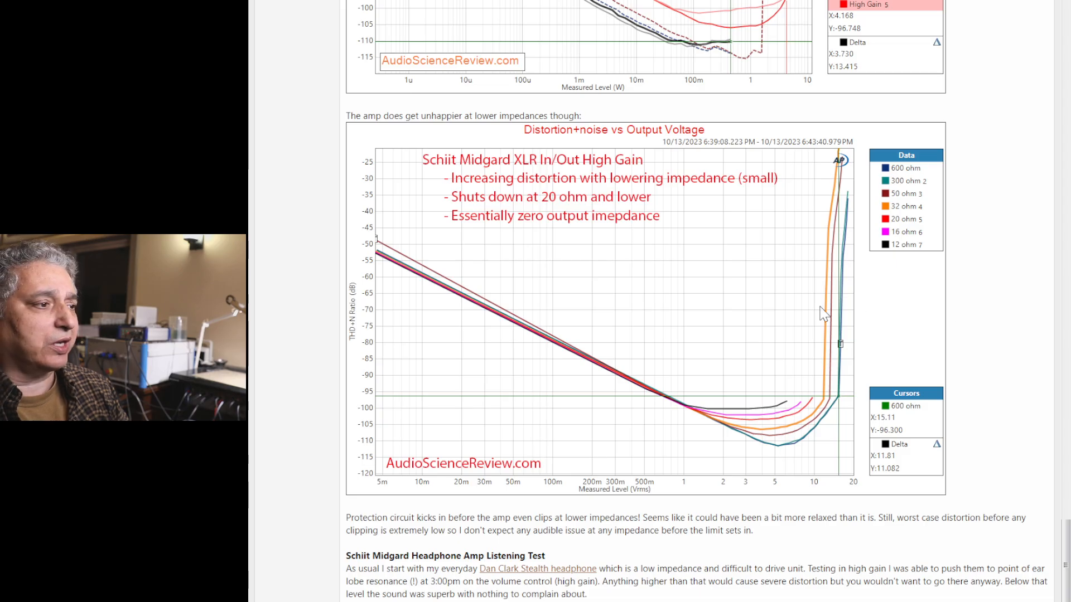
mouse_move(903, 176)
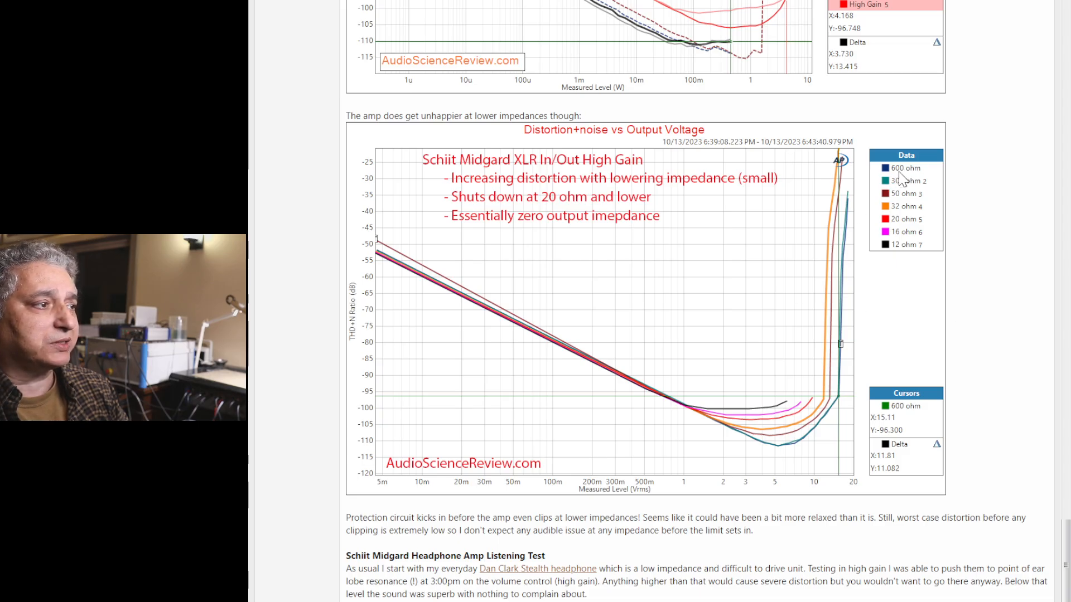
mouse_move(910, 260)
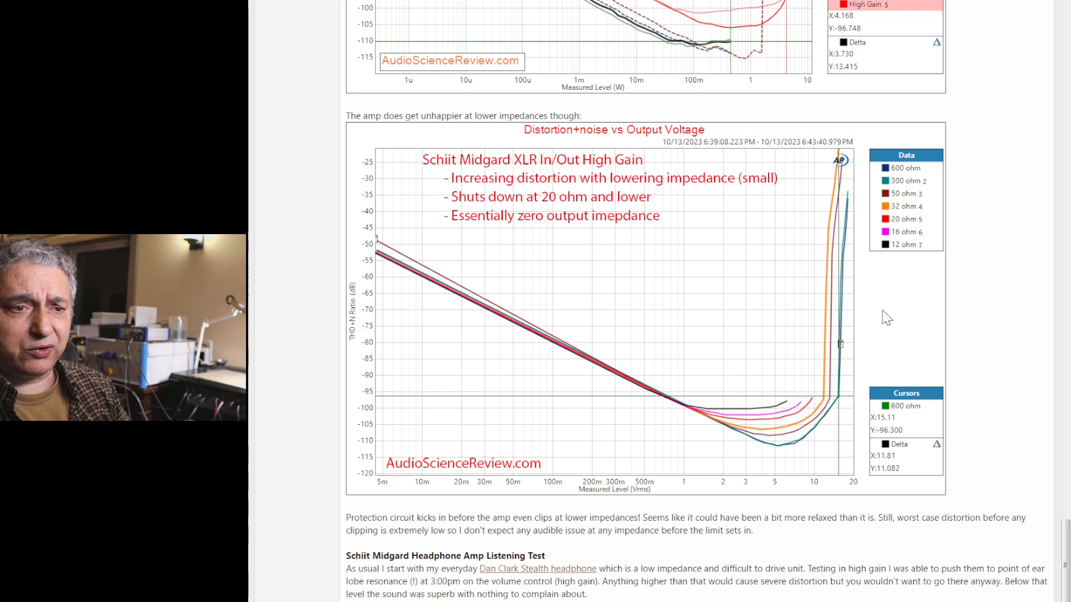
mouse_move(900, 179)
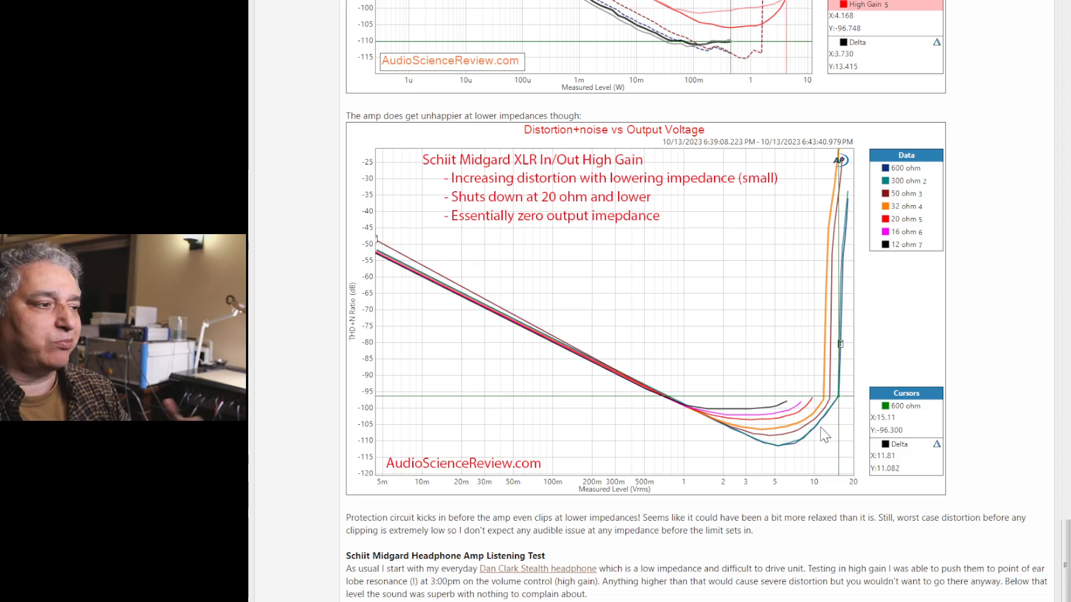
mouse_move(818, 415)
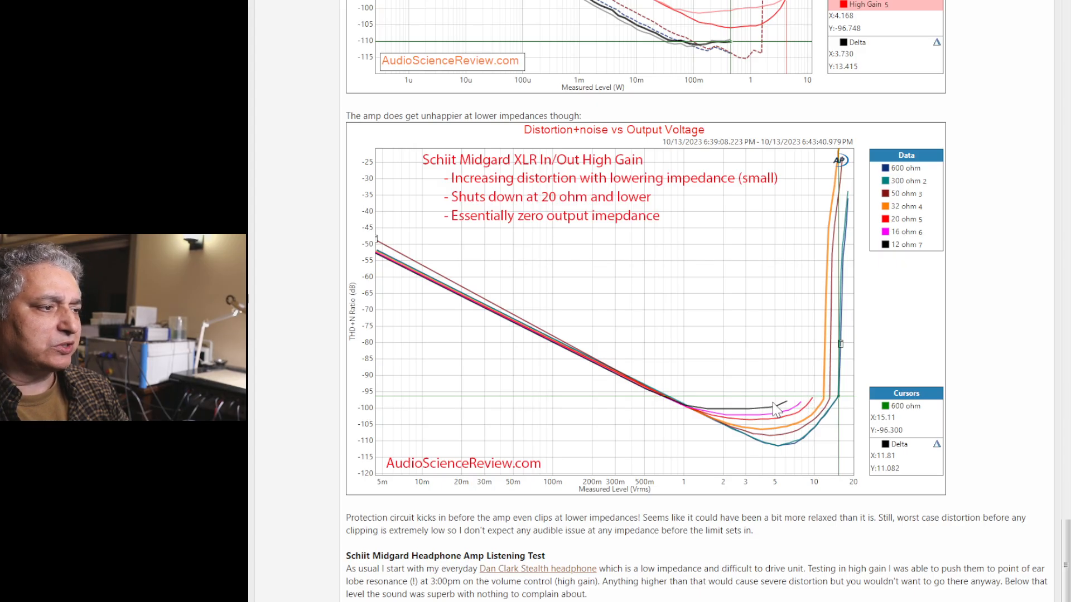
mouse_move(798, 411)
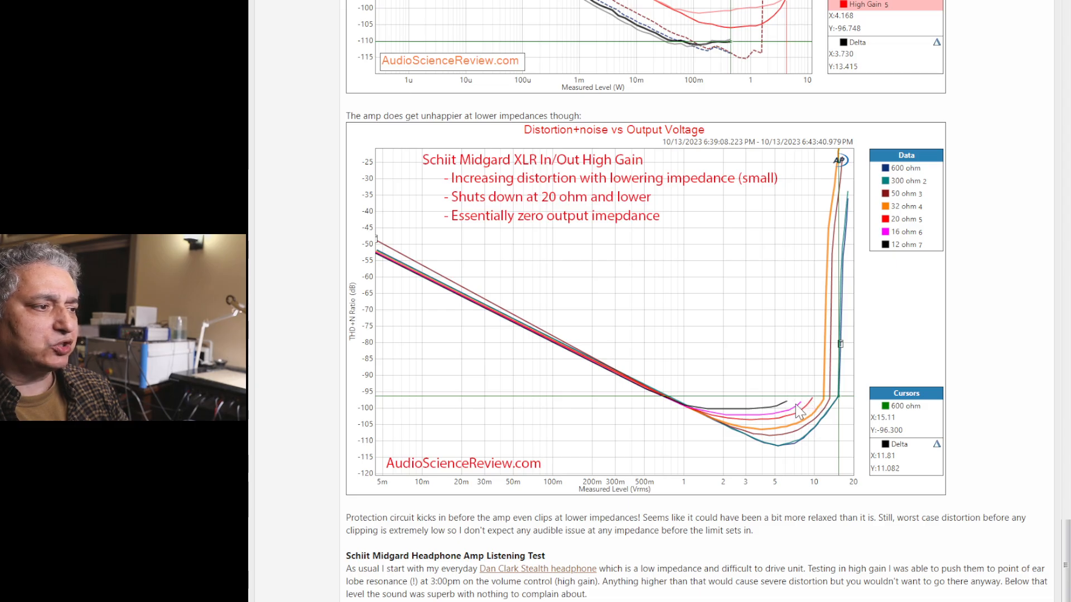
mouse_move(817, 428)
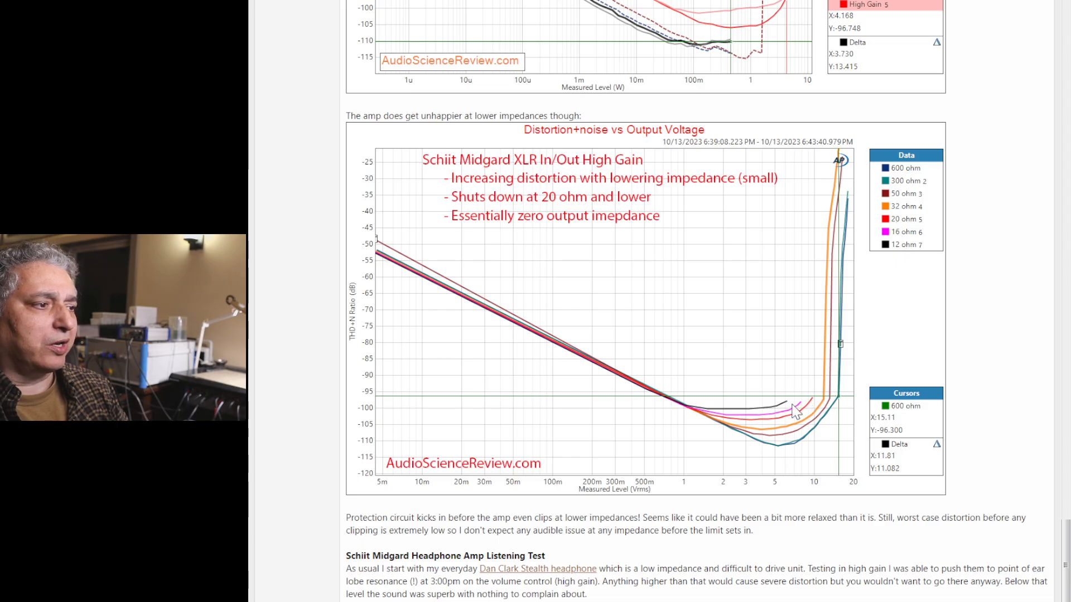
mouse_move(788, 398)
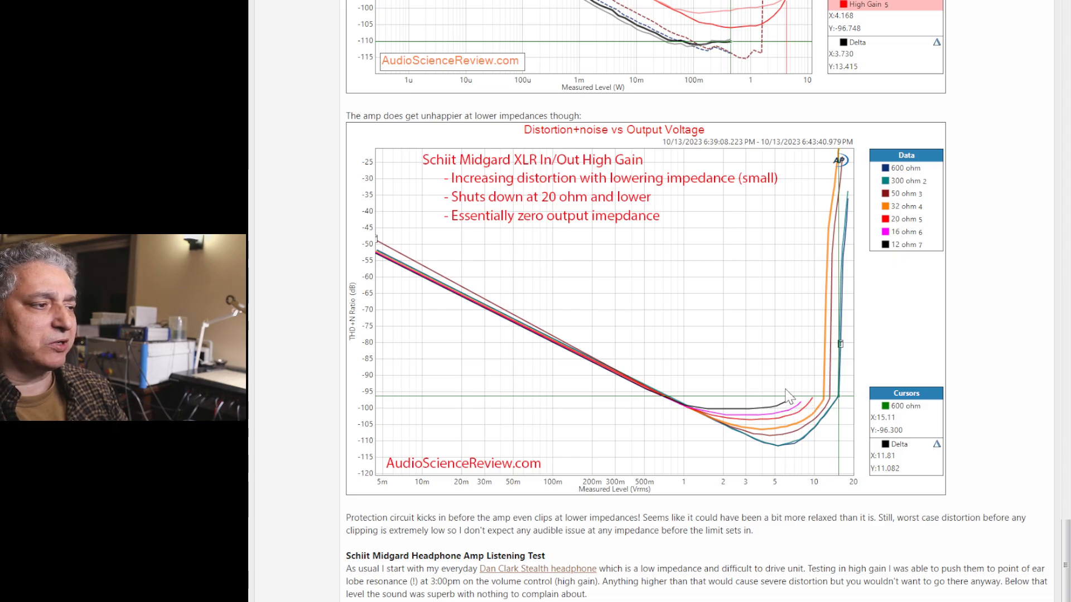
mouse_move(796, 423)
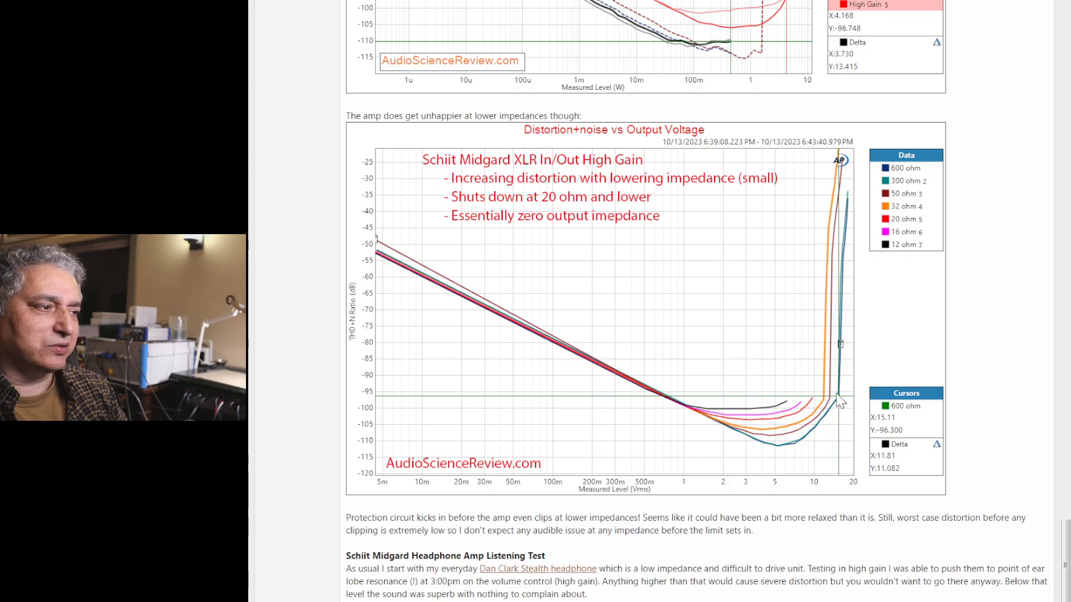
mouse_move(786, 373)
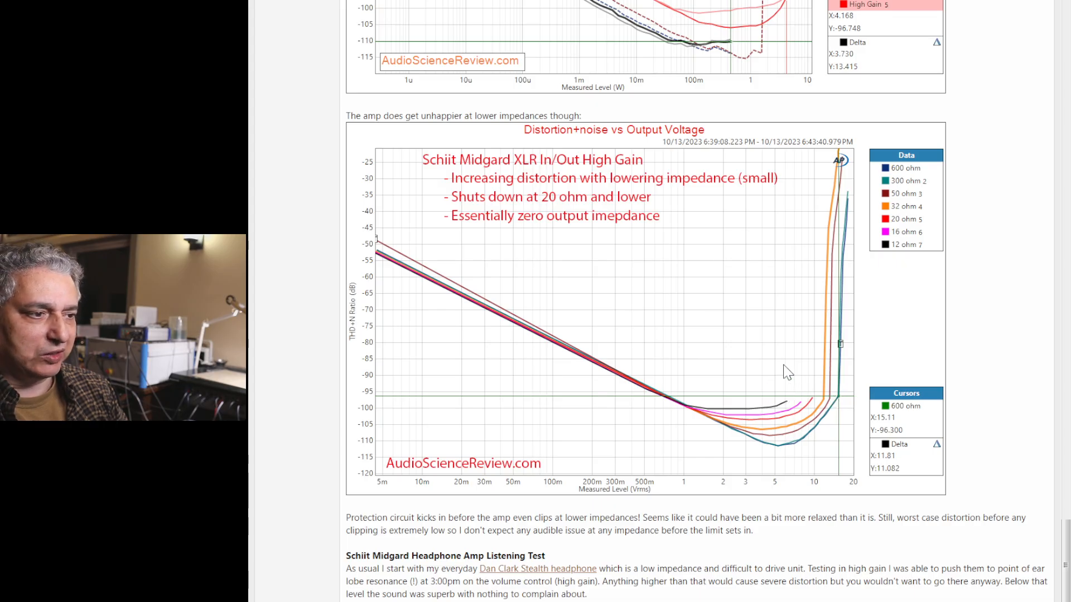
mouse_move(752, 400)
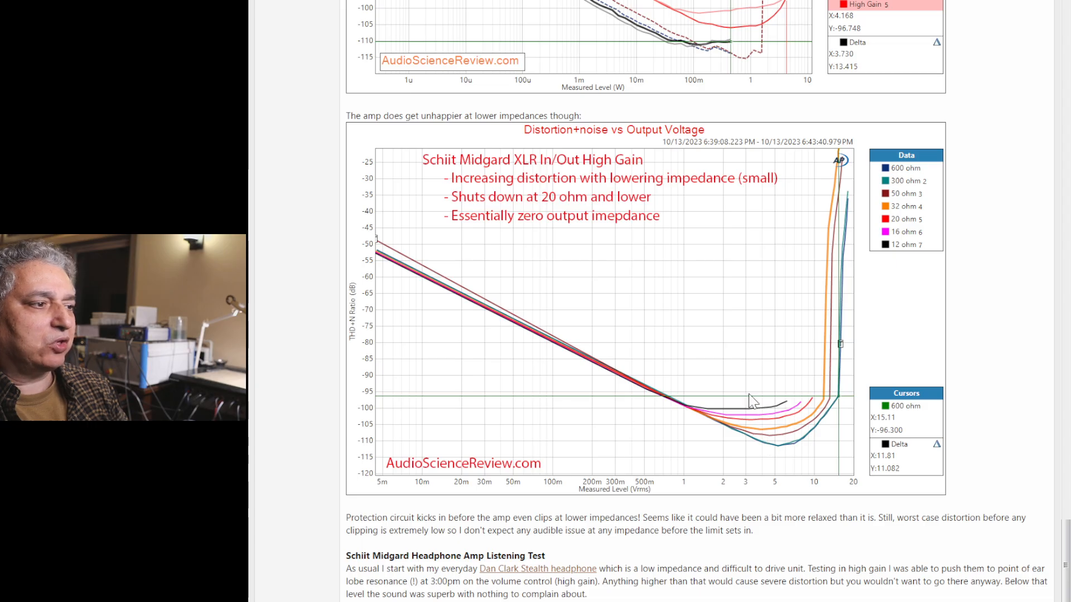
mouse_move(486, 406)
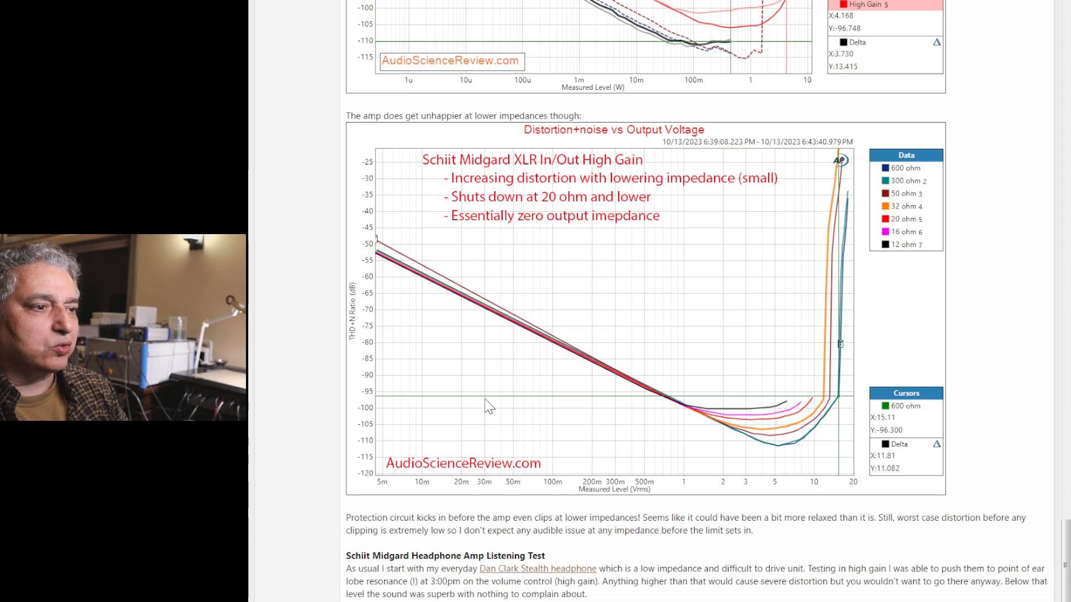
mouse_move(383, 426)
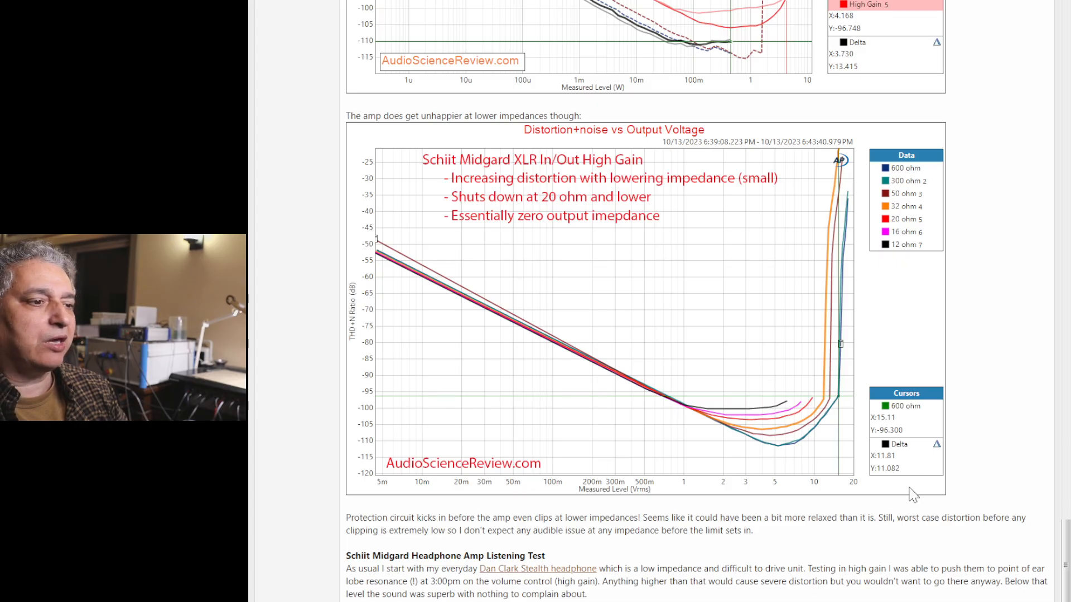
mouse_move(834, 445)
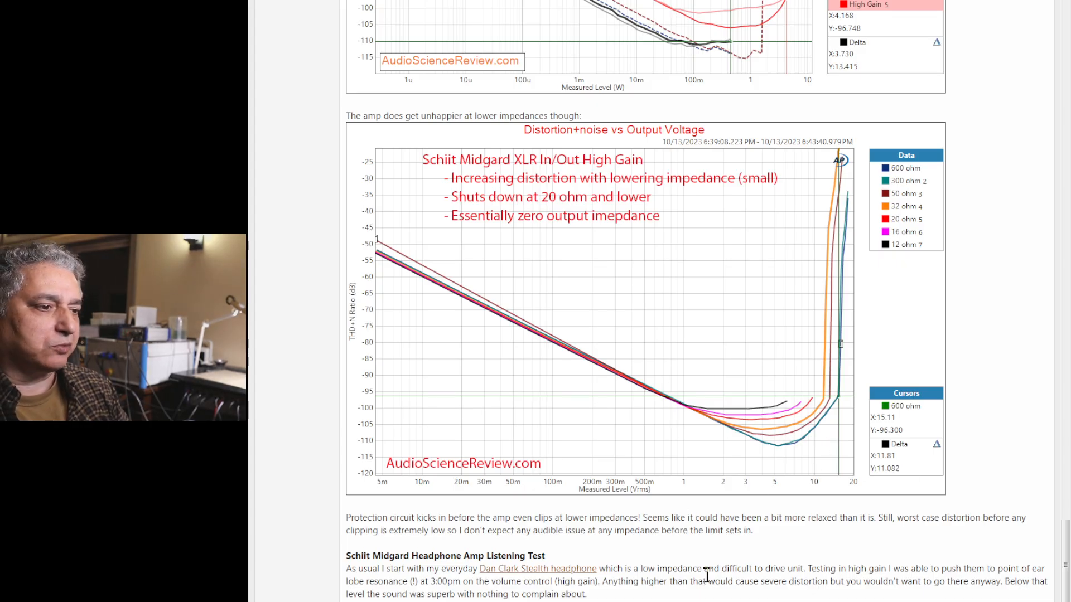
scroll(down, 3)
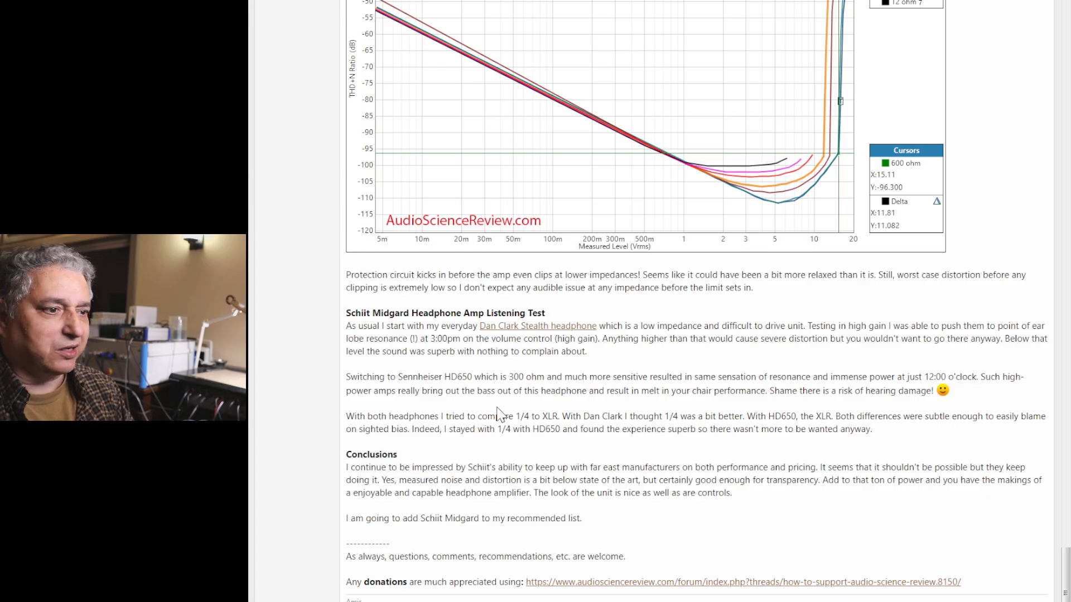
mouse_move(267, 552)
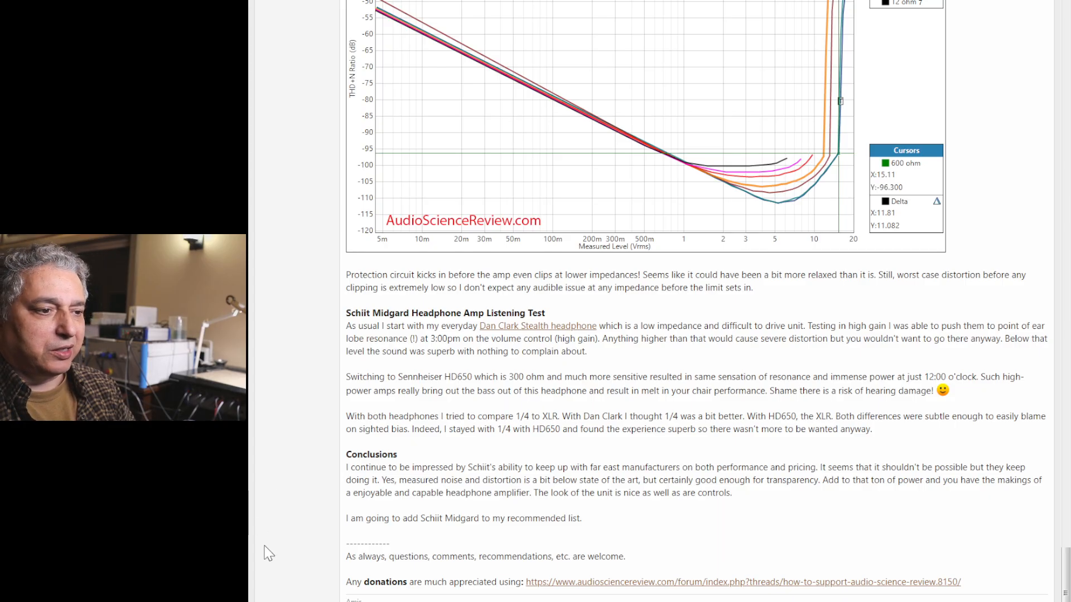